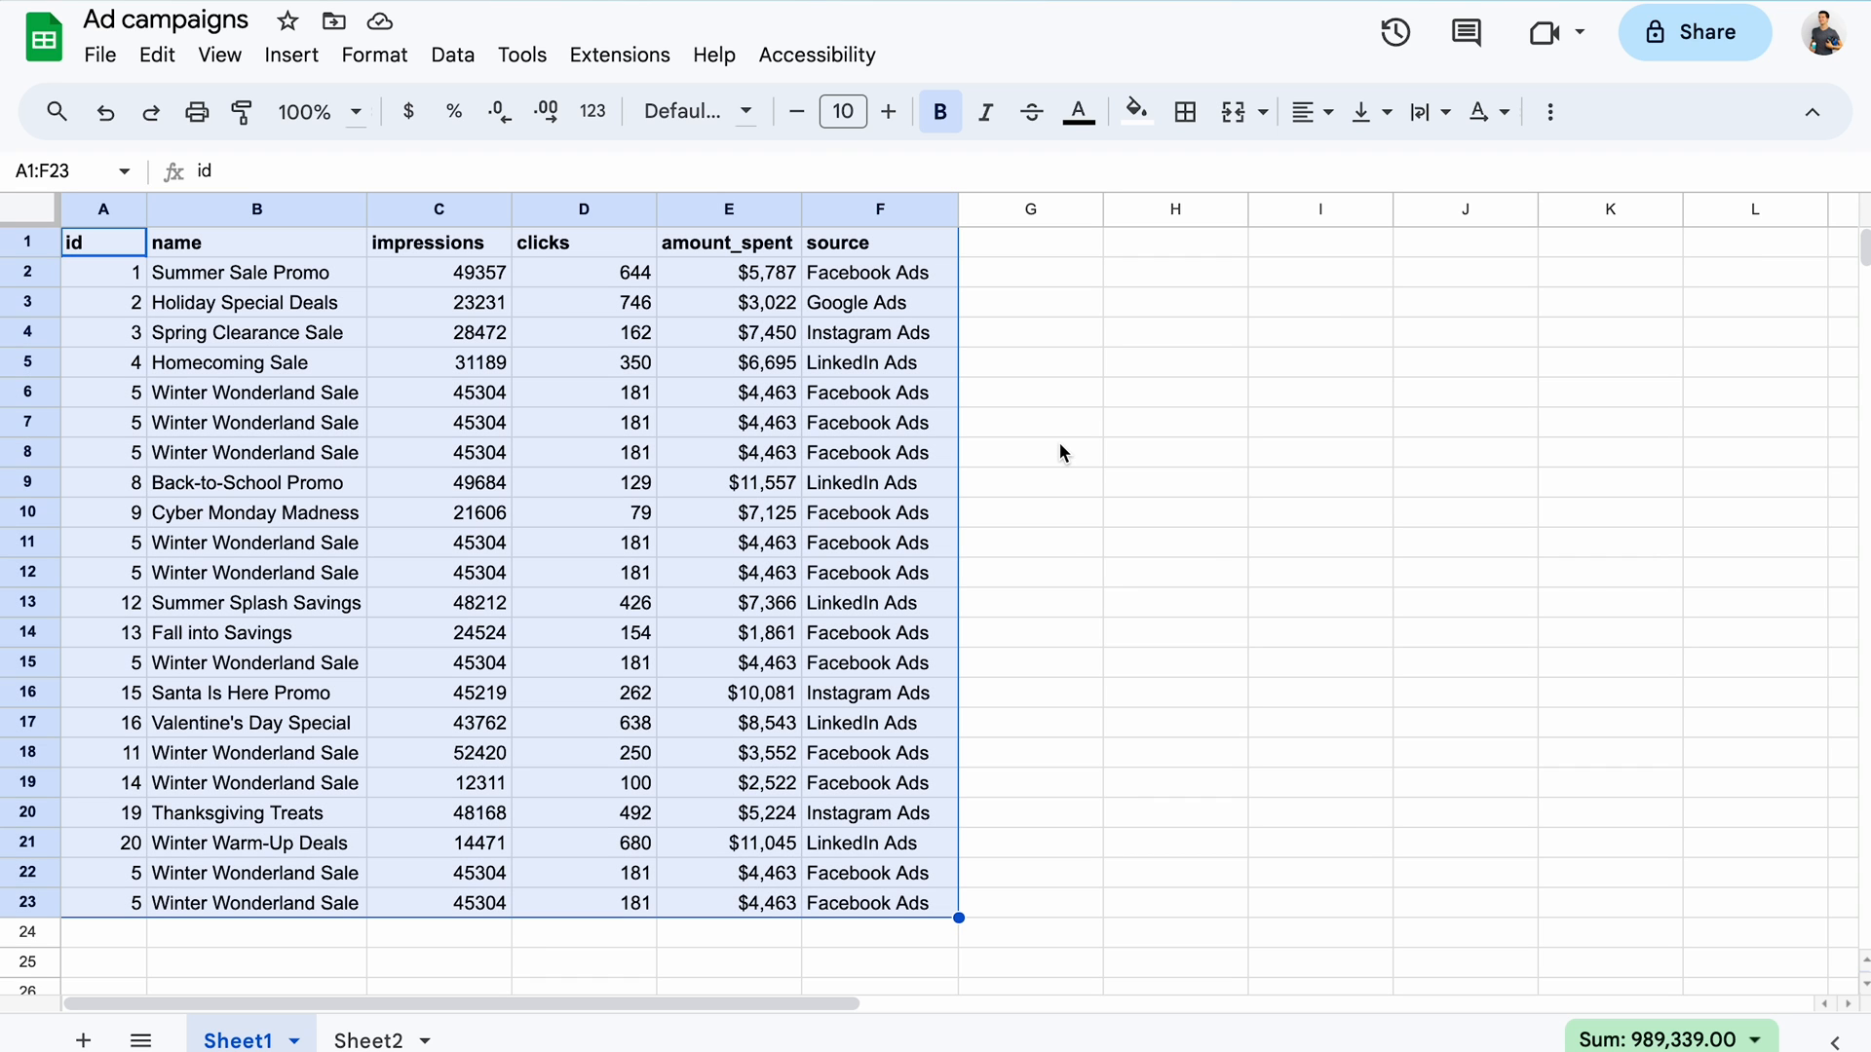
Remove rows duplicated across all columns of A1:F23, treating row 1 as headers, leaving 15 rows.
left_click(452, 55)
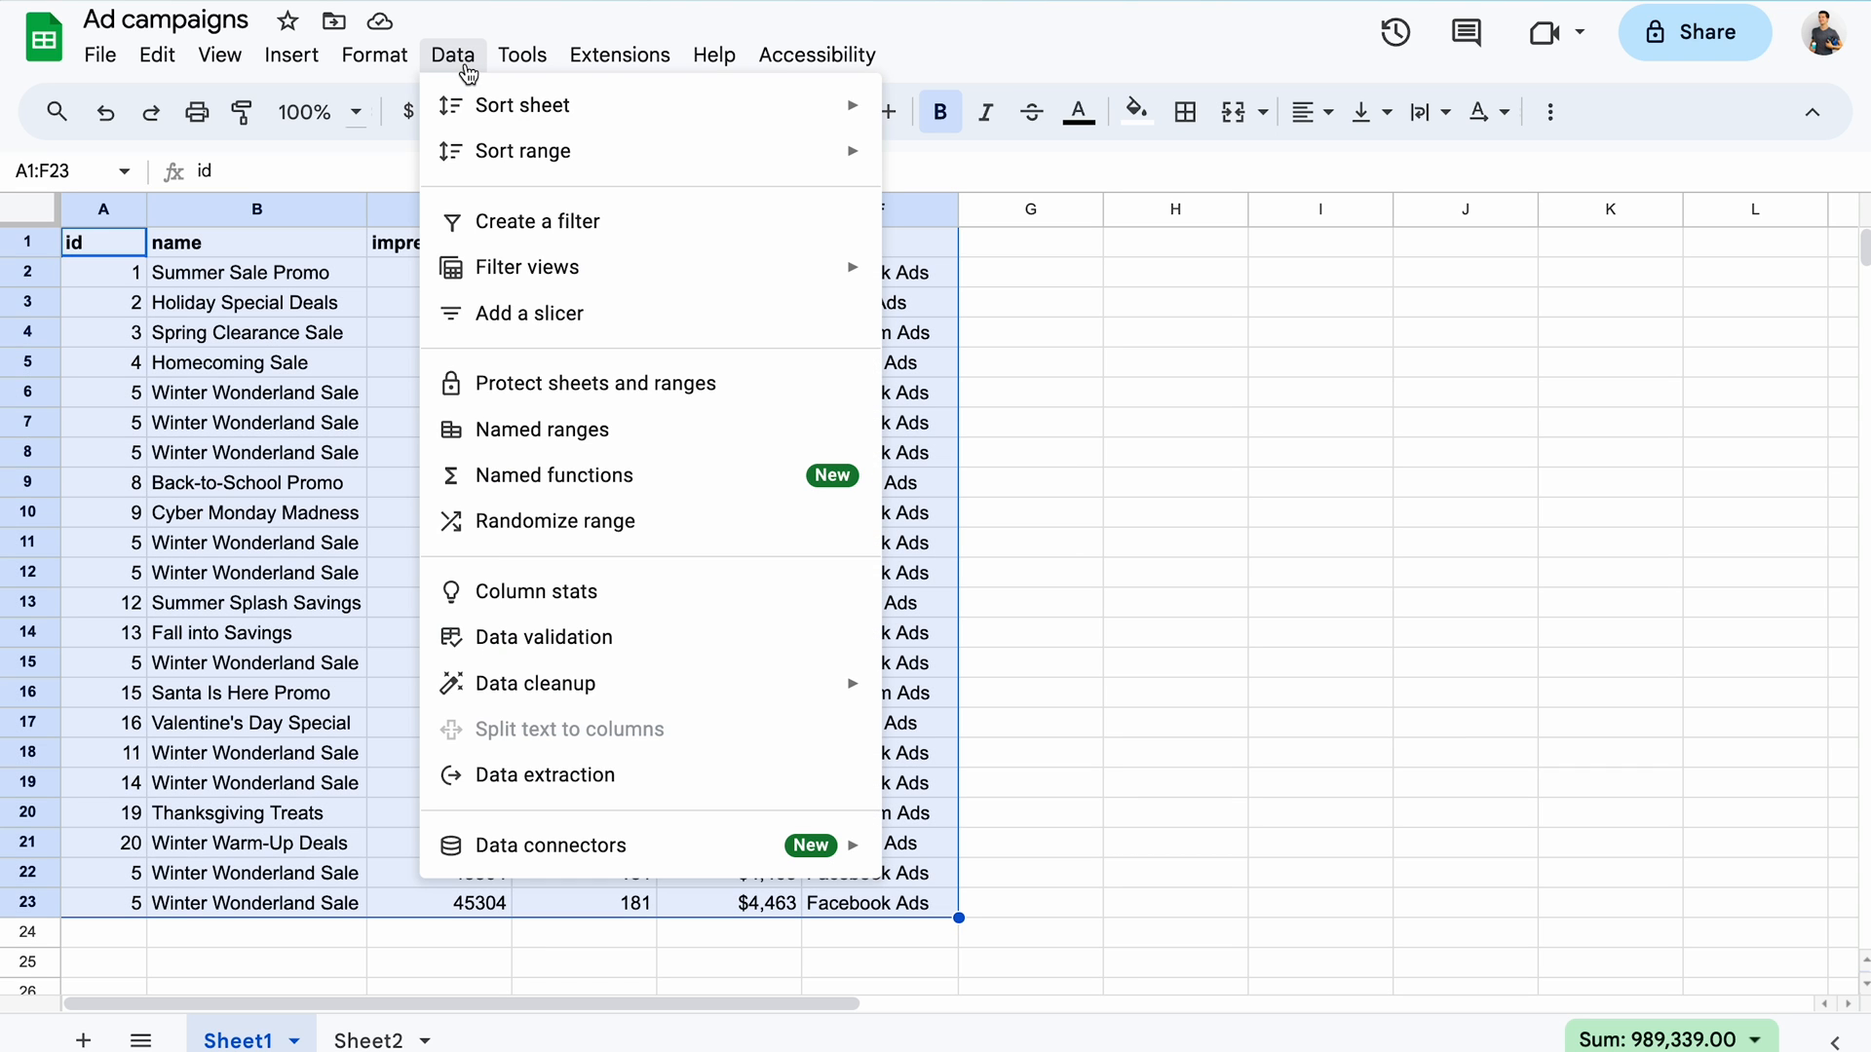
mouse_move(629, 713)
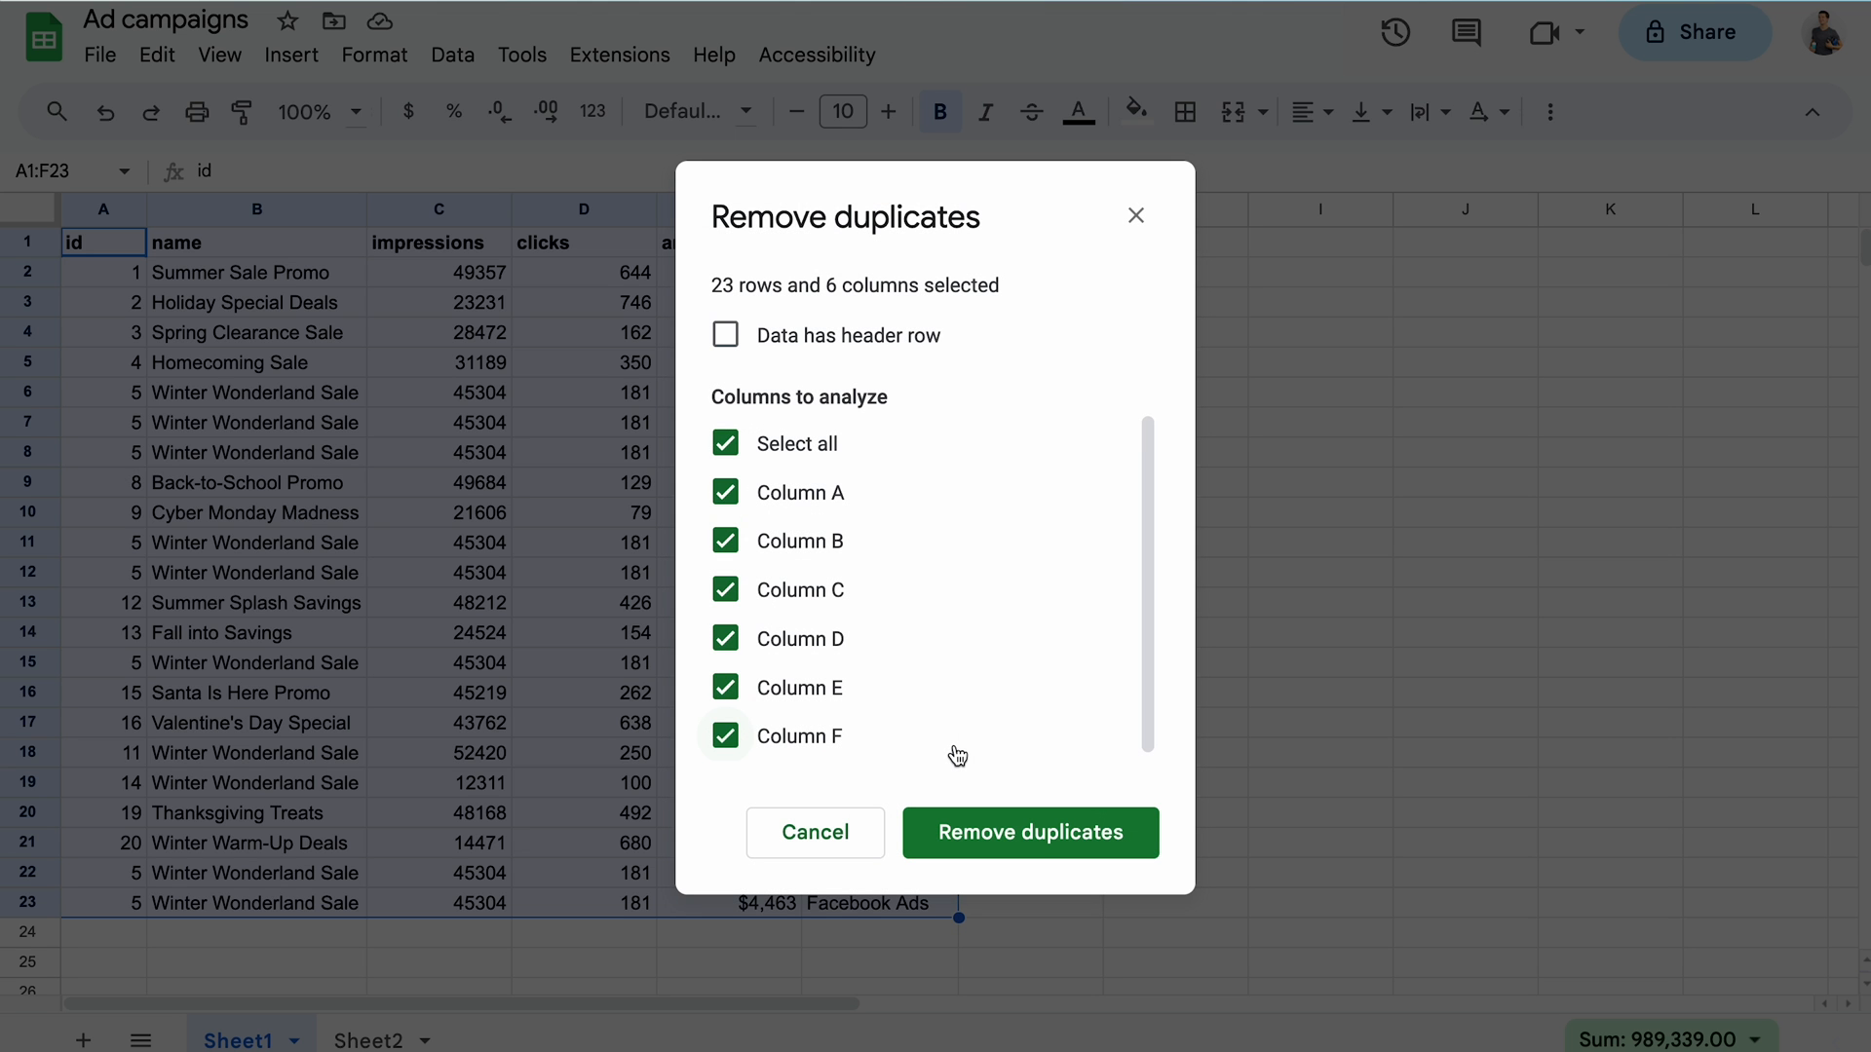
left_click(724, 335)
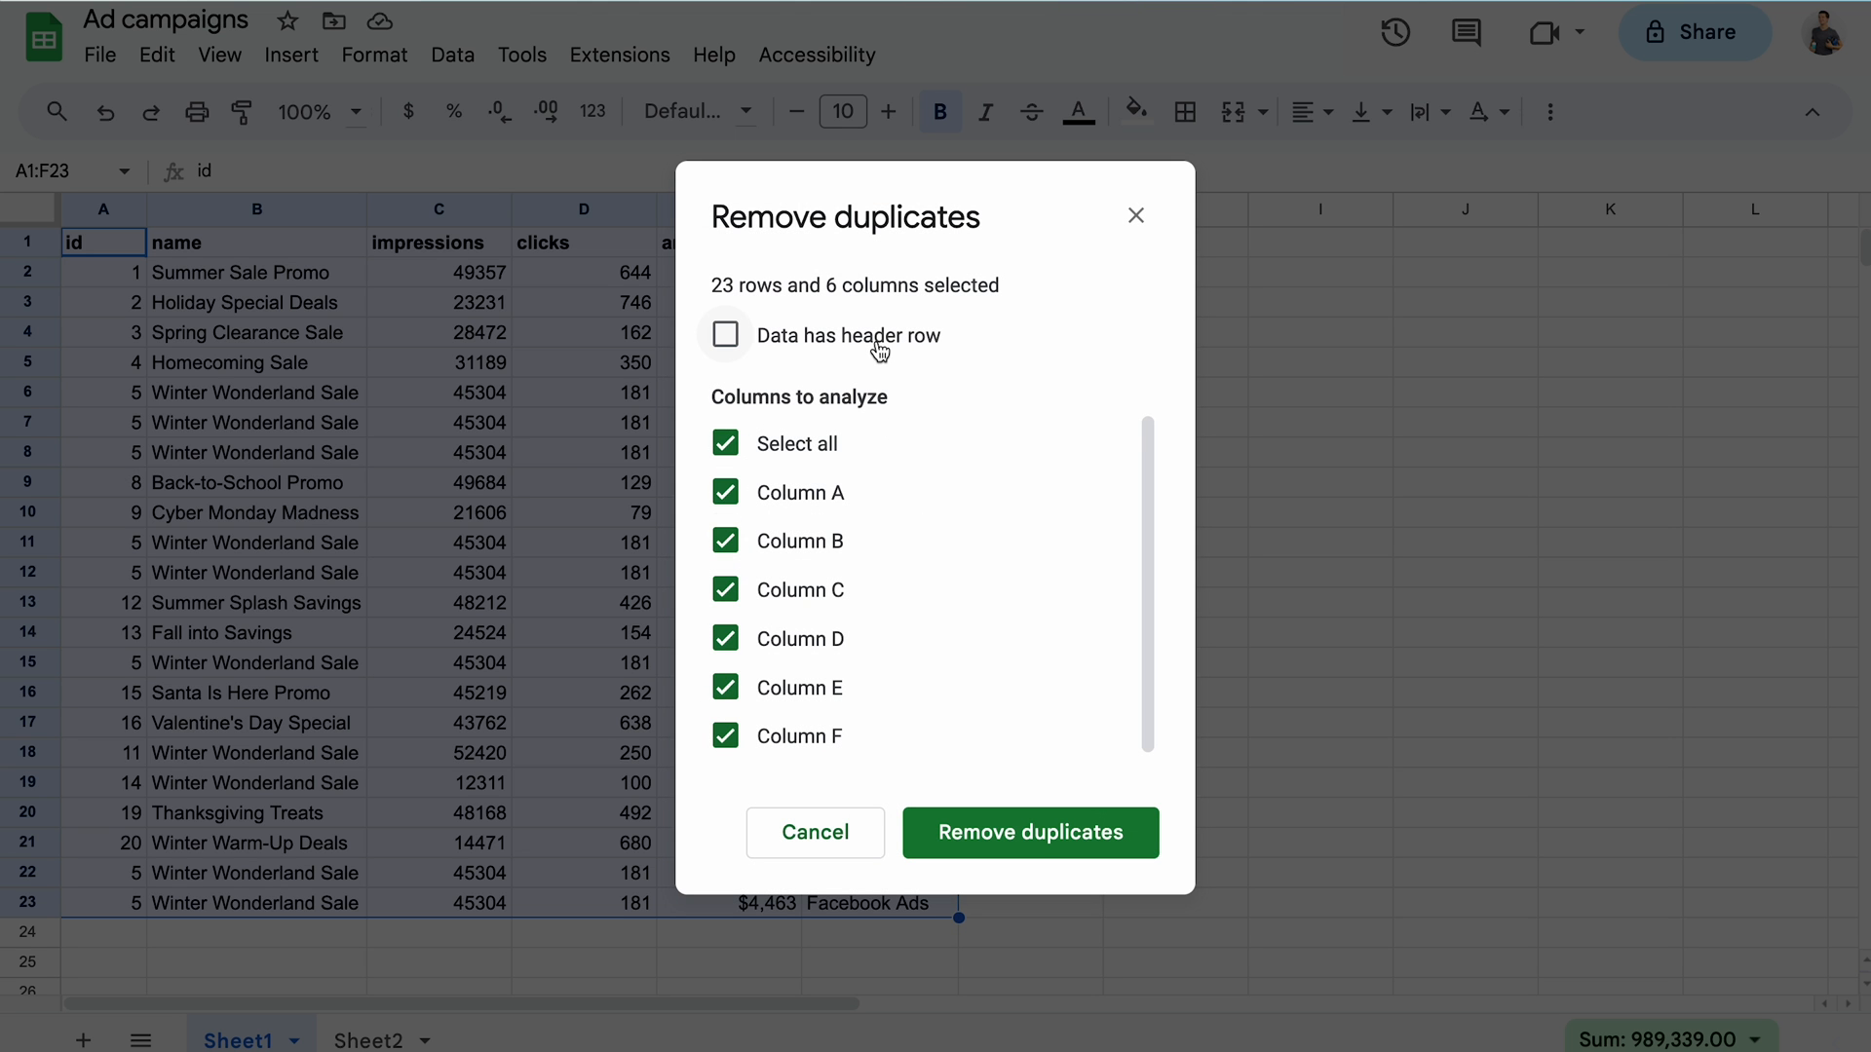
left_click(724, 334)
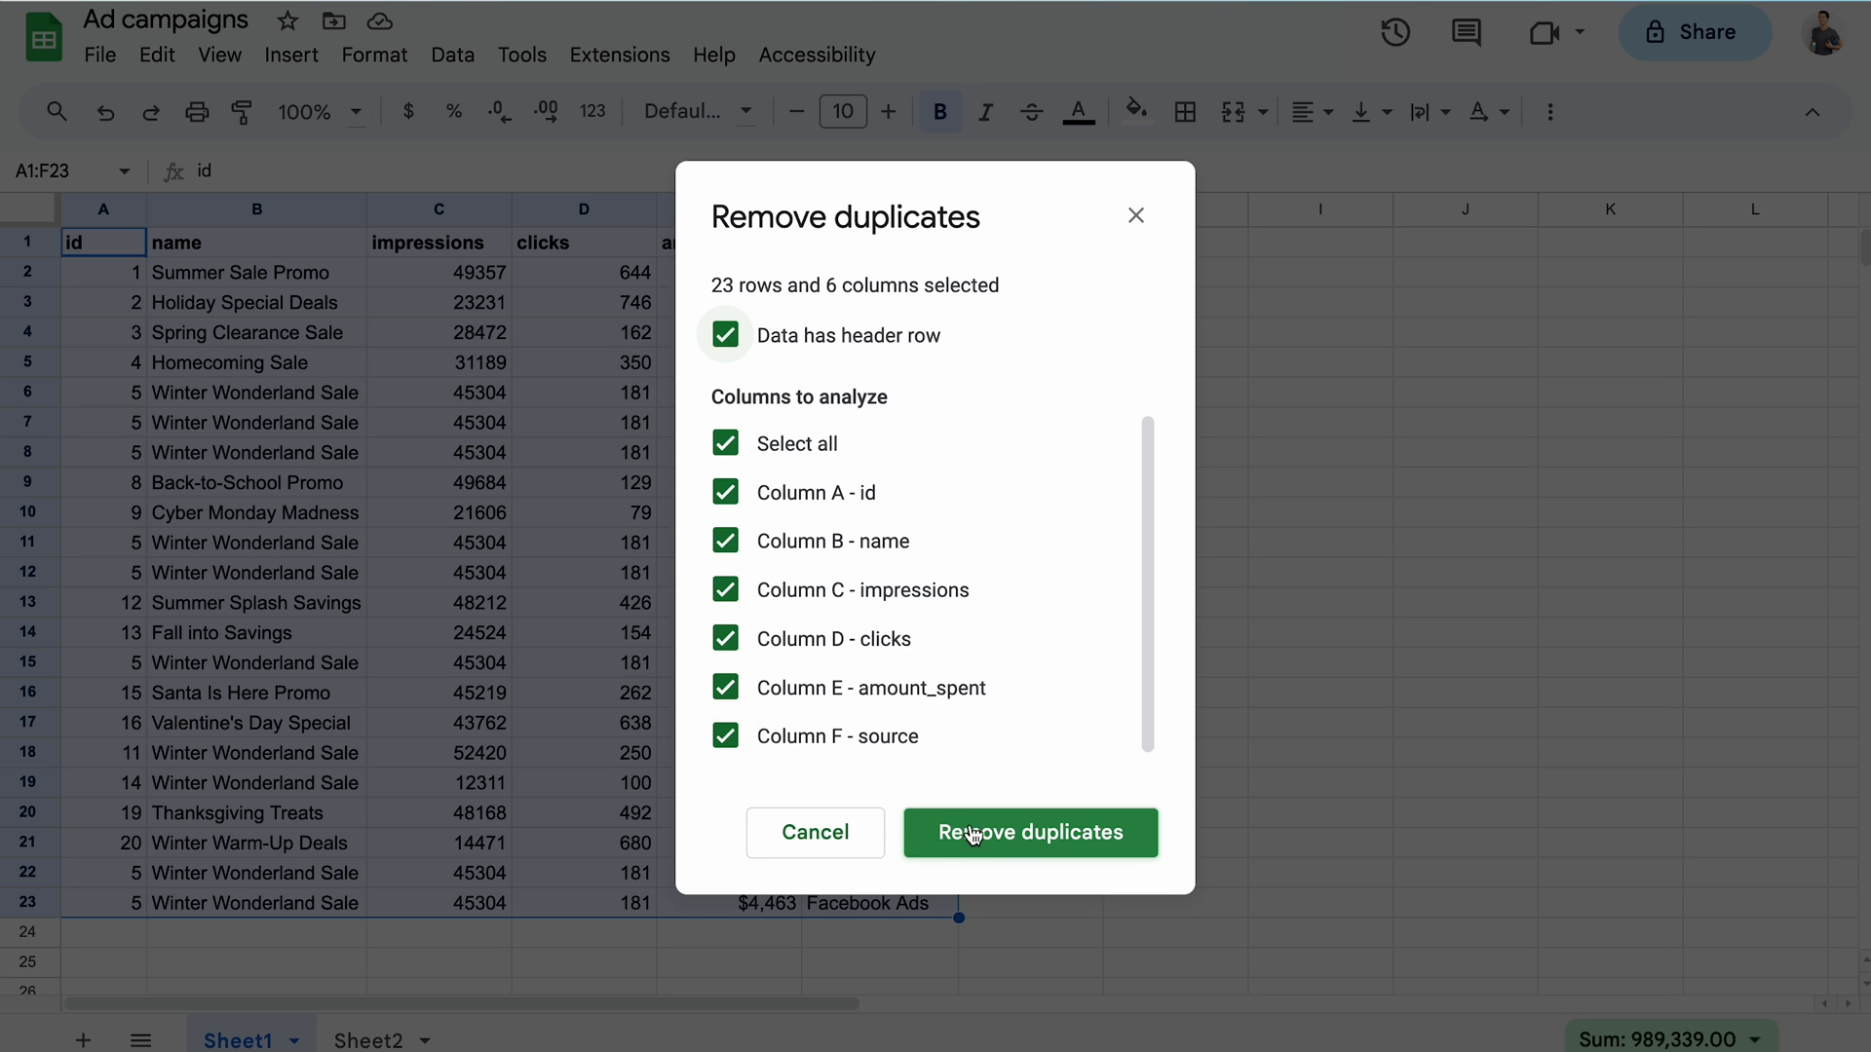
left_click(1029, 831)
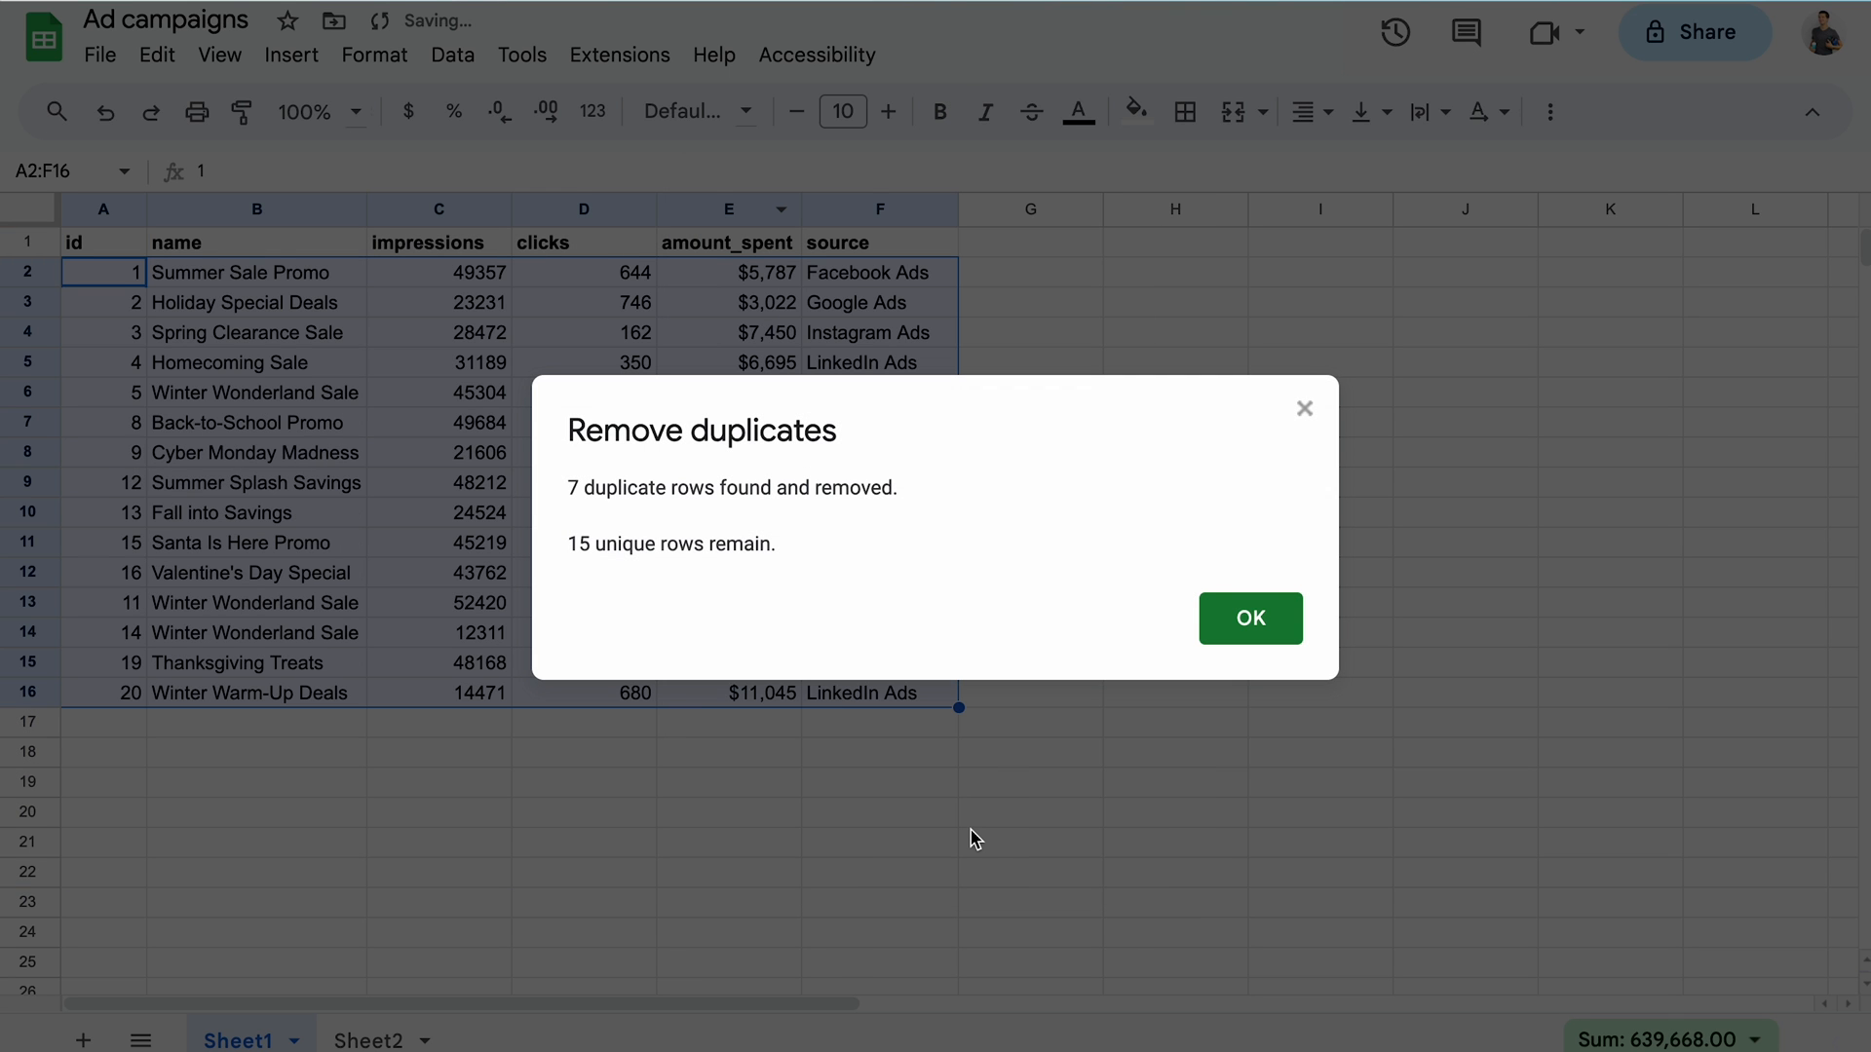
mouse_move(1189, 702)
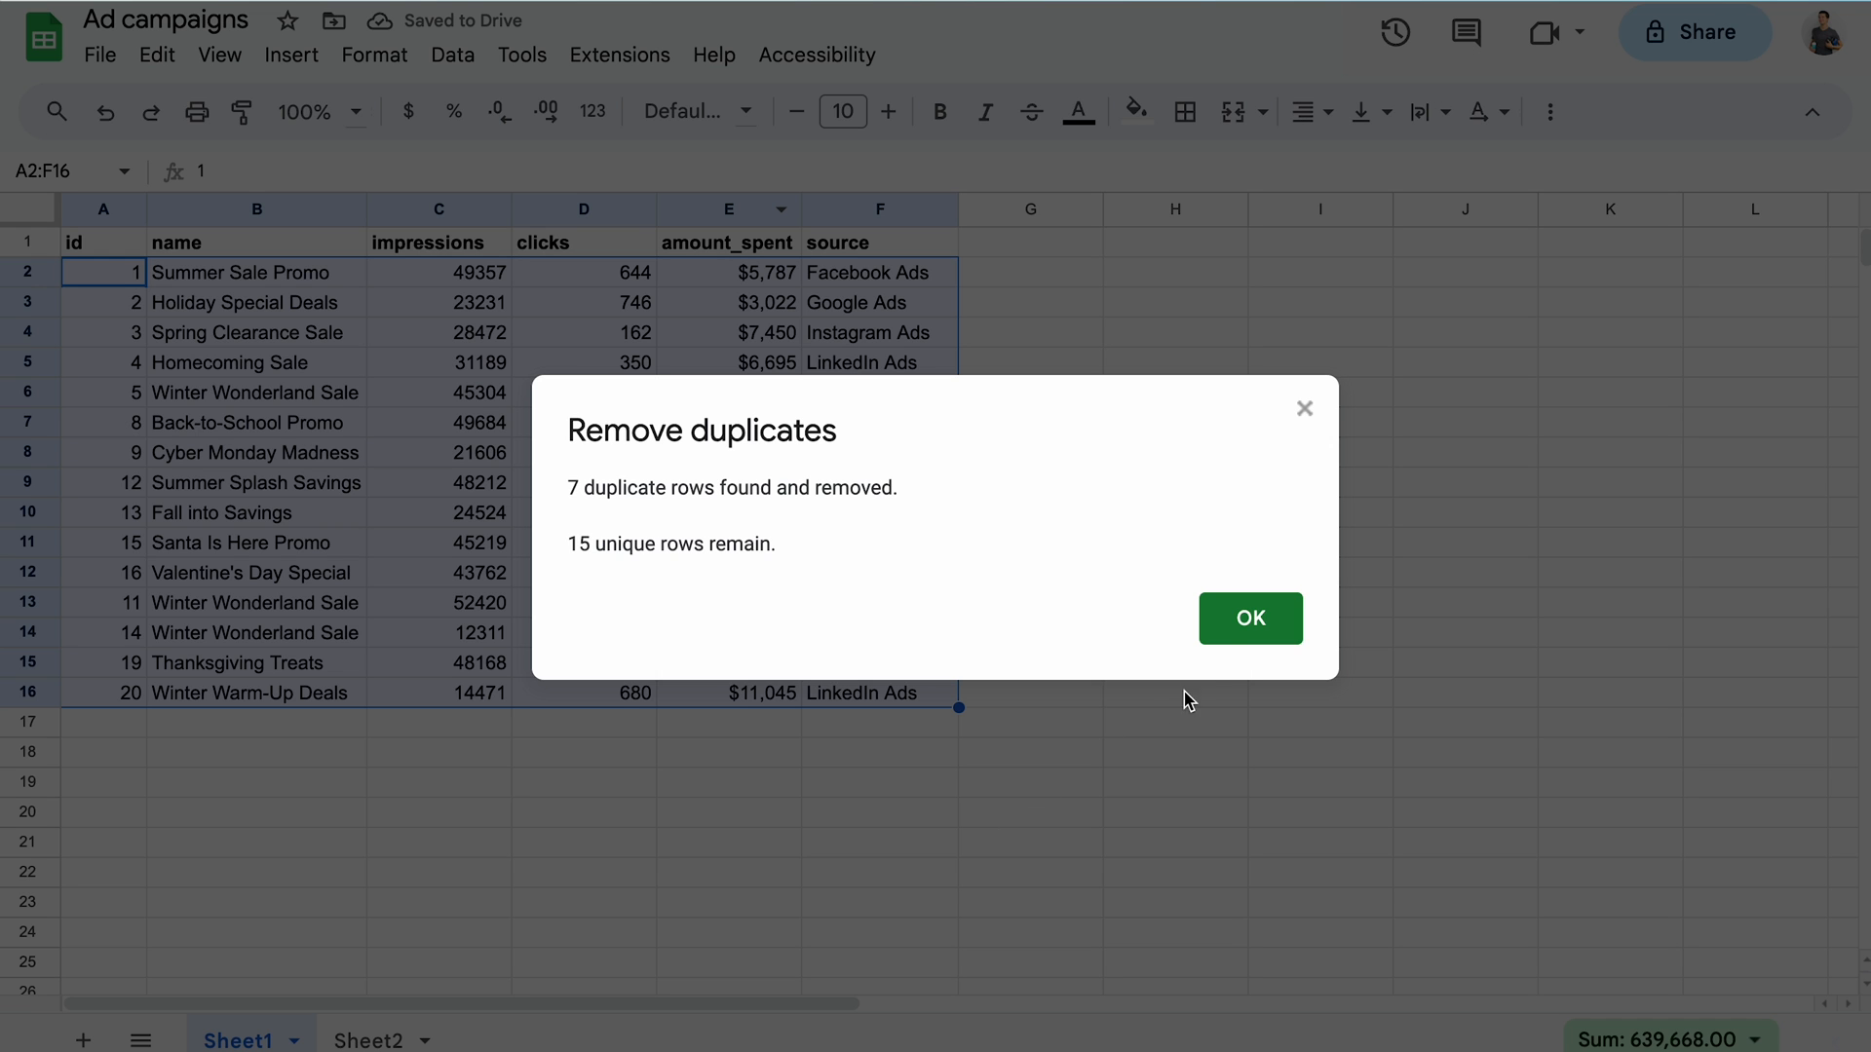
left_click(1249, 618)
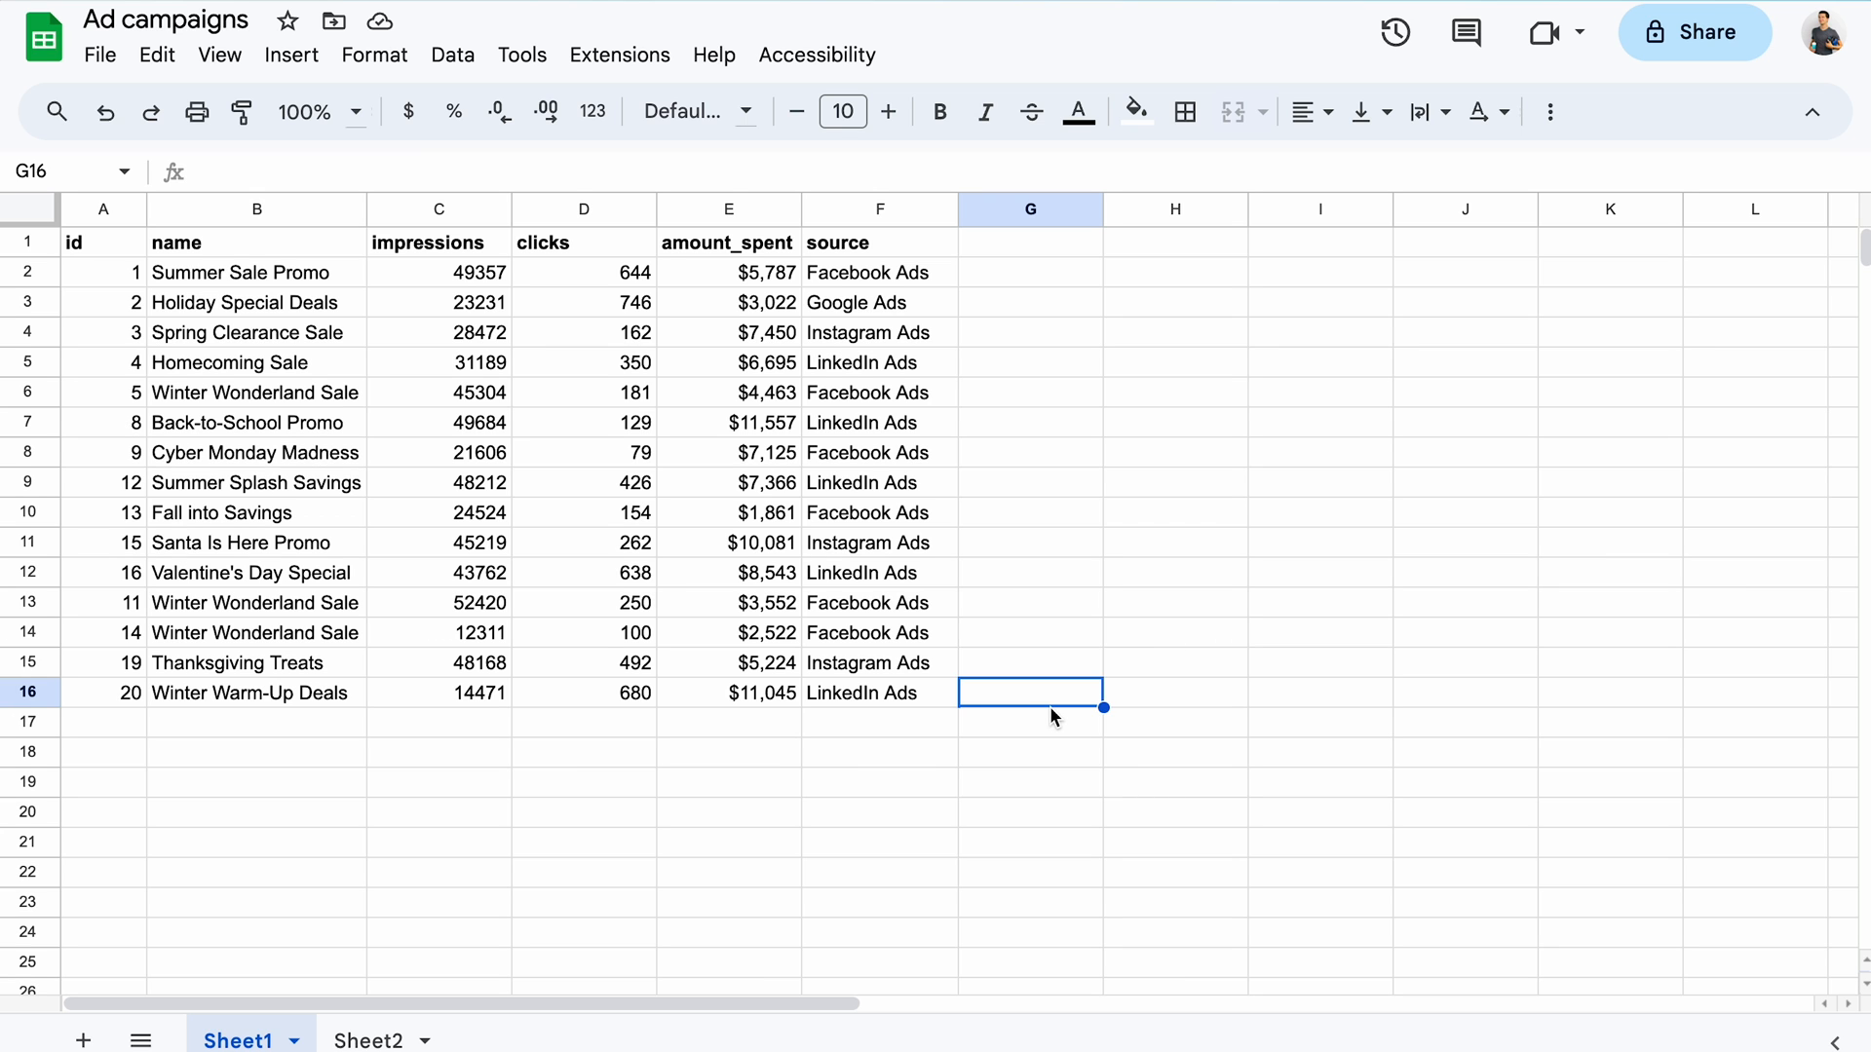
Remove rows with repeated campaign names, comparing only Column B - name, leaving 13 rows.
left_click(452, 55)
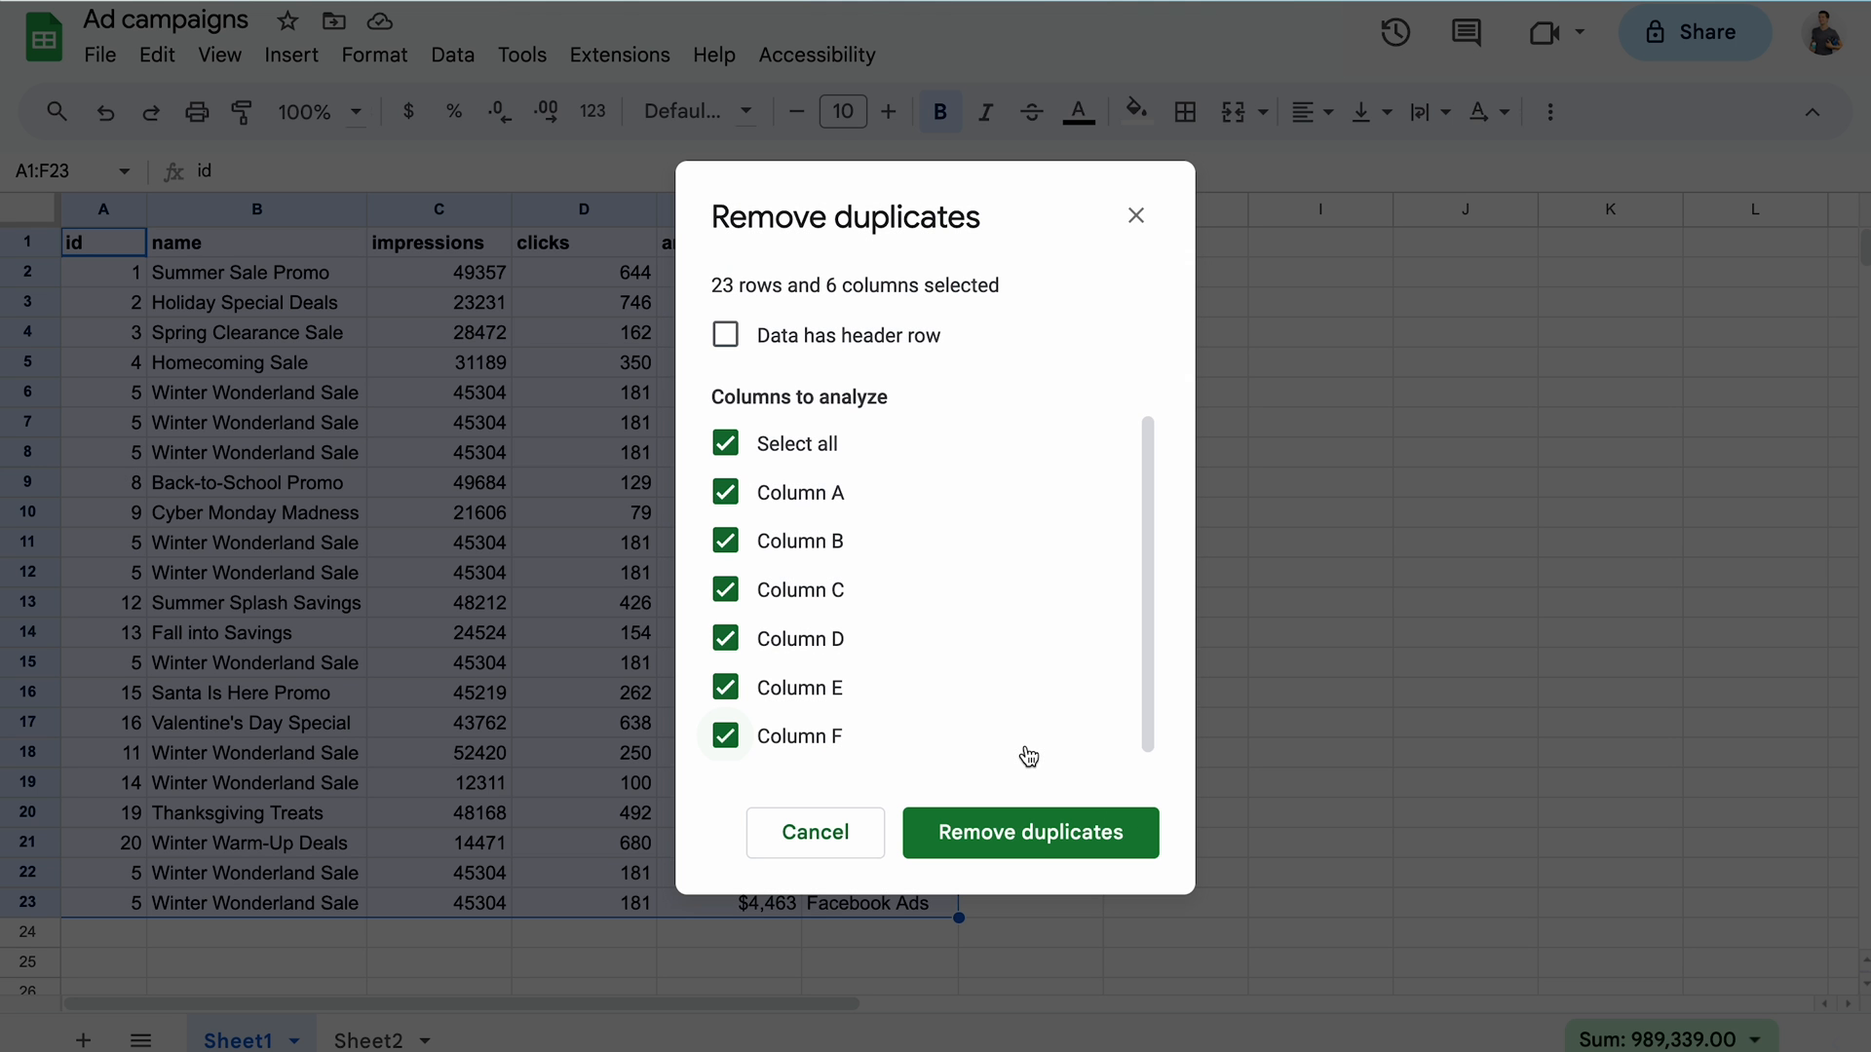
left_click(724, 335)
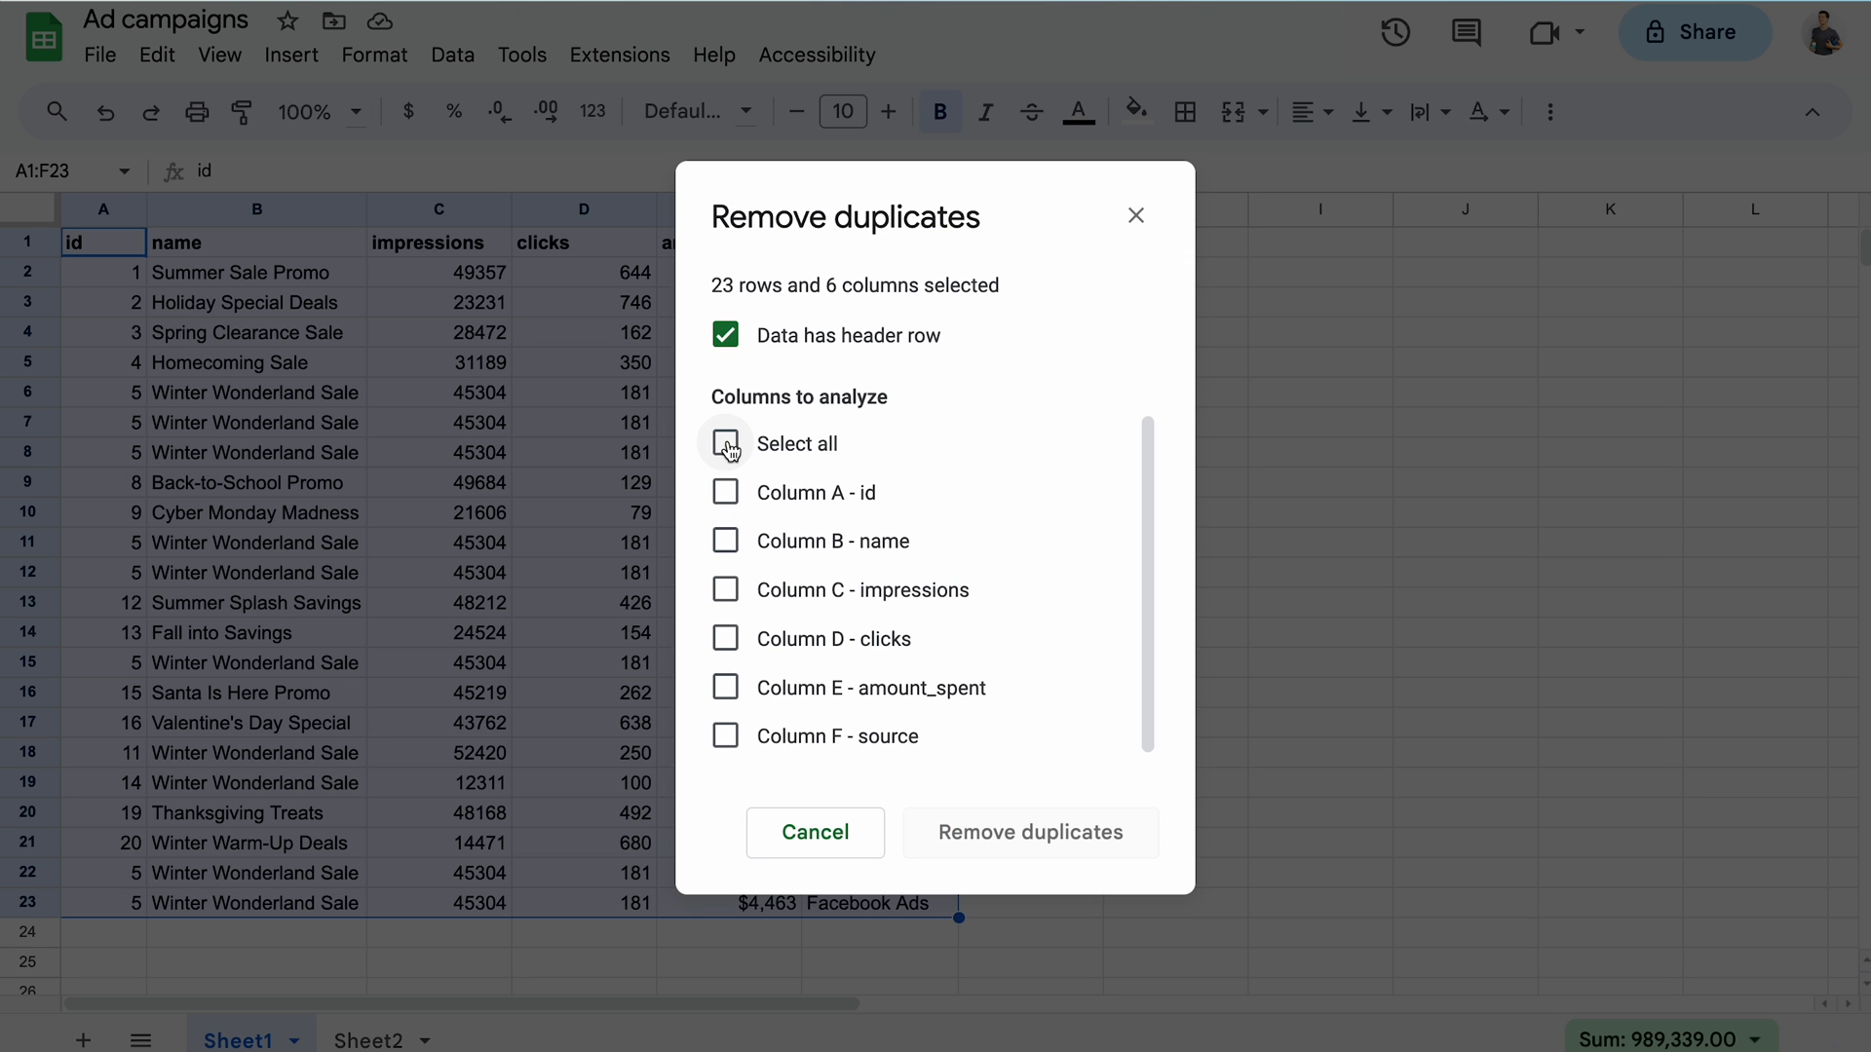
left_click(724, 540)
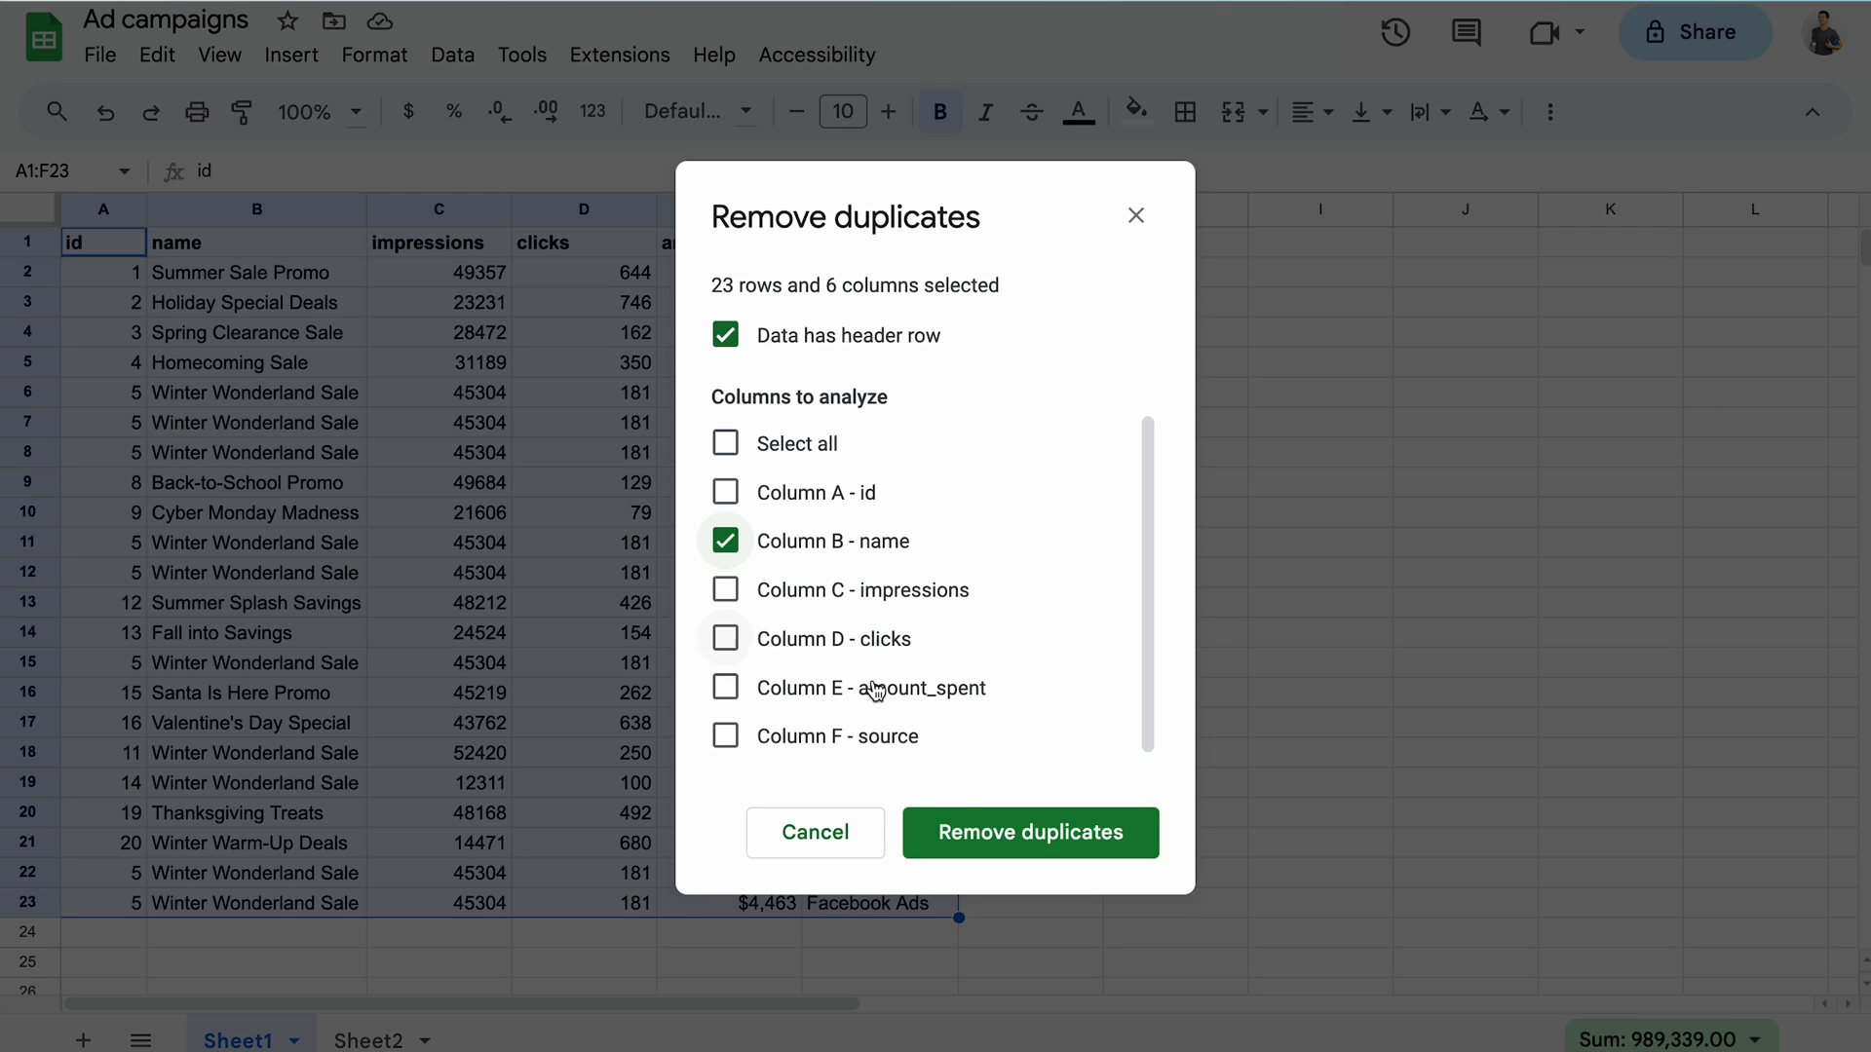
left_click(1029, 831)
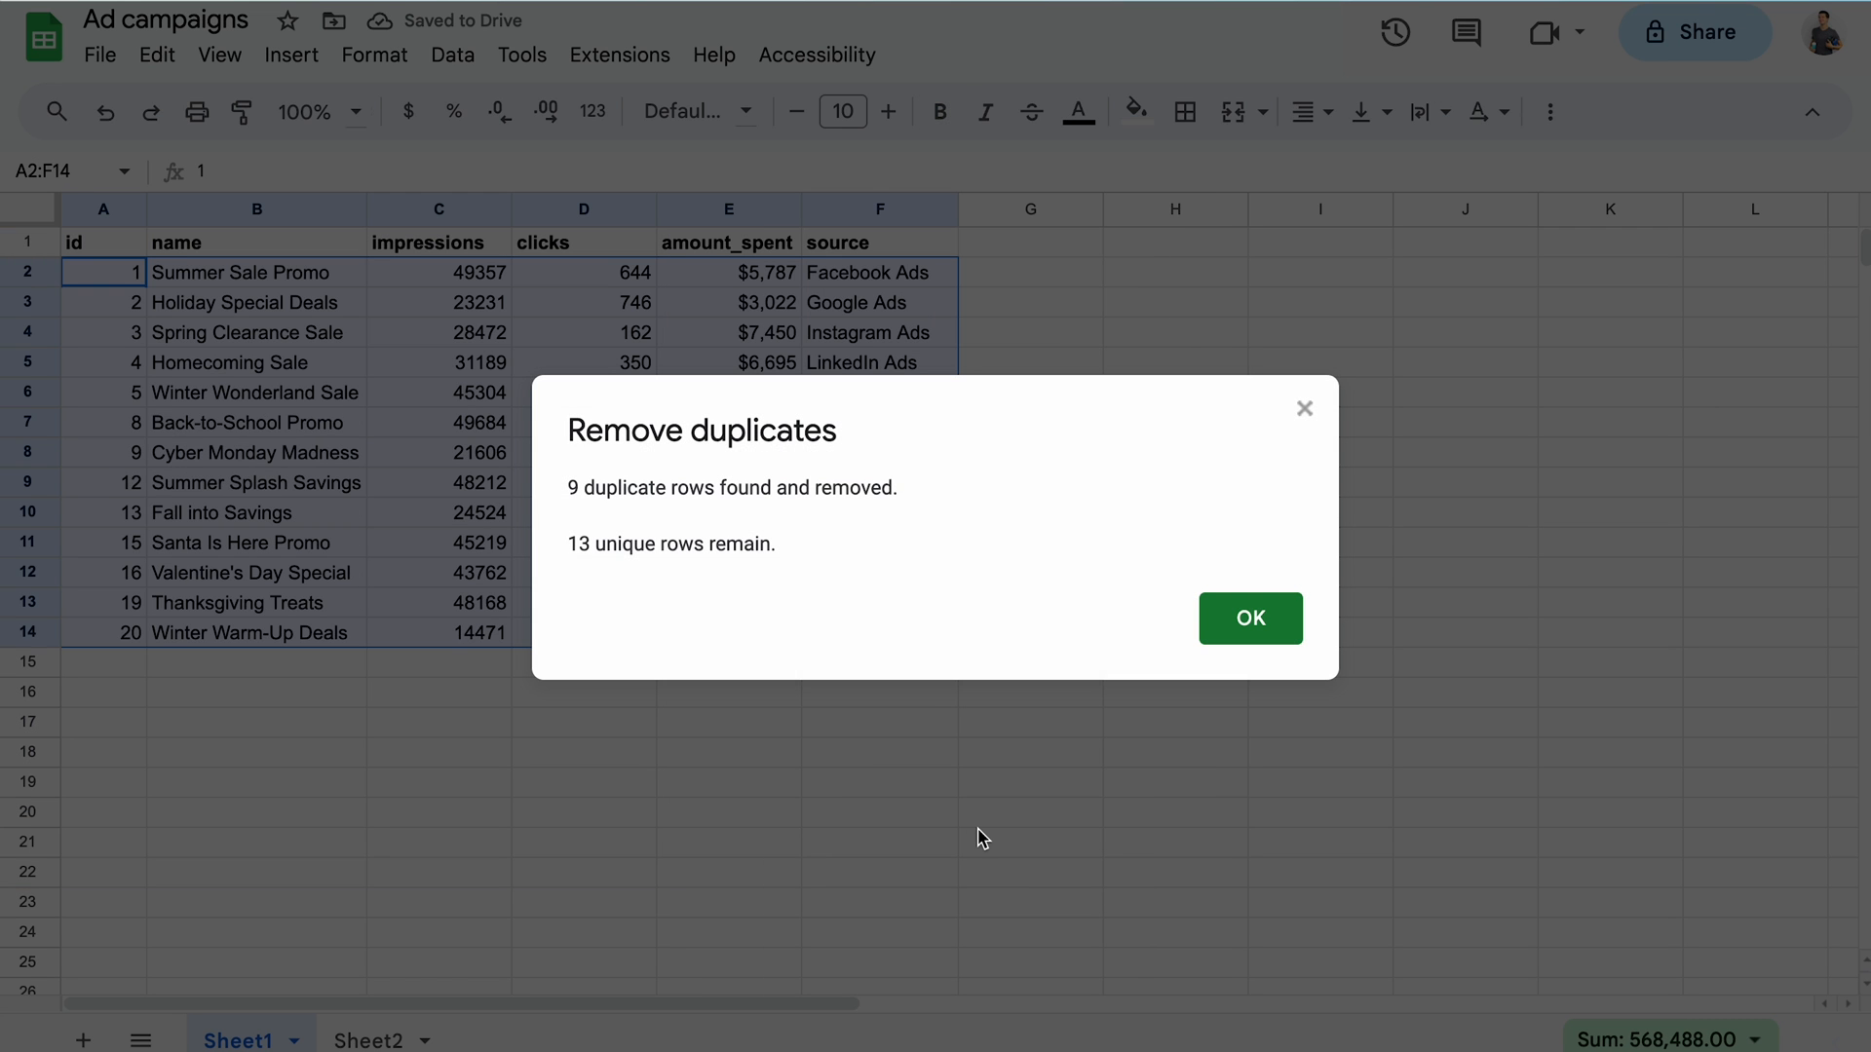
left_click(1249, 617)
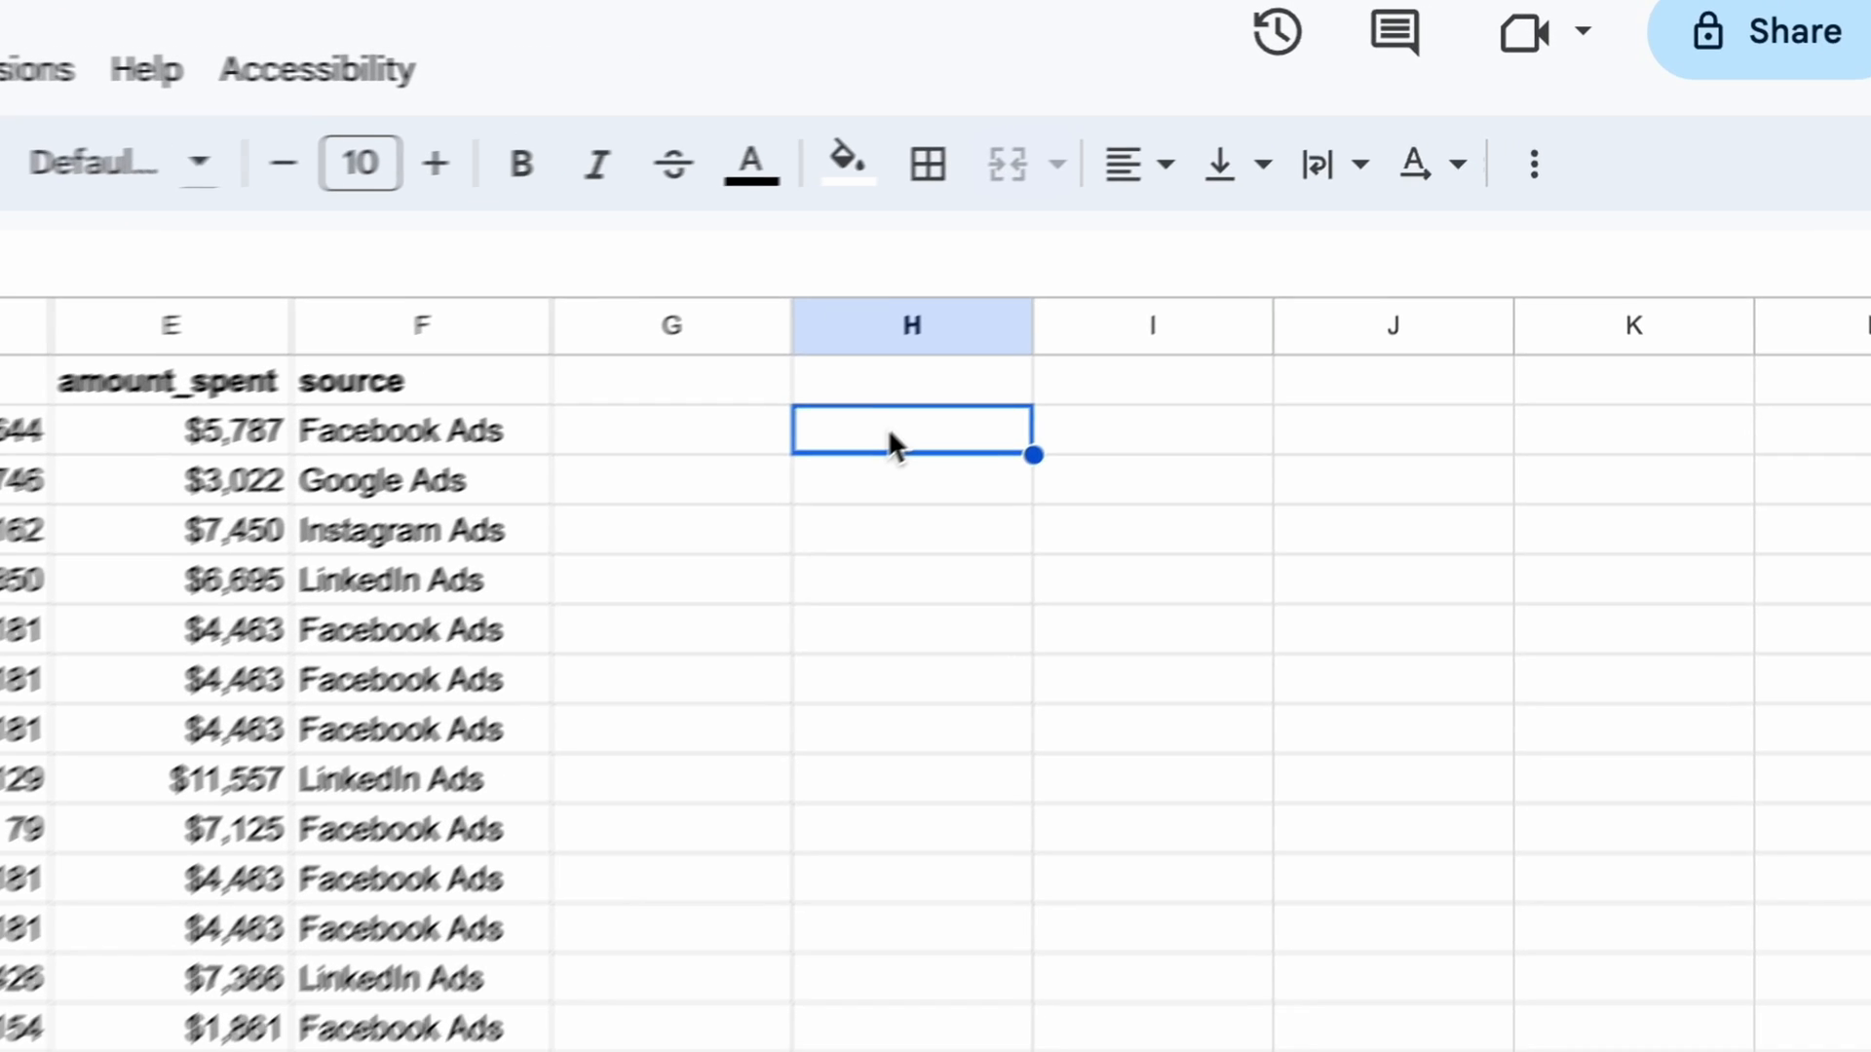
List the distinct ad sources in H2 with =UNIQUE(F2:F23) and reopen the formula.
type("=UN")
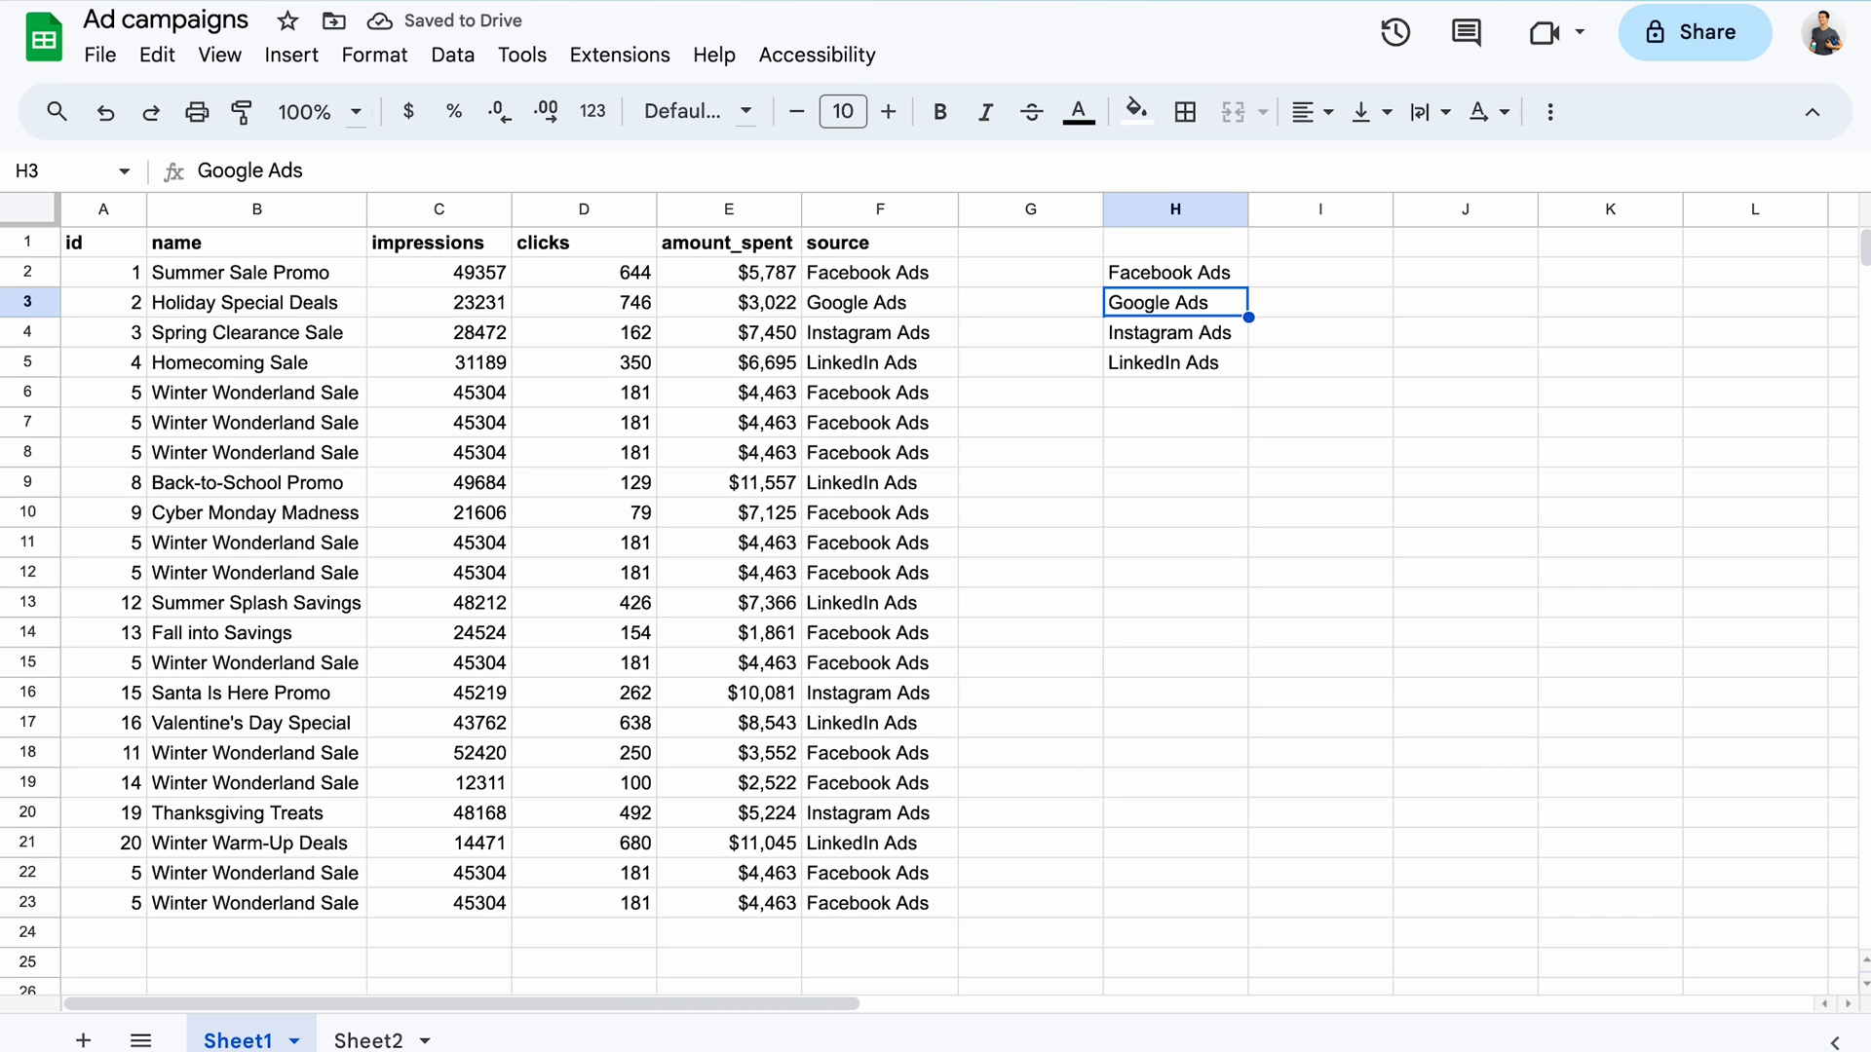
mouse_move(905, 915)
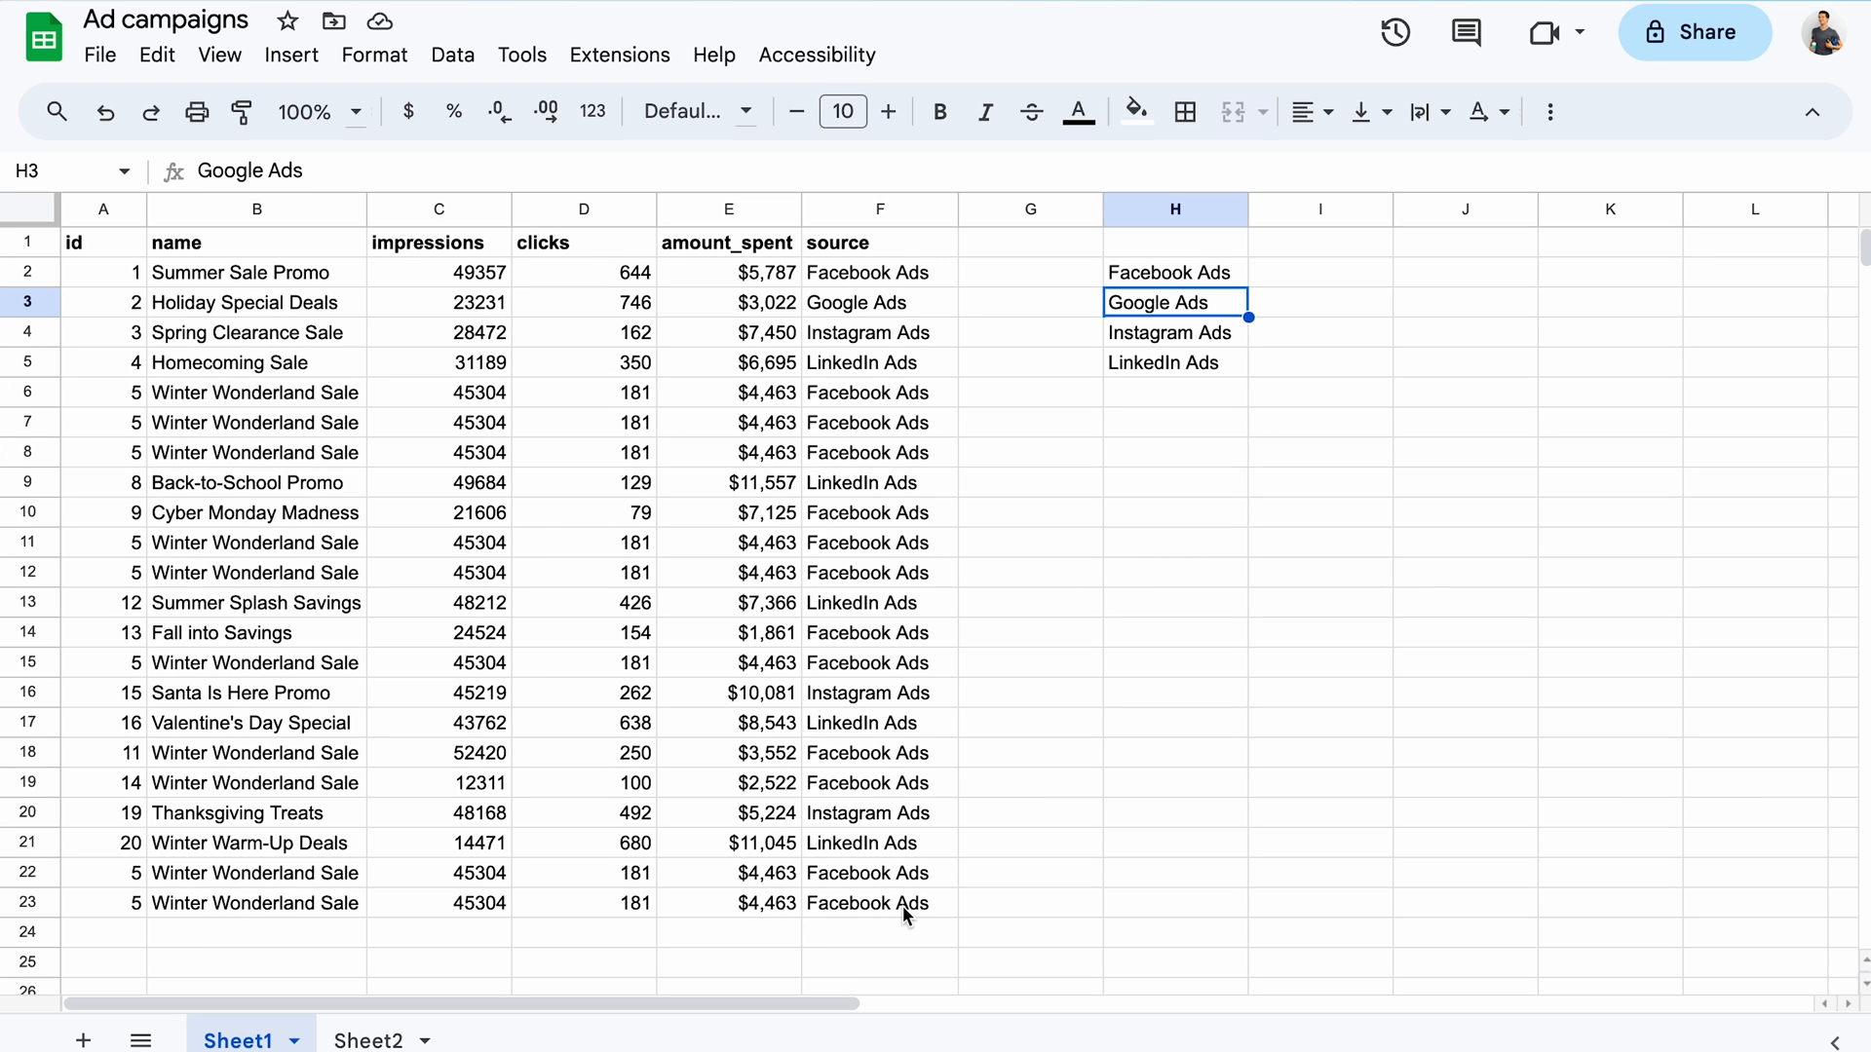
mouse_move(1158, 287)
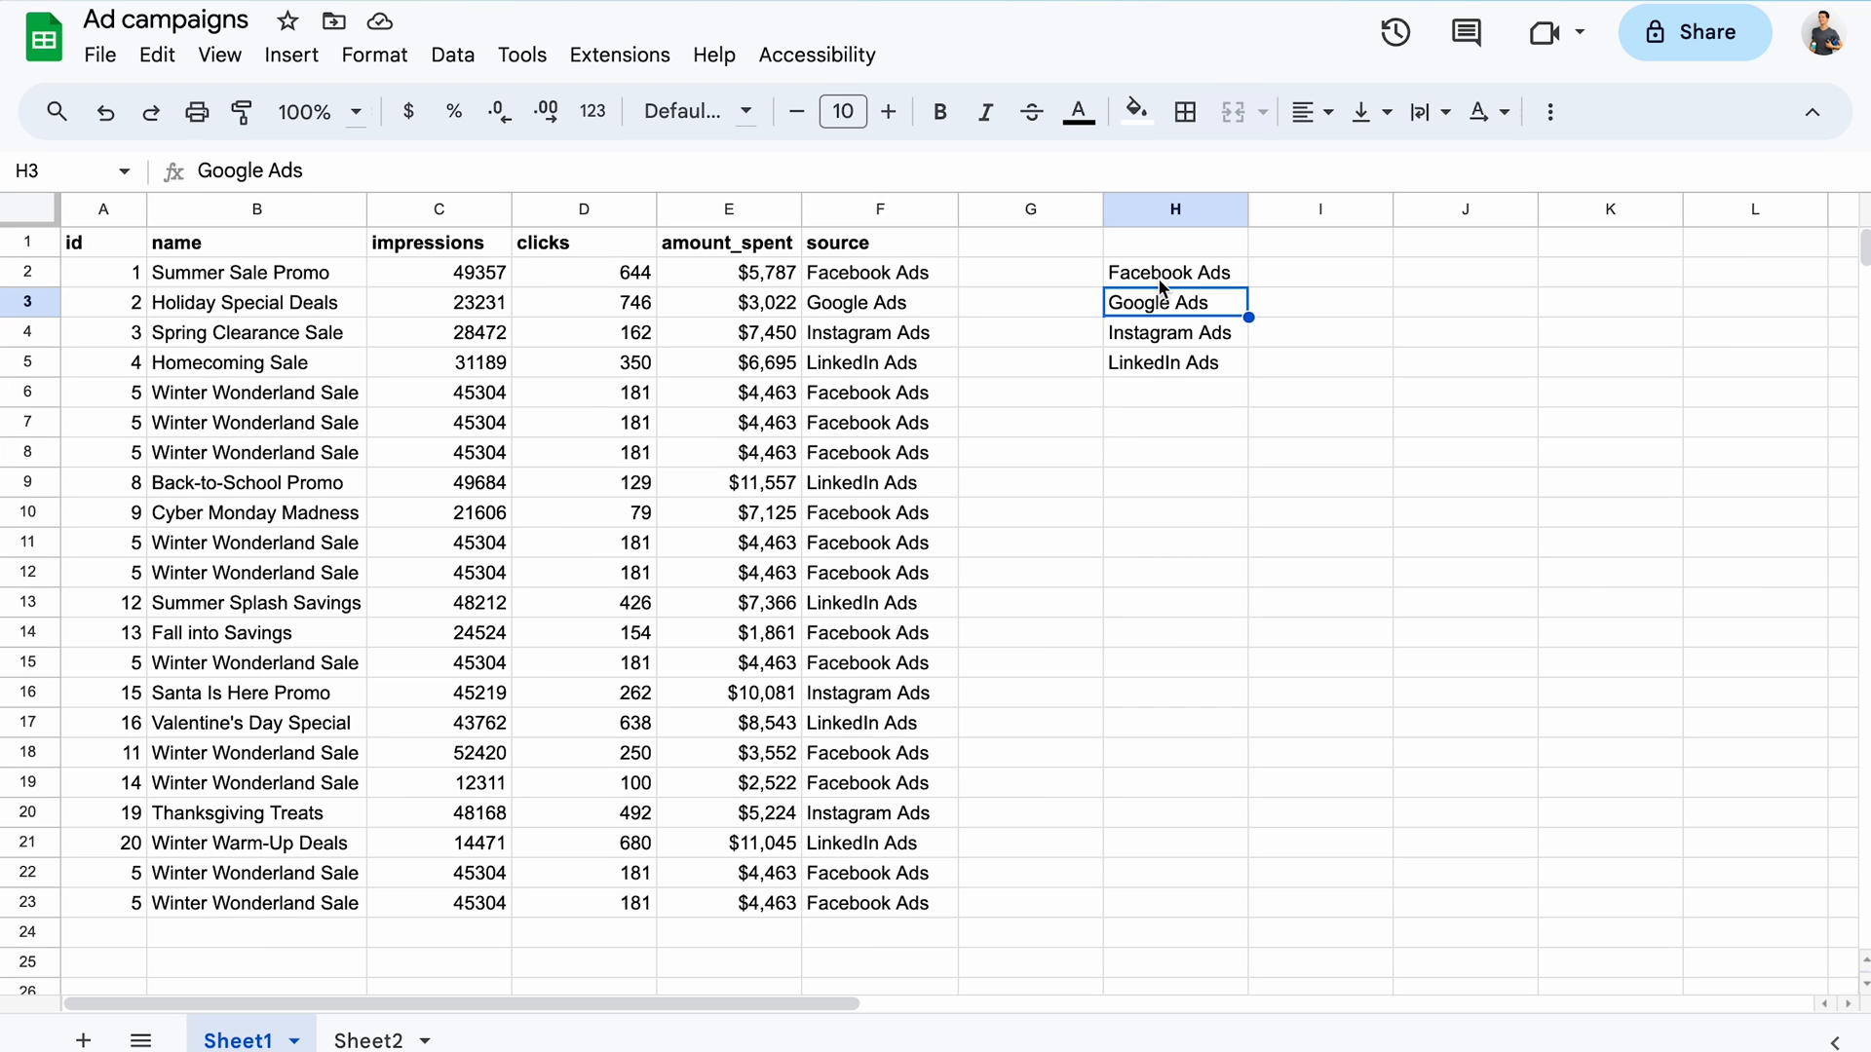
left_click(1174, 272)
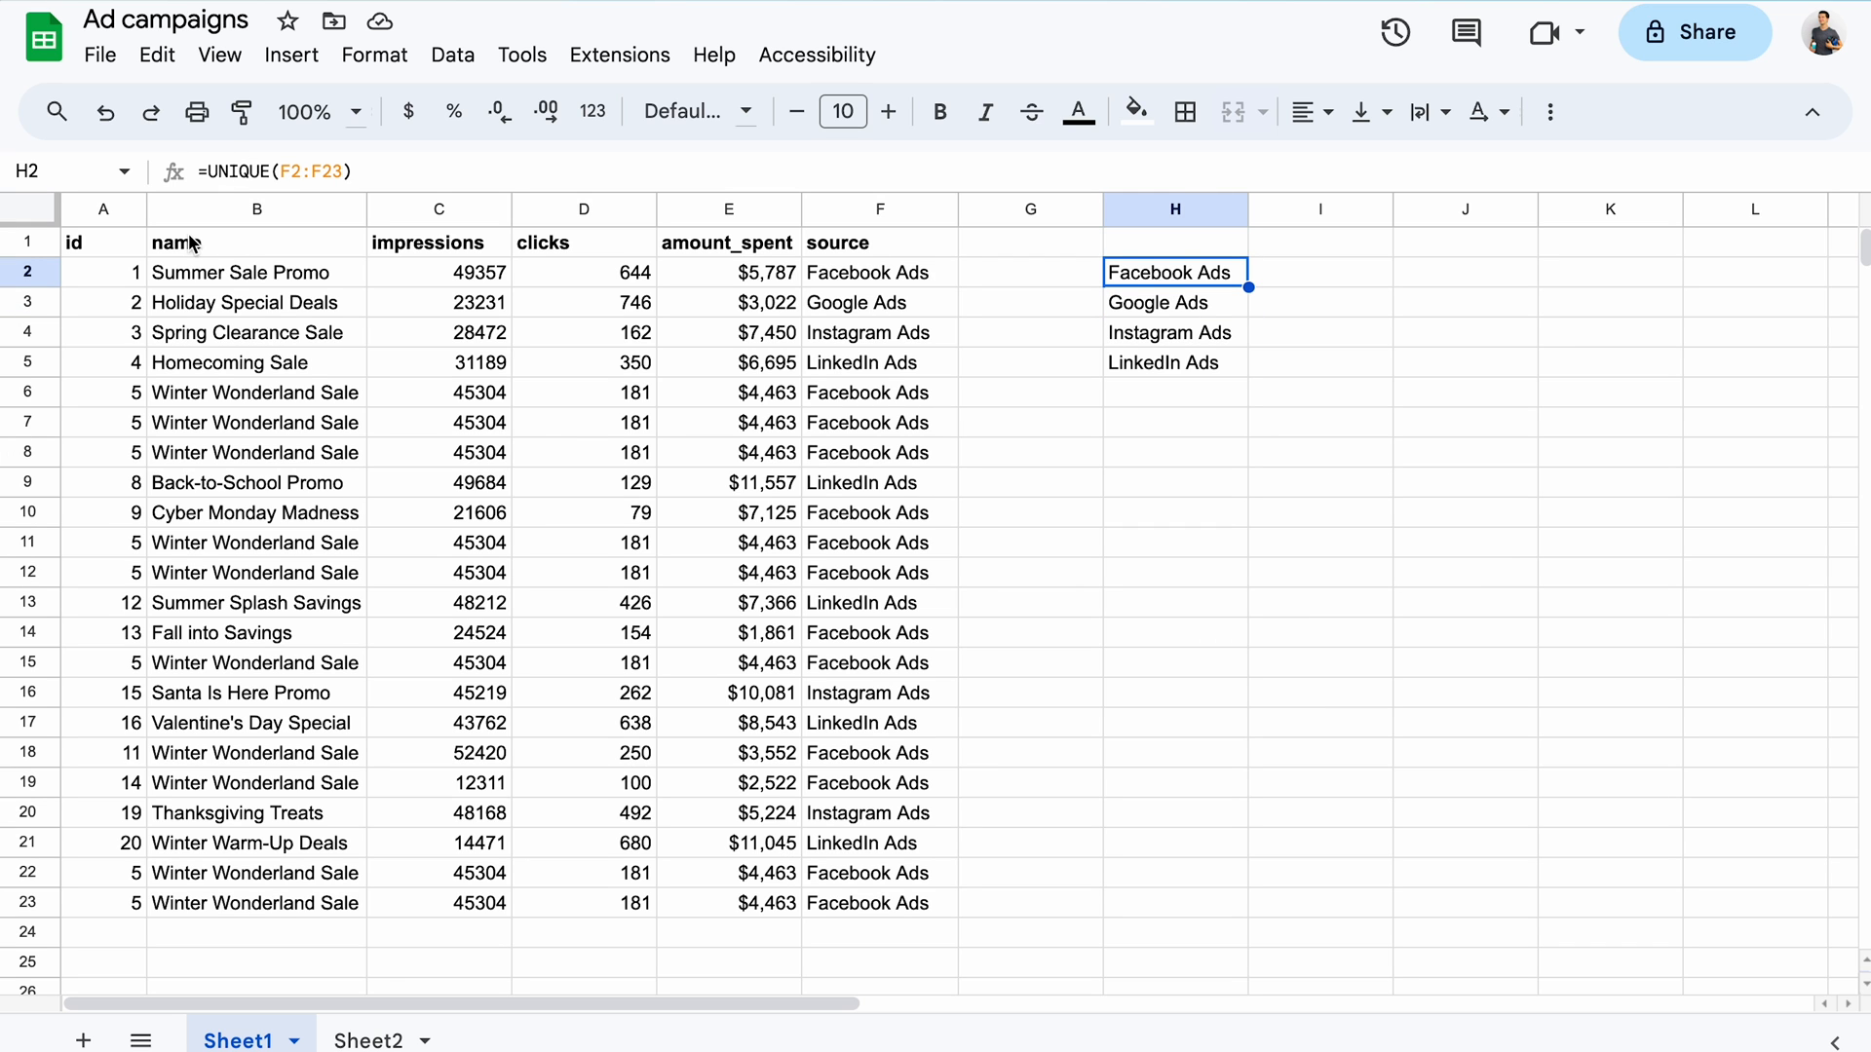
double_click(1174, 272)
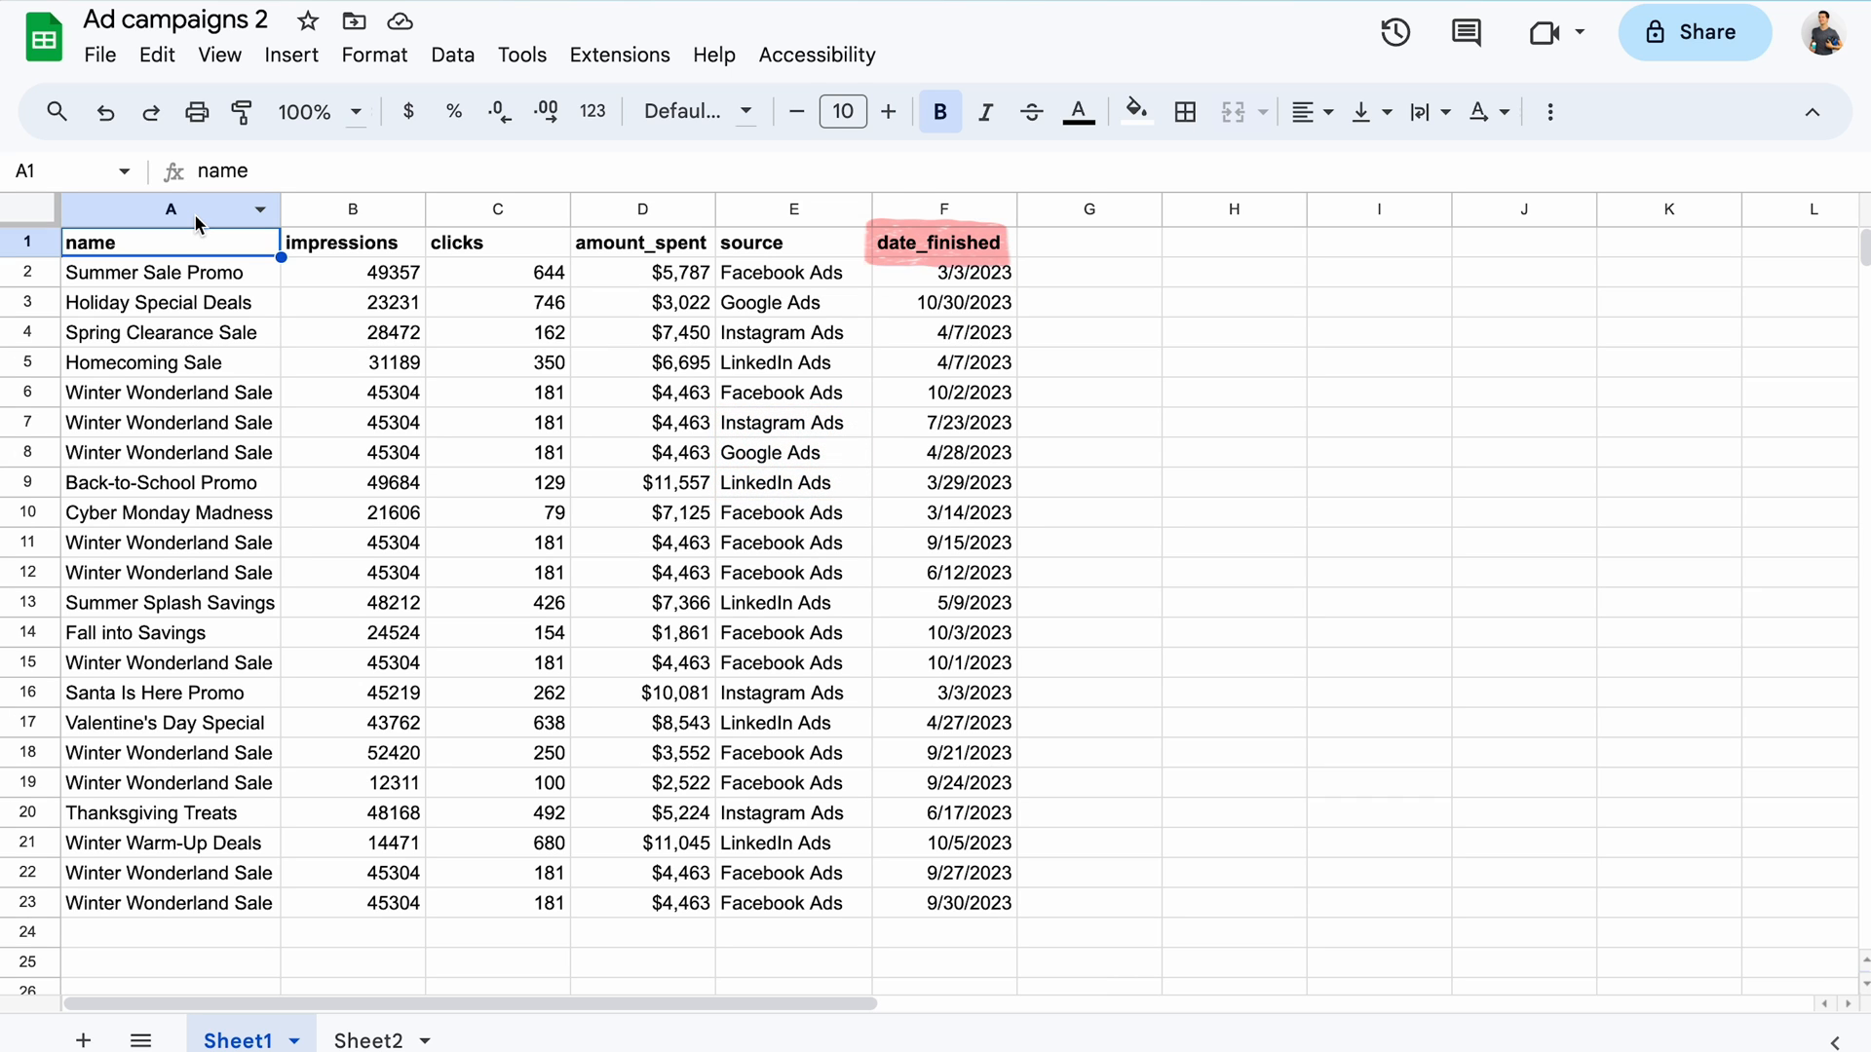
Select the name header in cell A1 of the Ad campaigns 2 sheet.
left_click(942, 209)
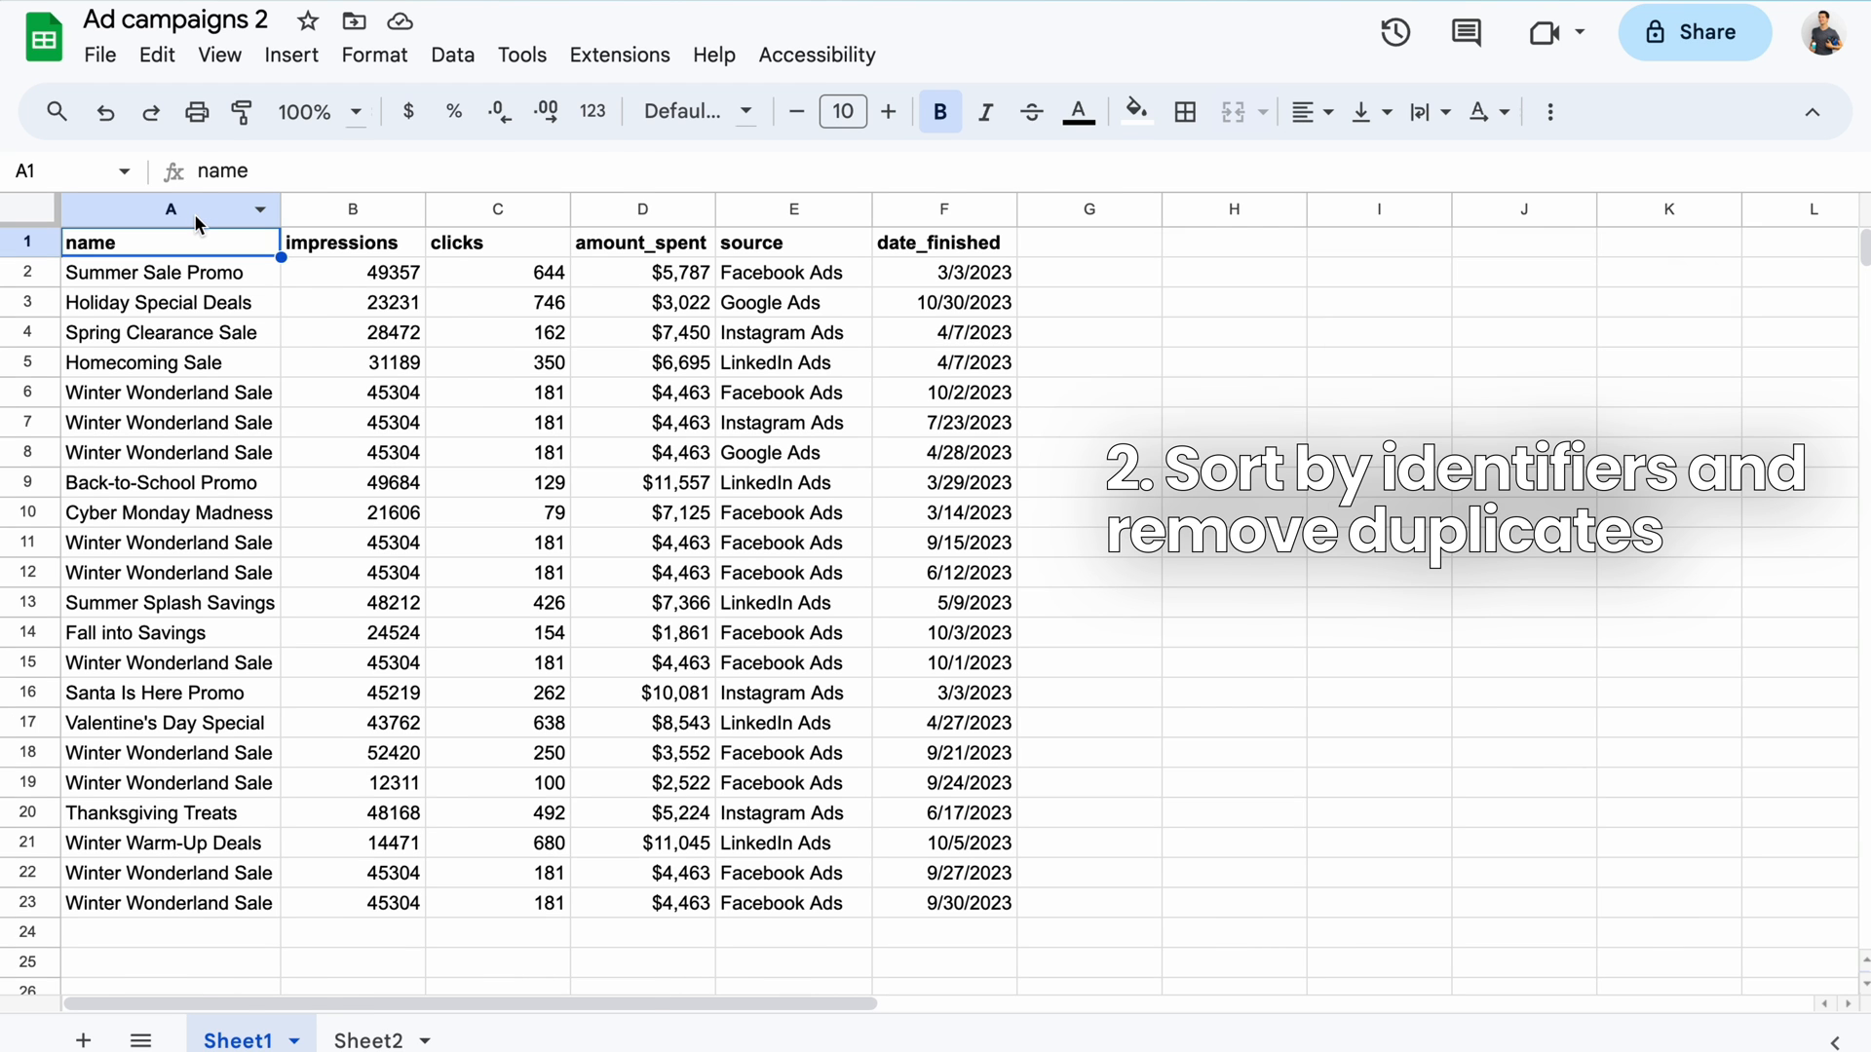
Build an id column with ={"id"; ARRAYFORMULA(B2:B&F2:F)} in A1 and widen column A.
right_click(169, 209)
type("={\"id")
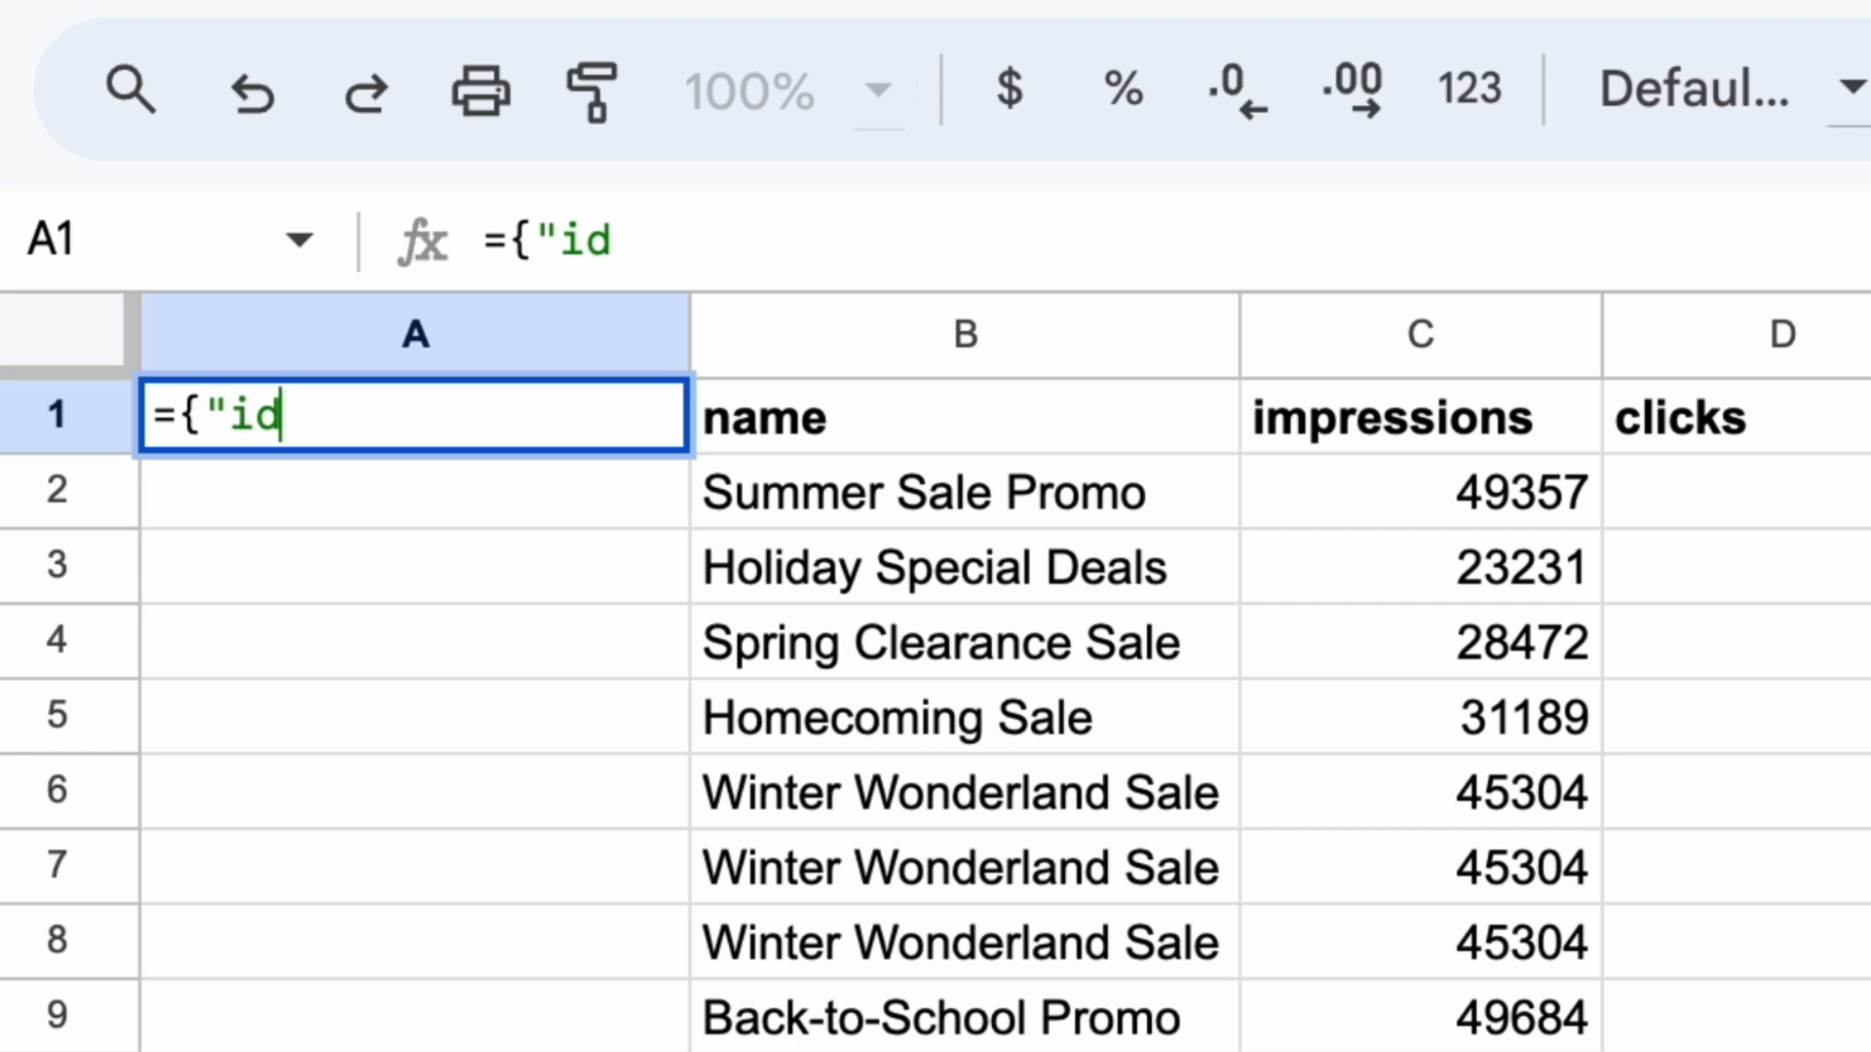
type("; ARRAYFORMULA(")
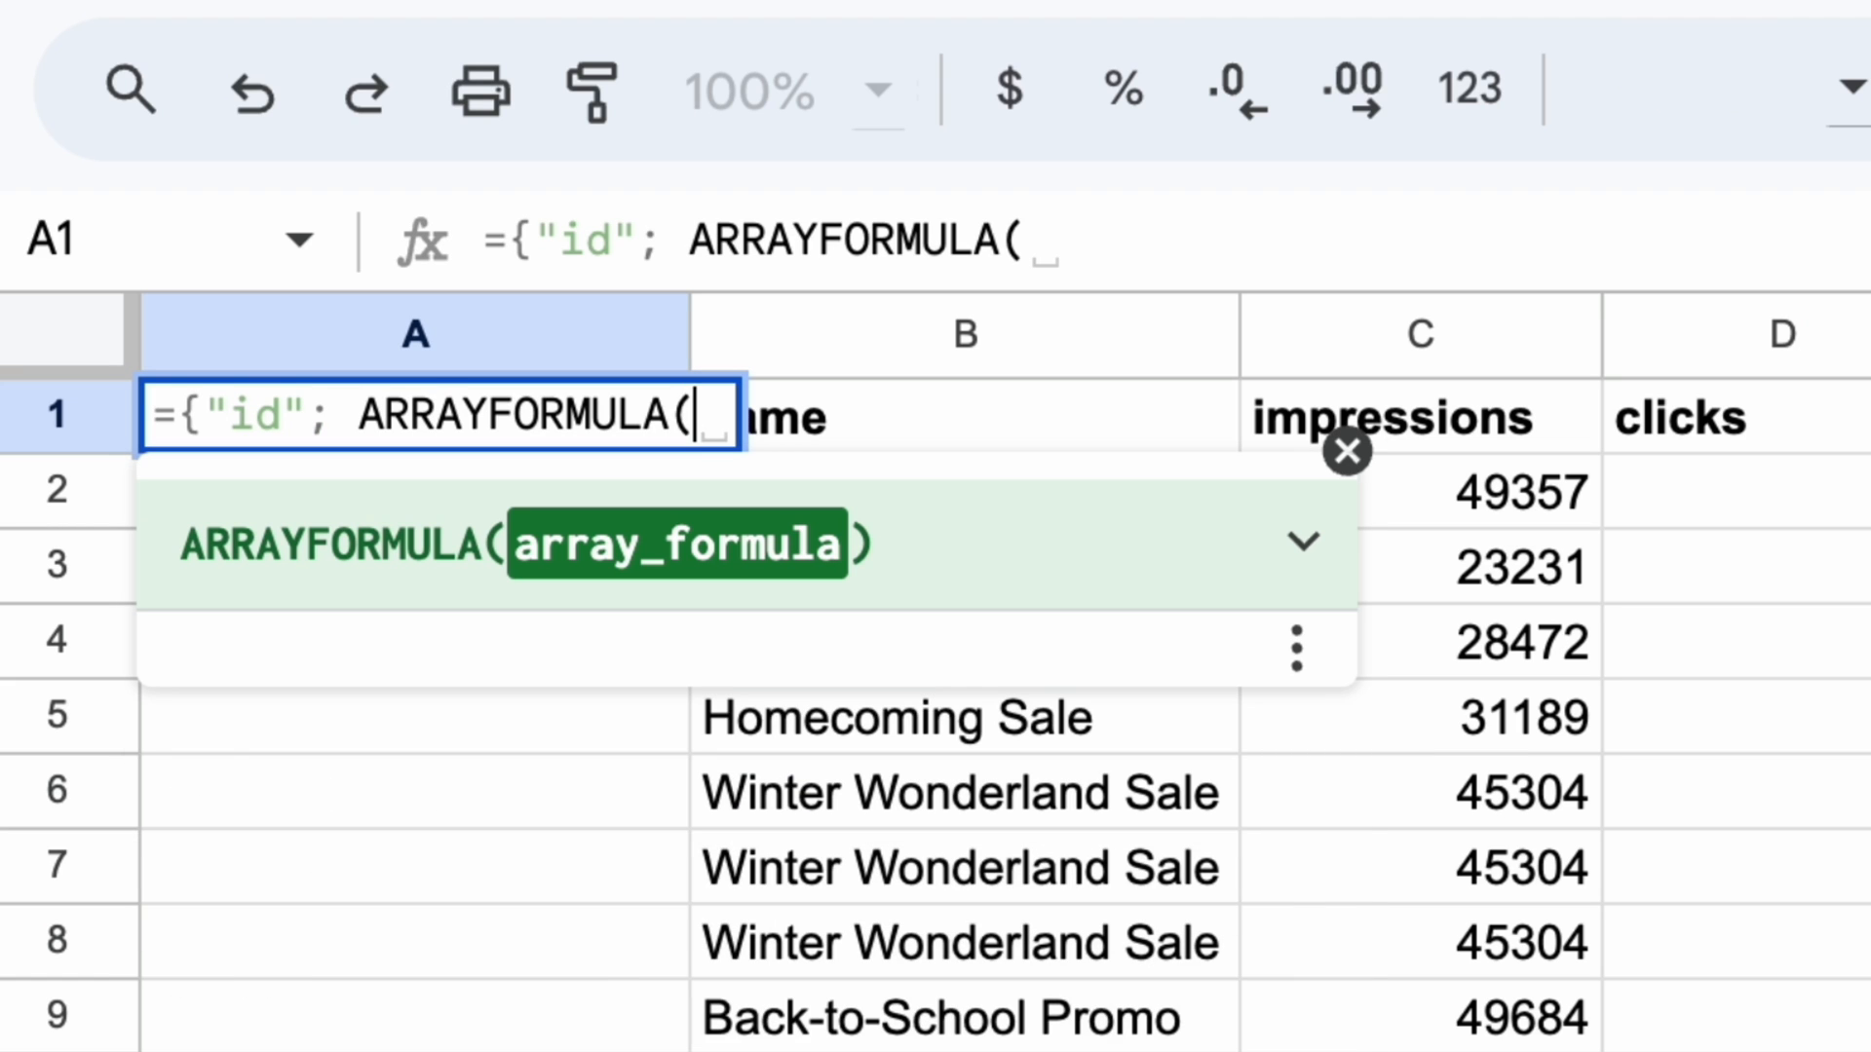
type("B2:B")
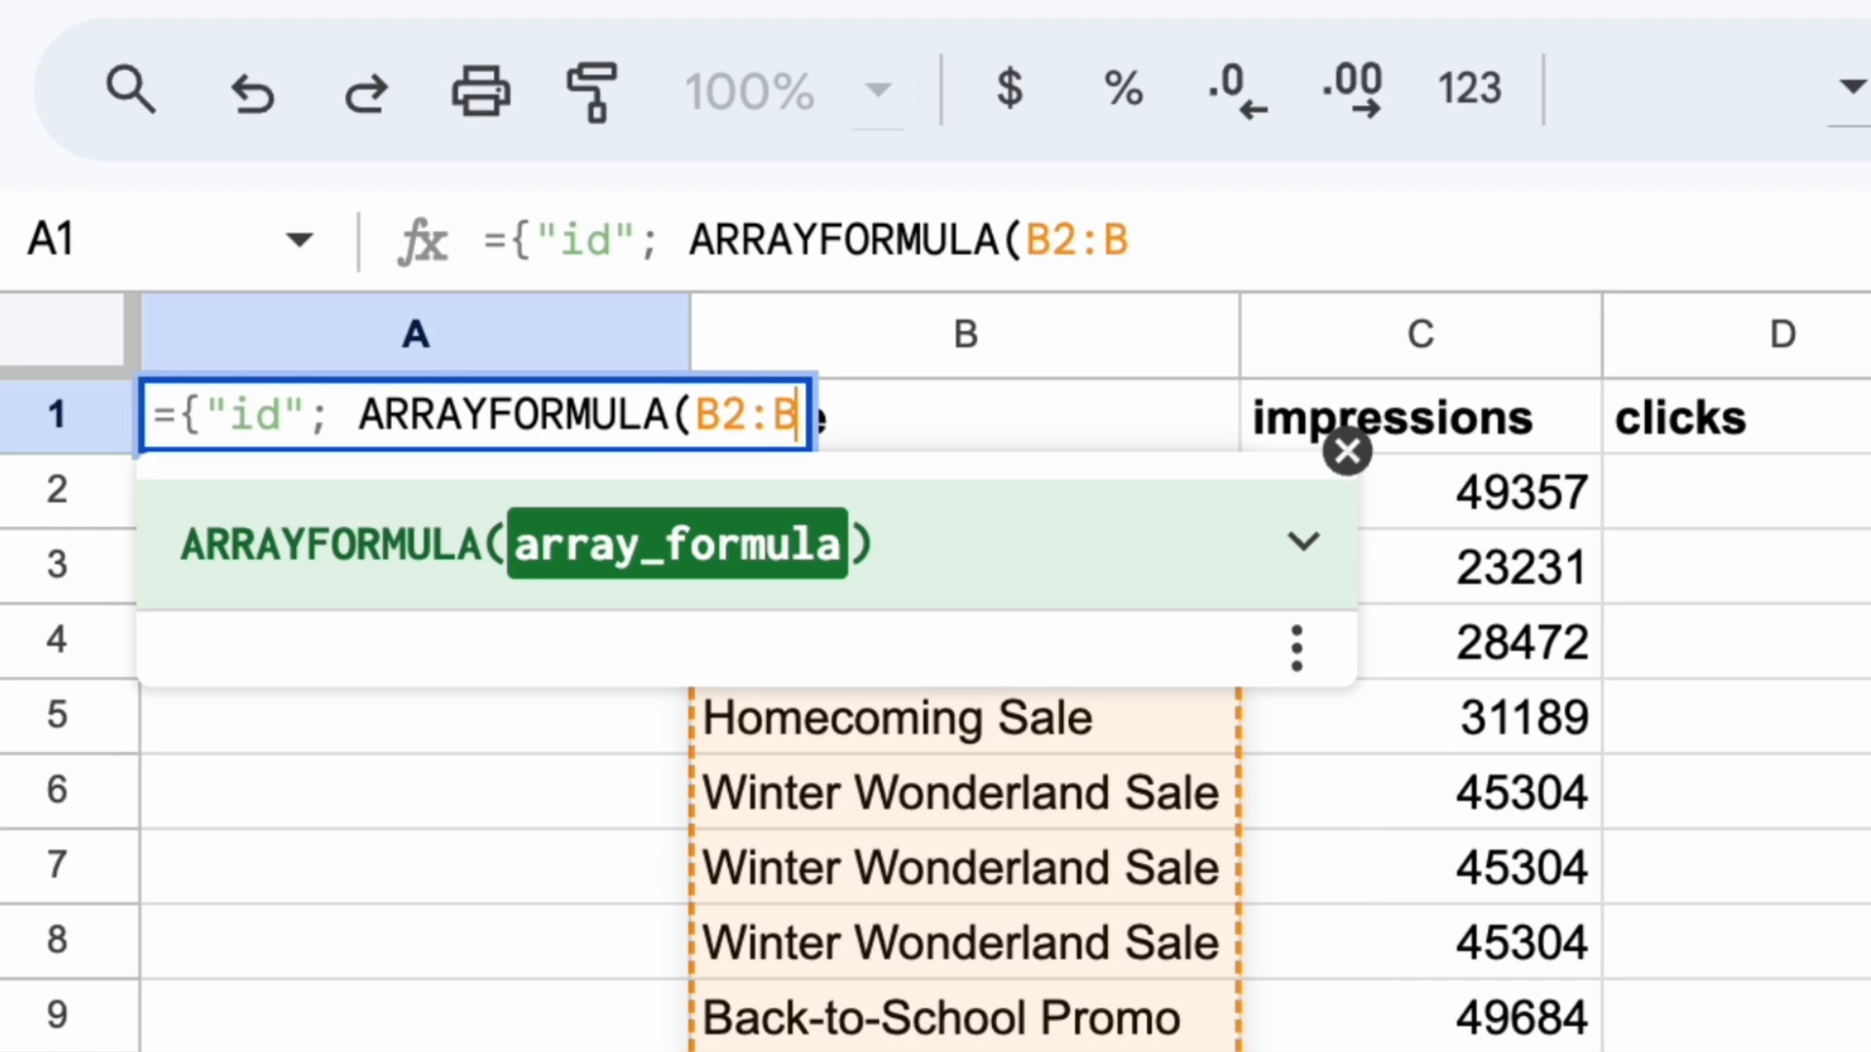
type("&")
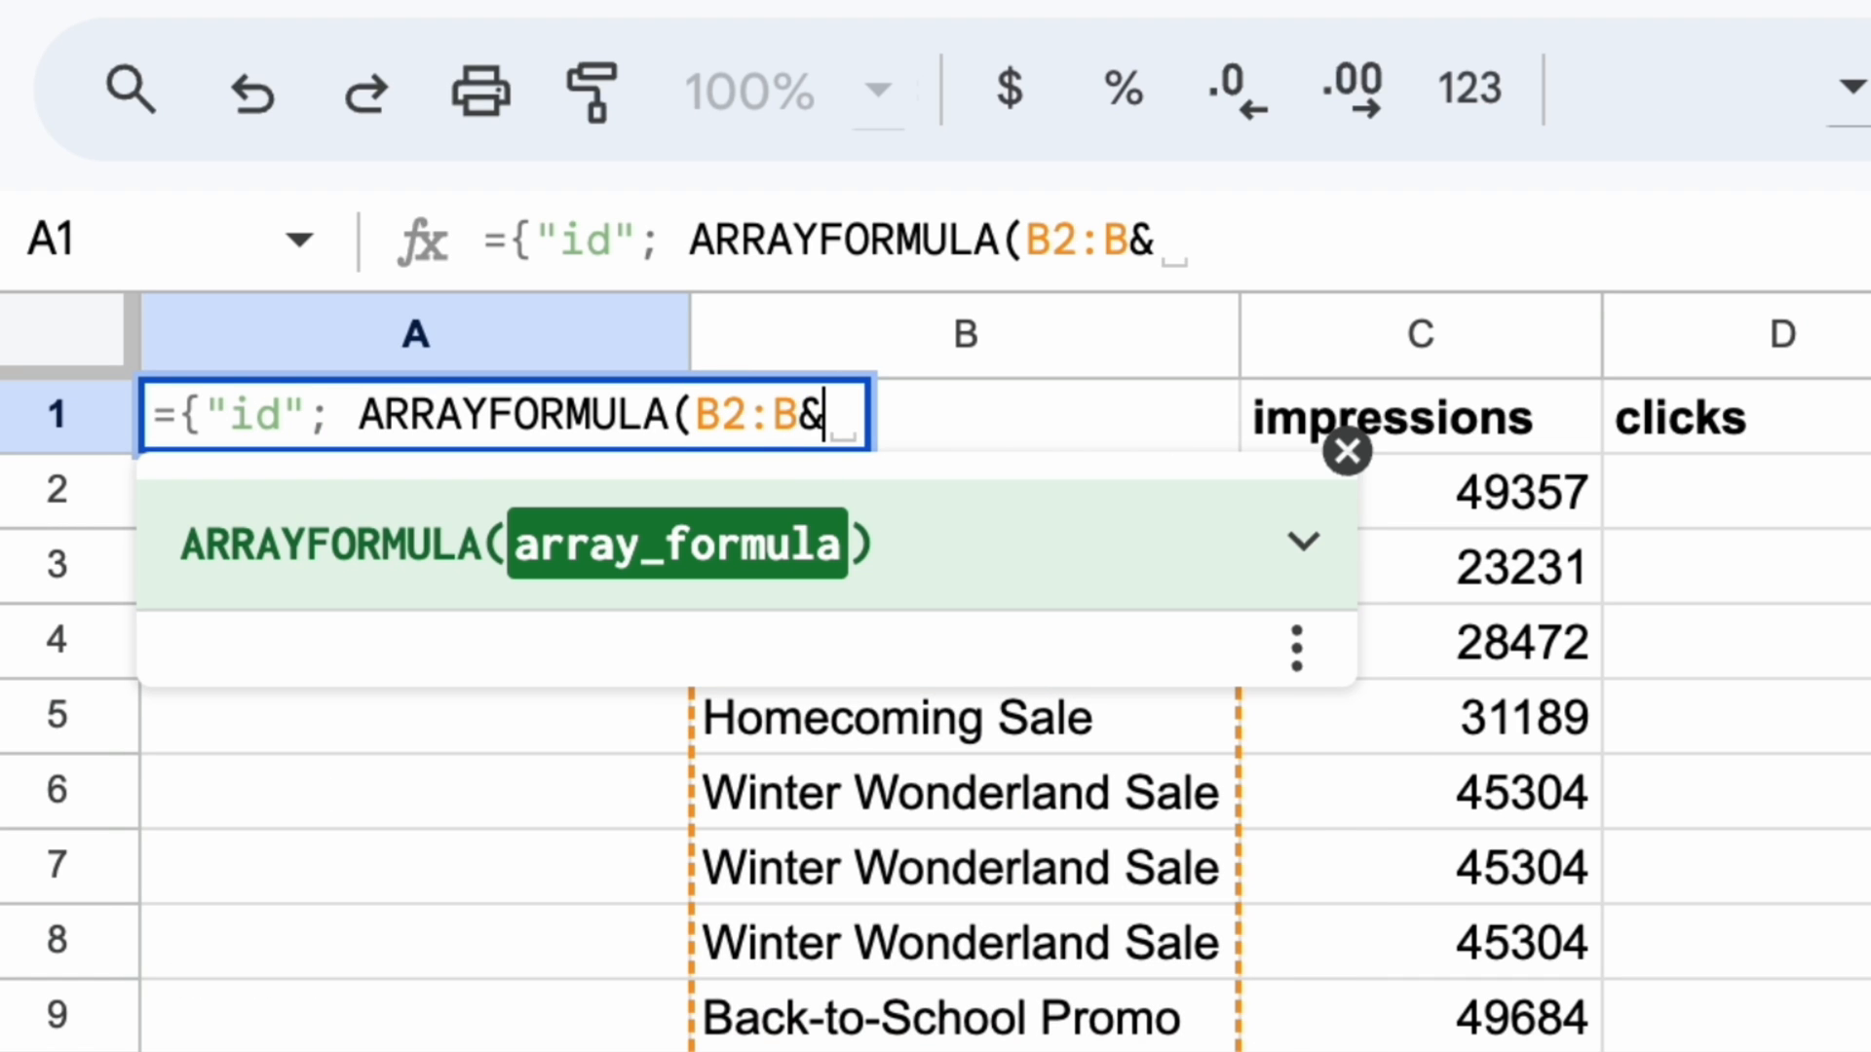
type("F2:")
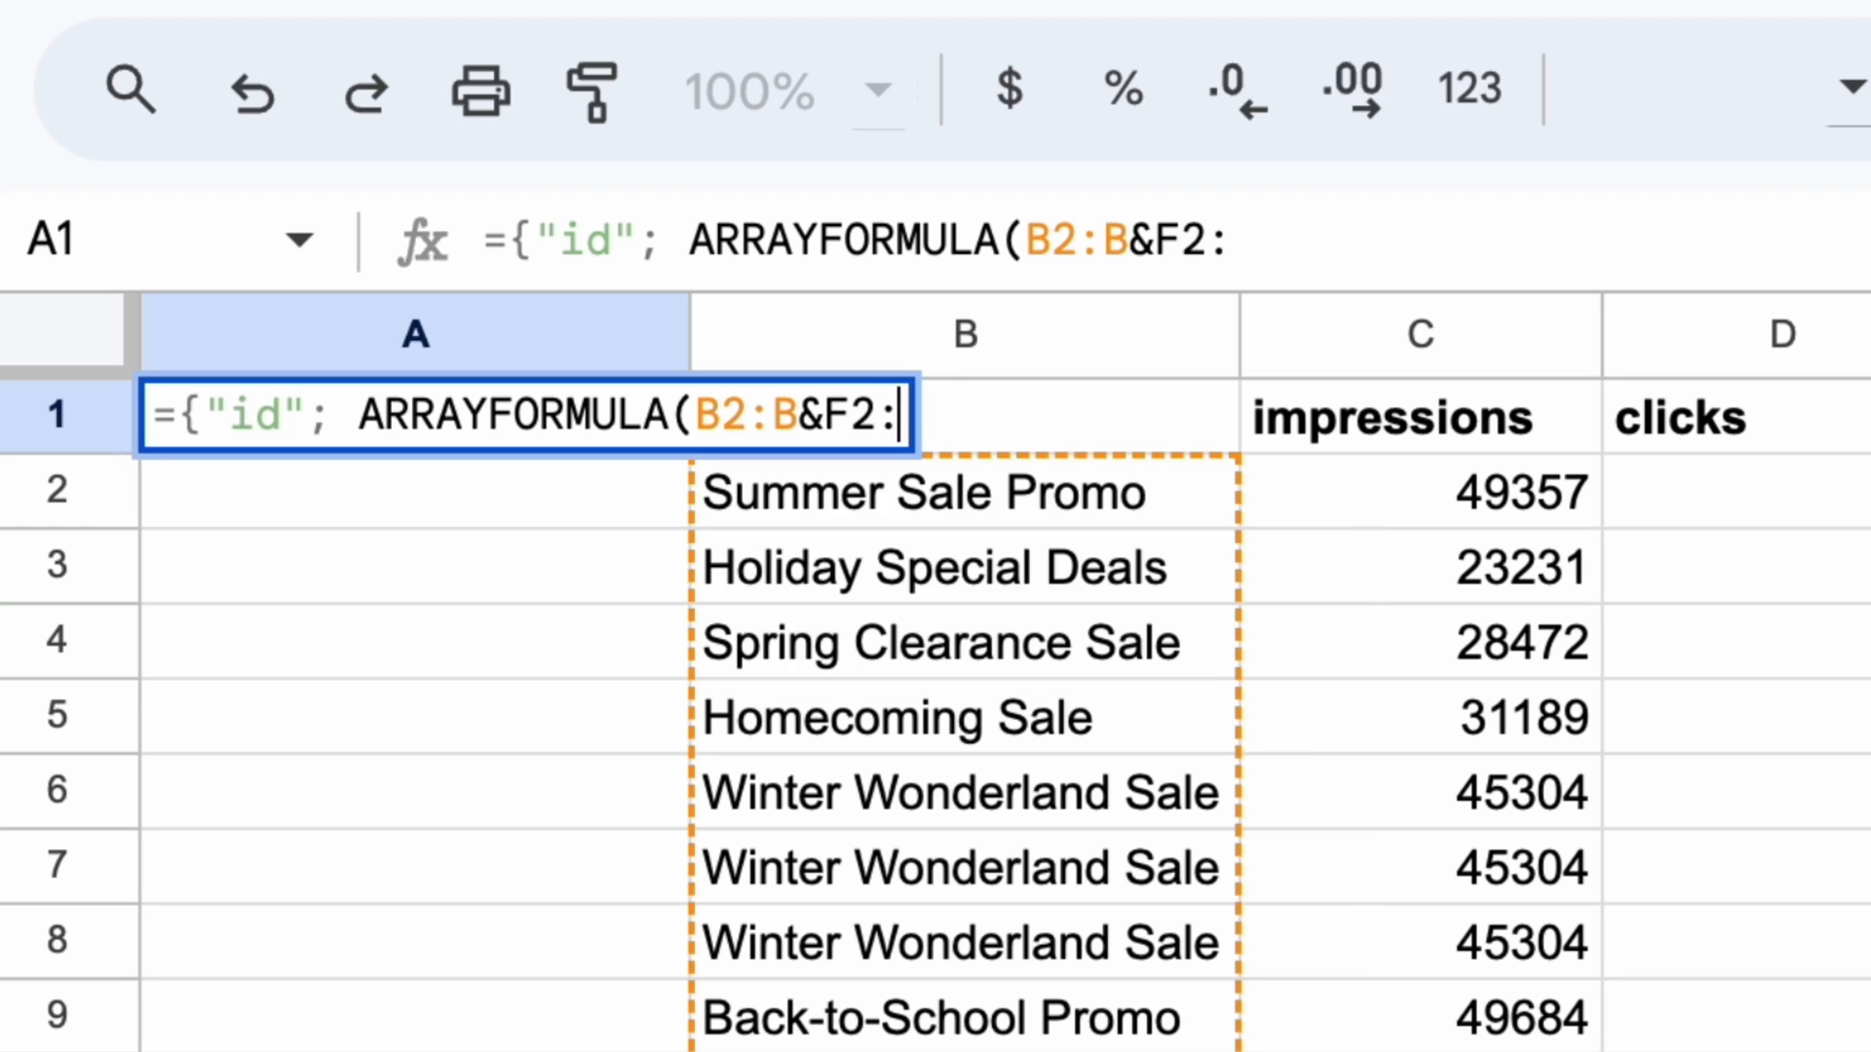
type("F)")
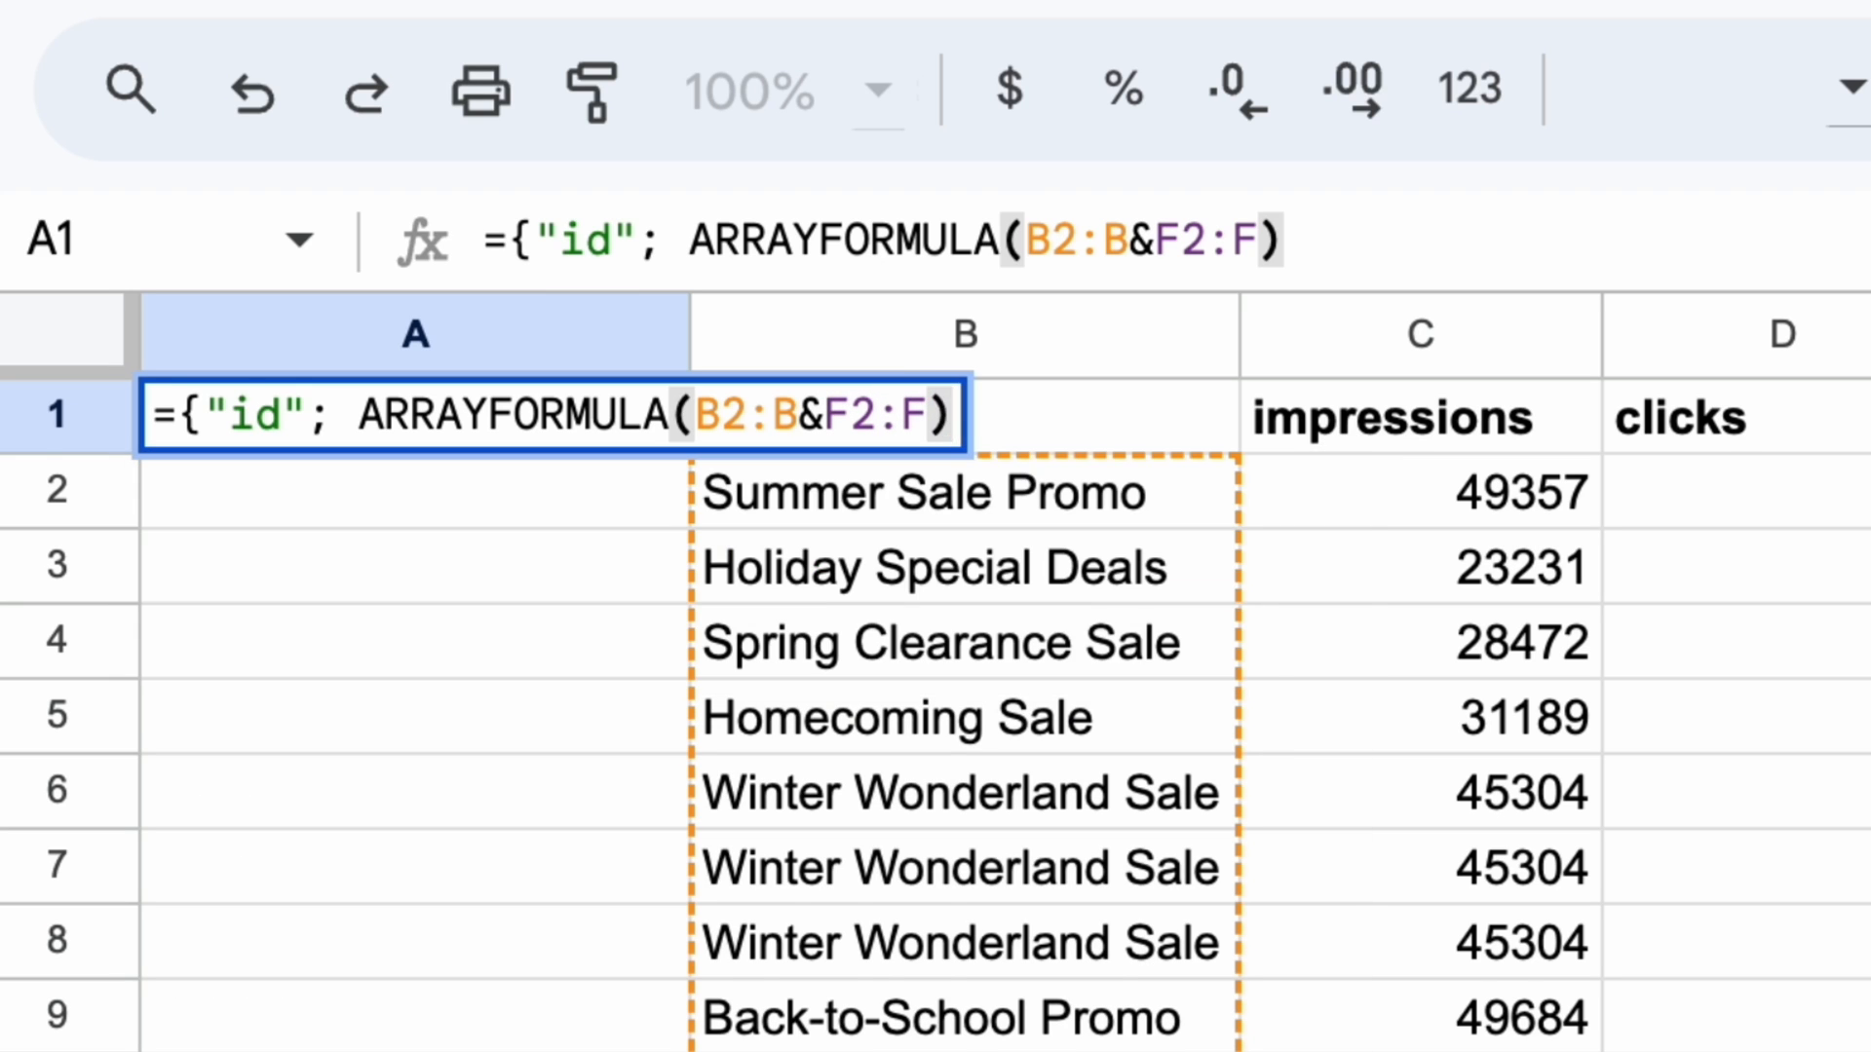
key("enter")
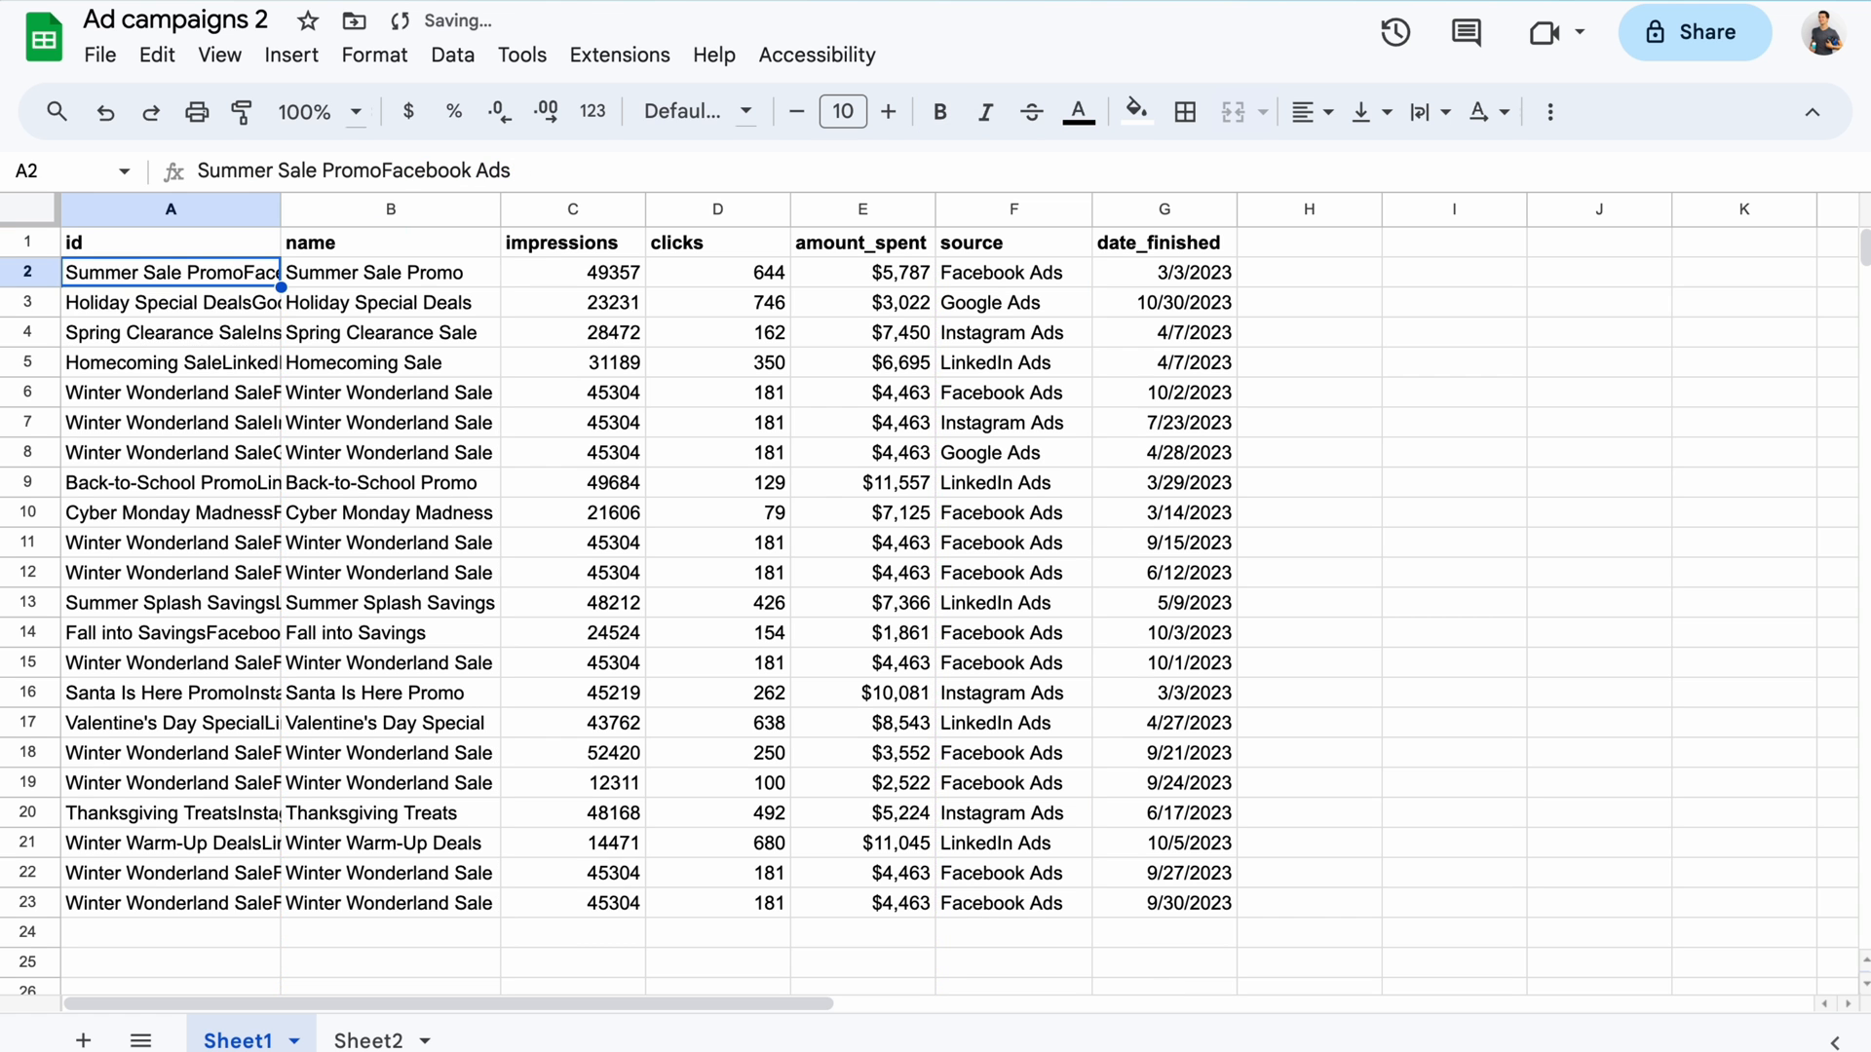
left_click_drag(280, 209, 404, 208)
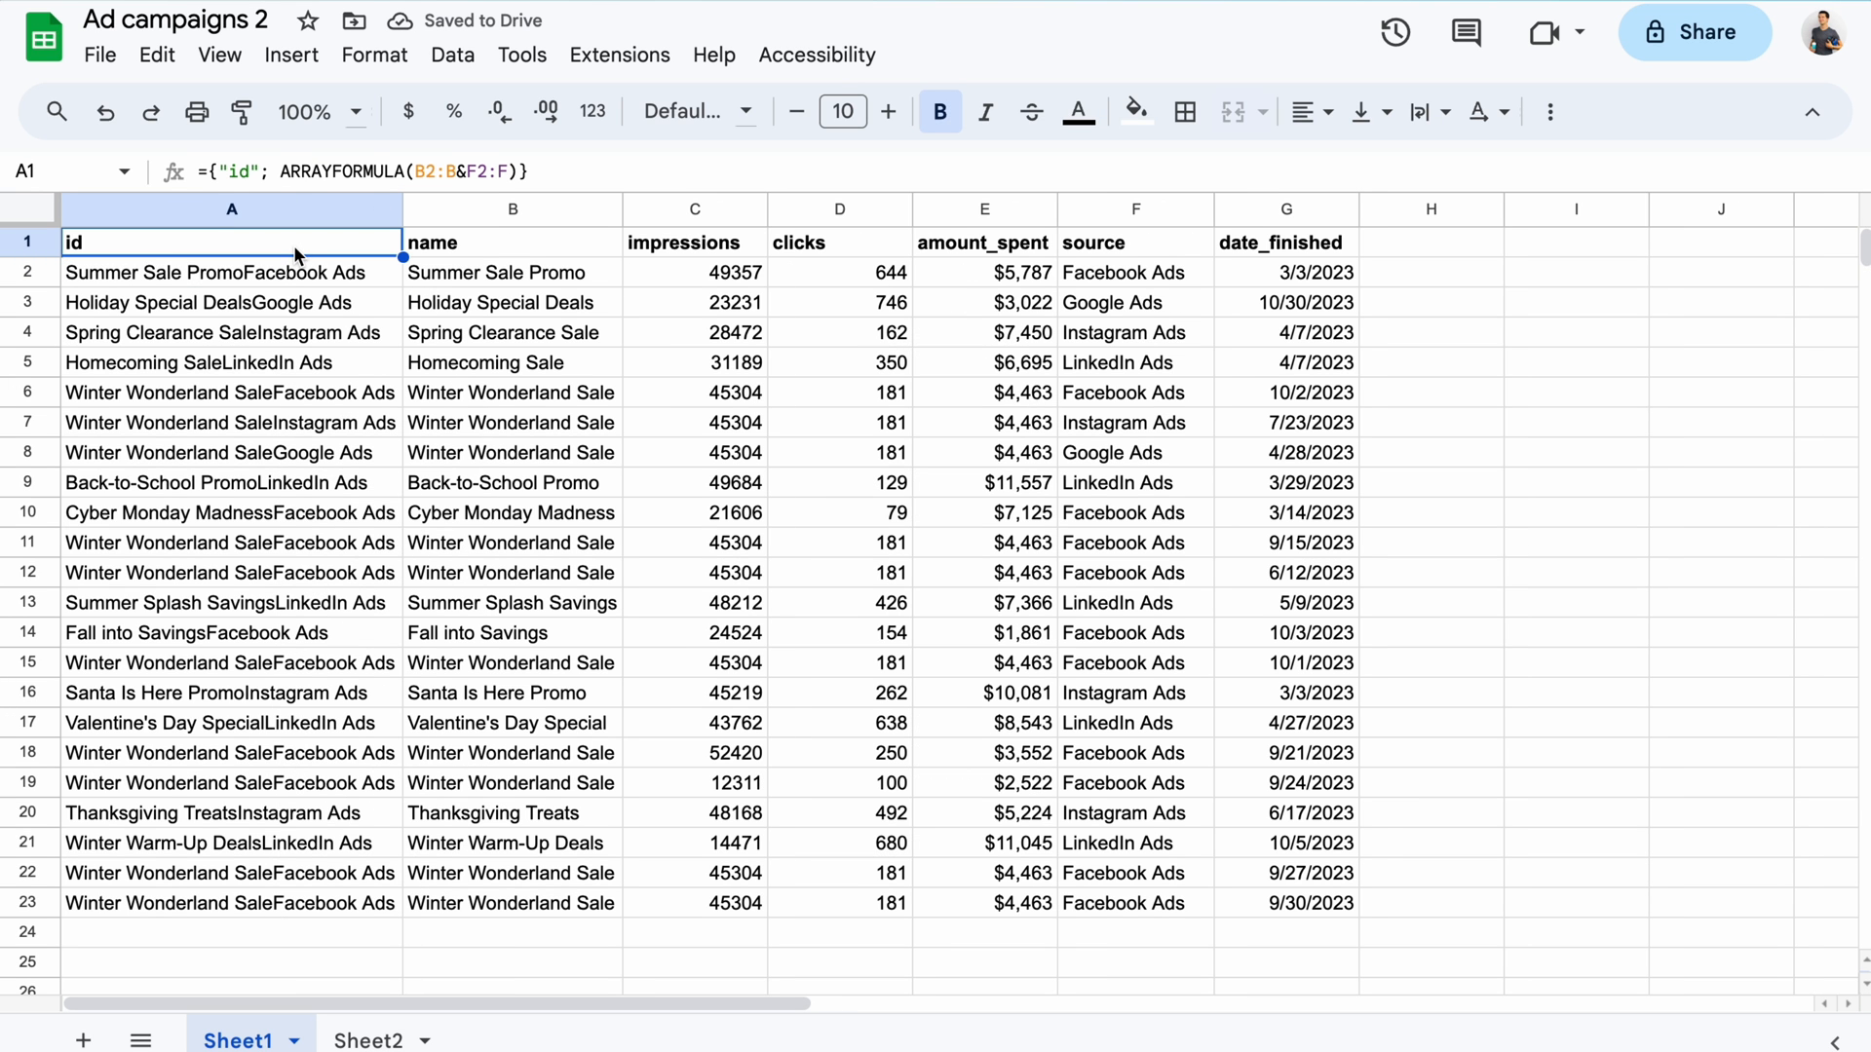
On Sheet2, enter ={Sheet1!A1:G1; SORTN(FILTER(...), ROWS(...), 2, 1, true)} to list unique rows.
left_click(367, 1040)
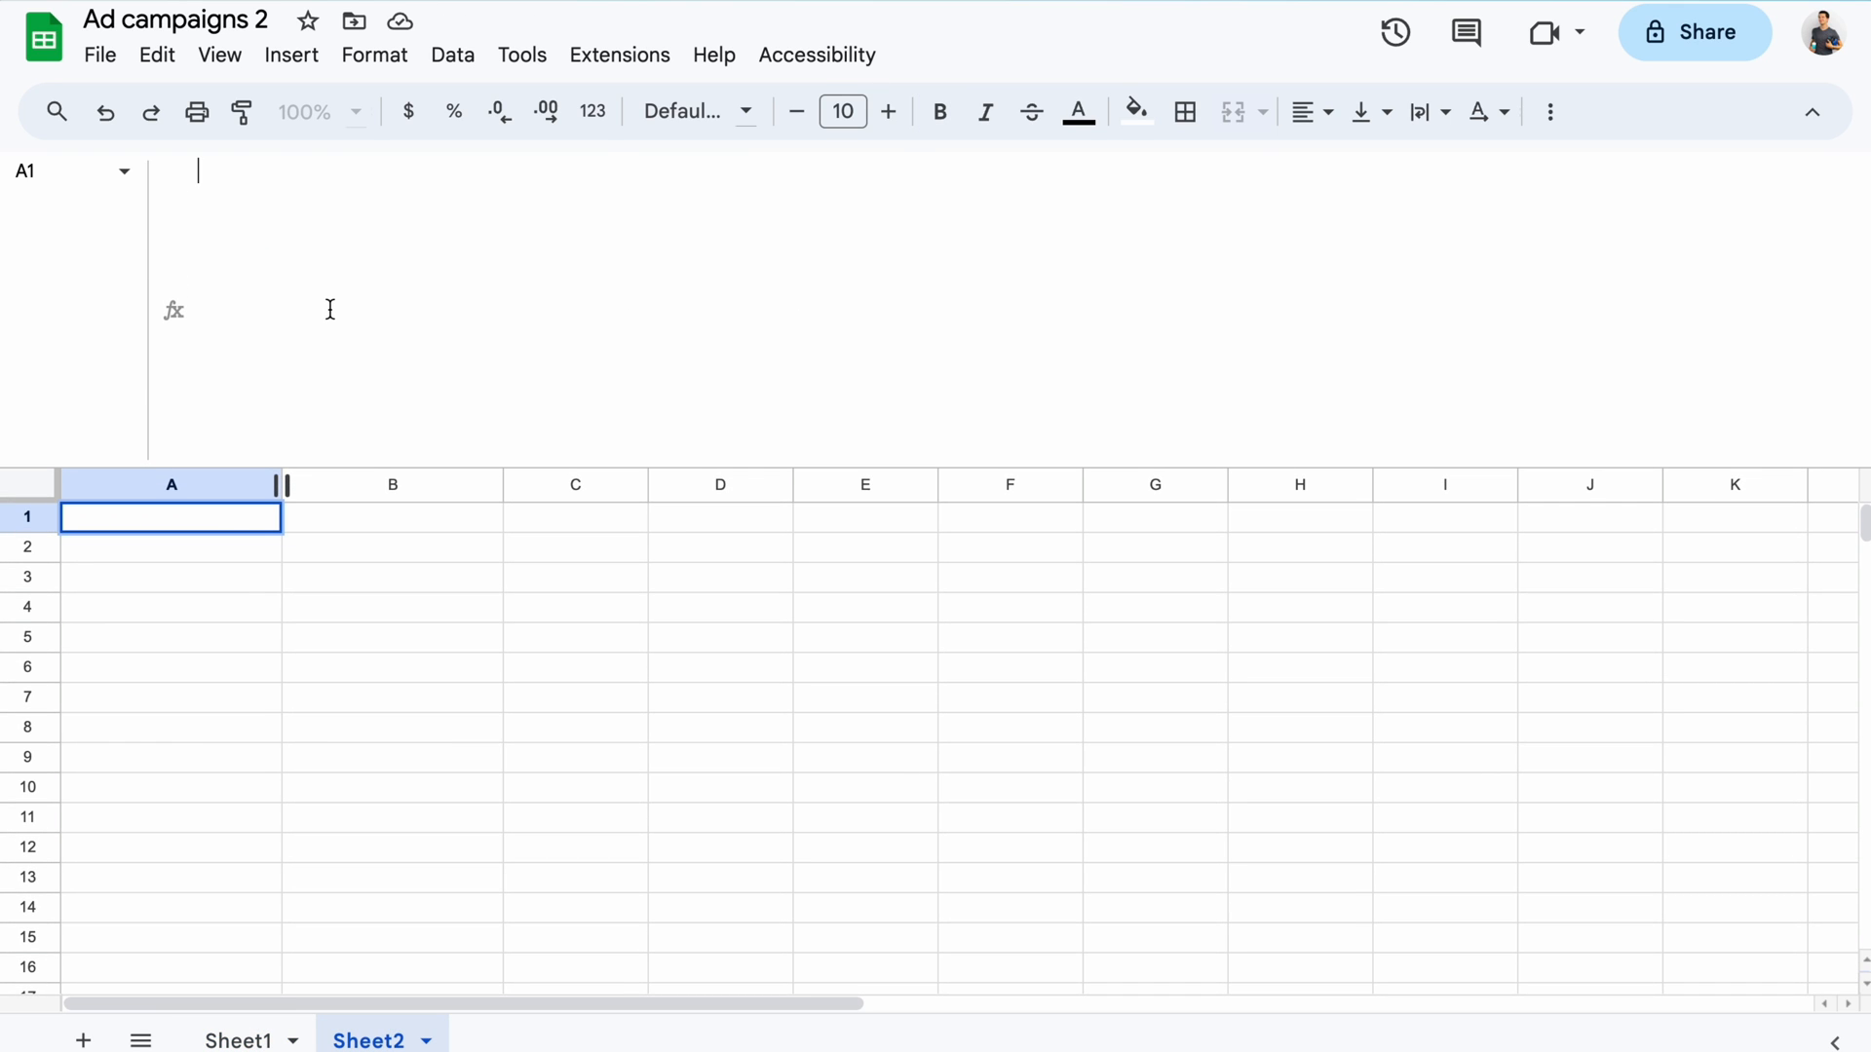
type("={")
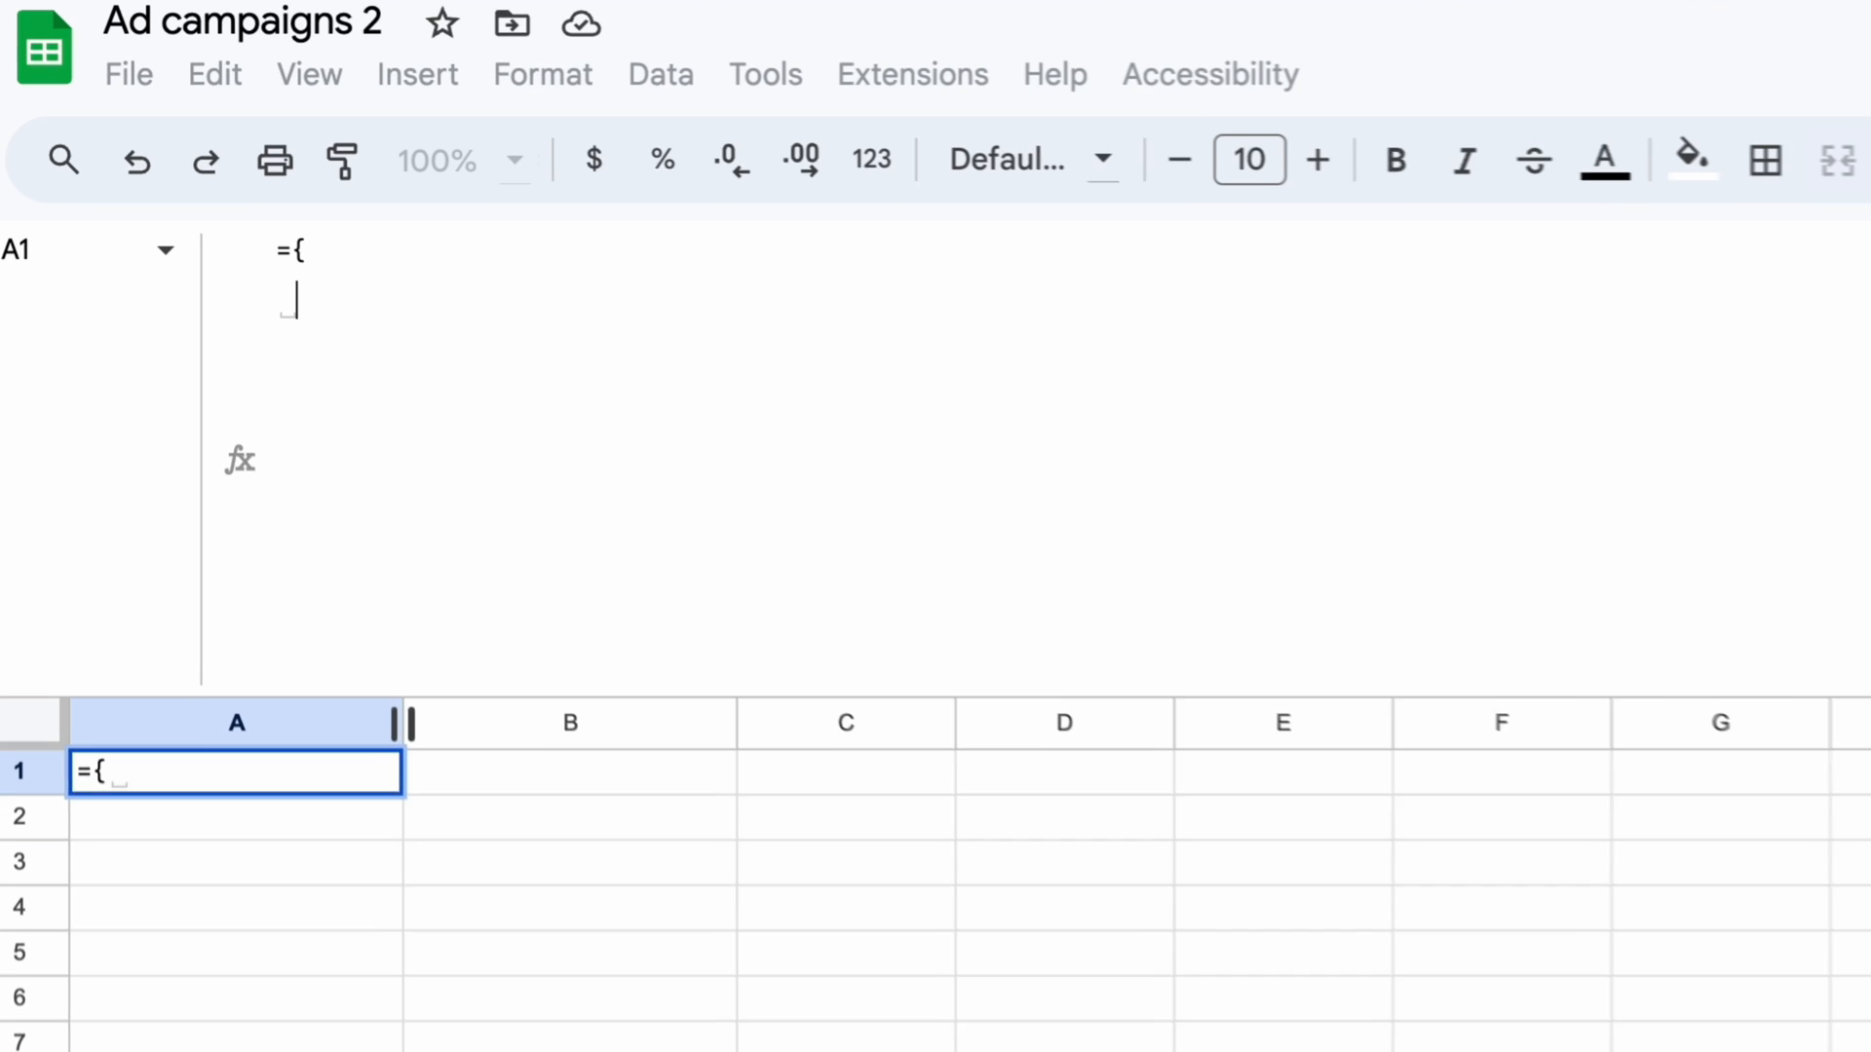
type("Sheet1!A1:G1;")
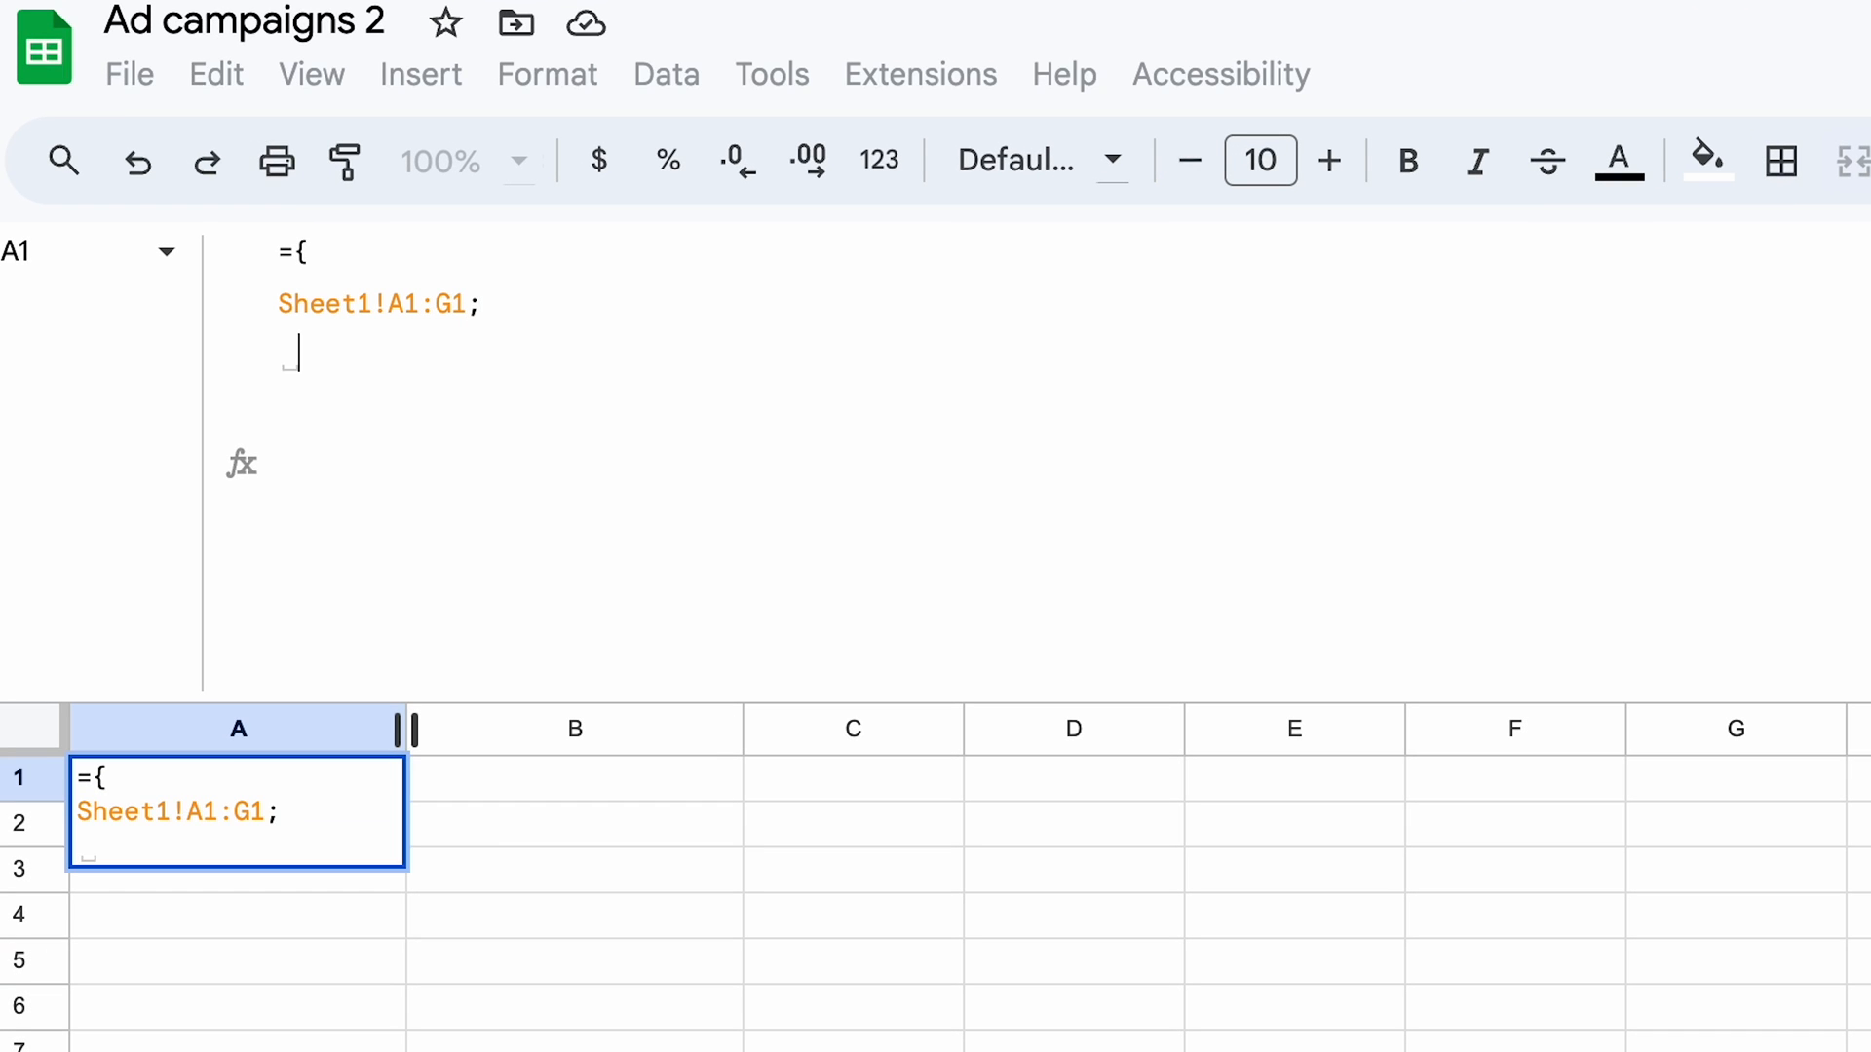
type("SORTN(")
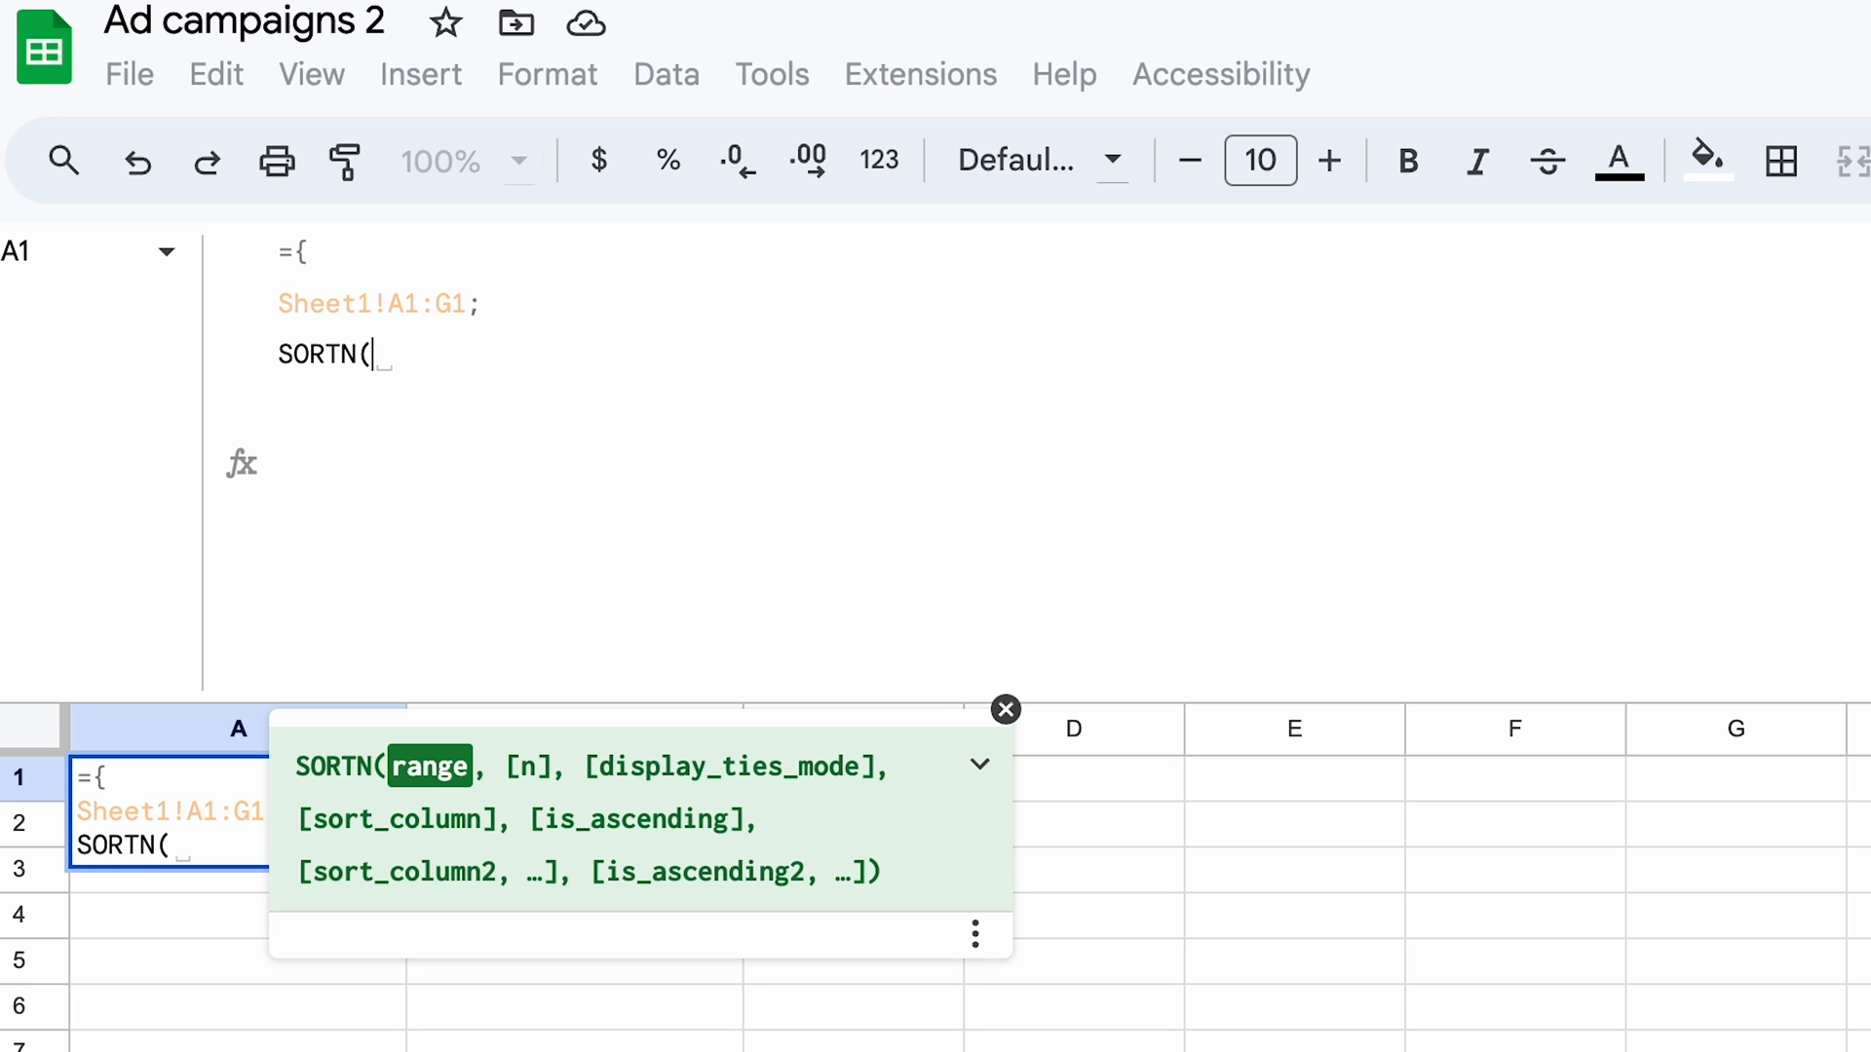
type("FILTER(S")
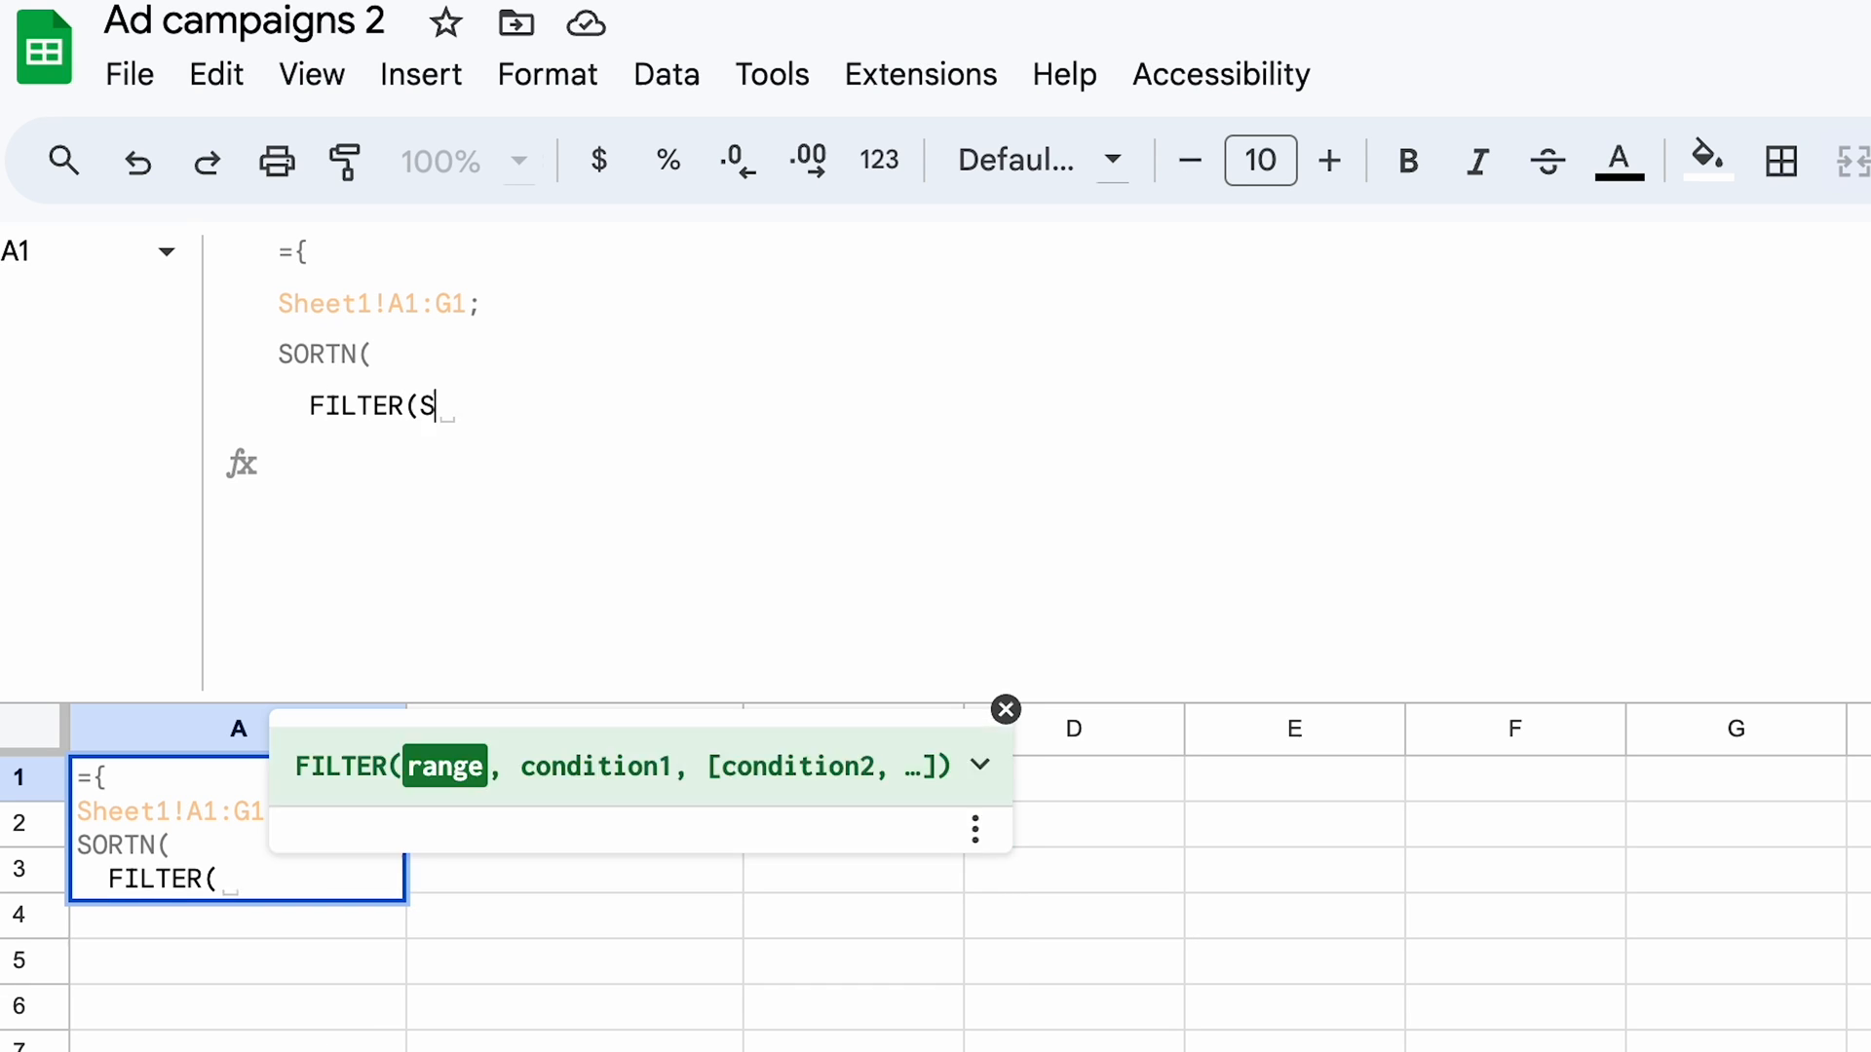
type("heet1!A2:G, LEN(Sheet1!A2:A) > 0),")
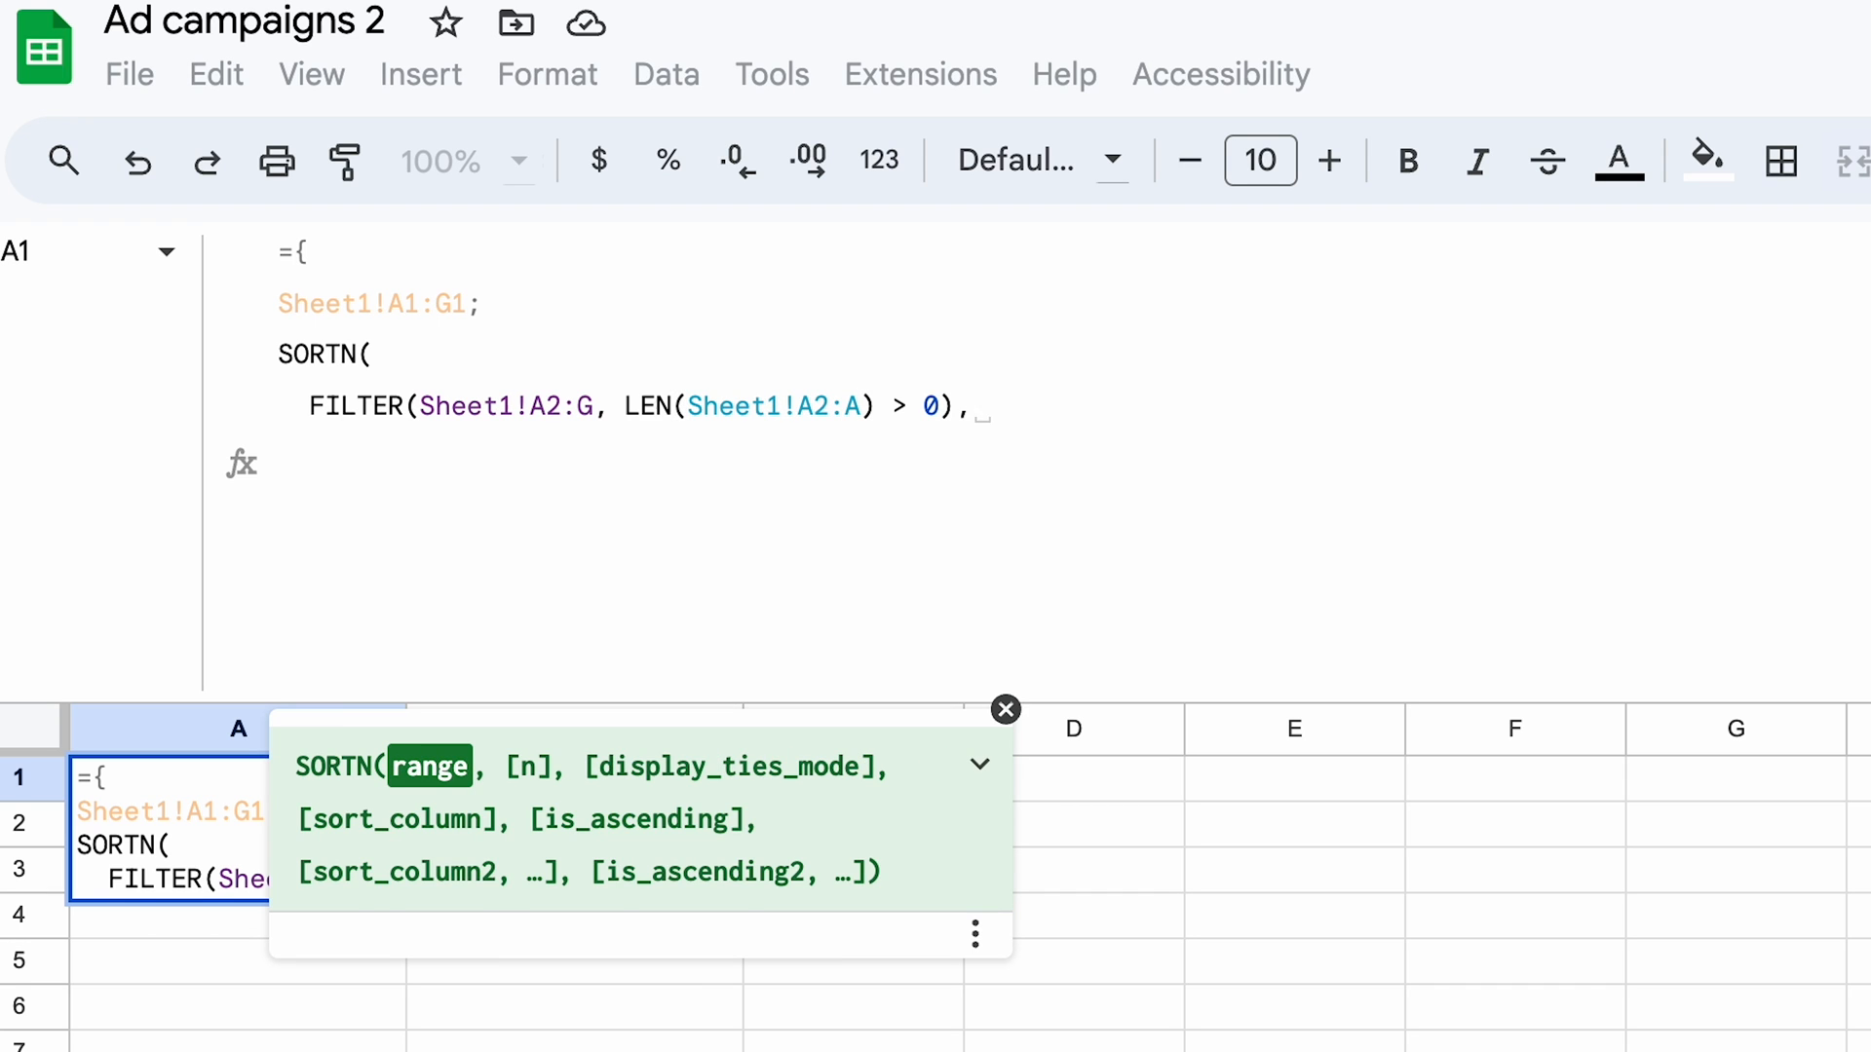
type("ROWS(FILTER(Sheet1!A2:G, LEN(Sheet1!A2:A) > 0)),")
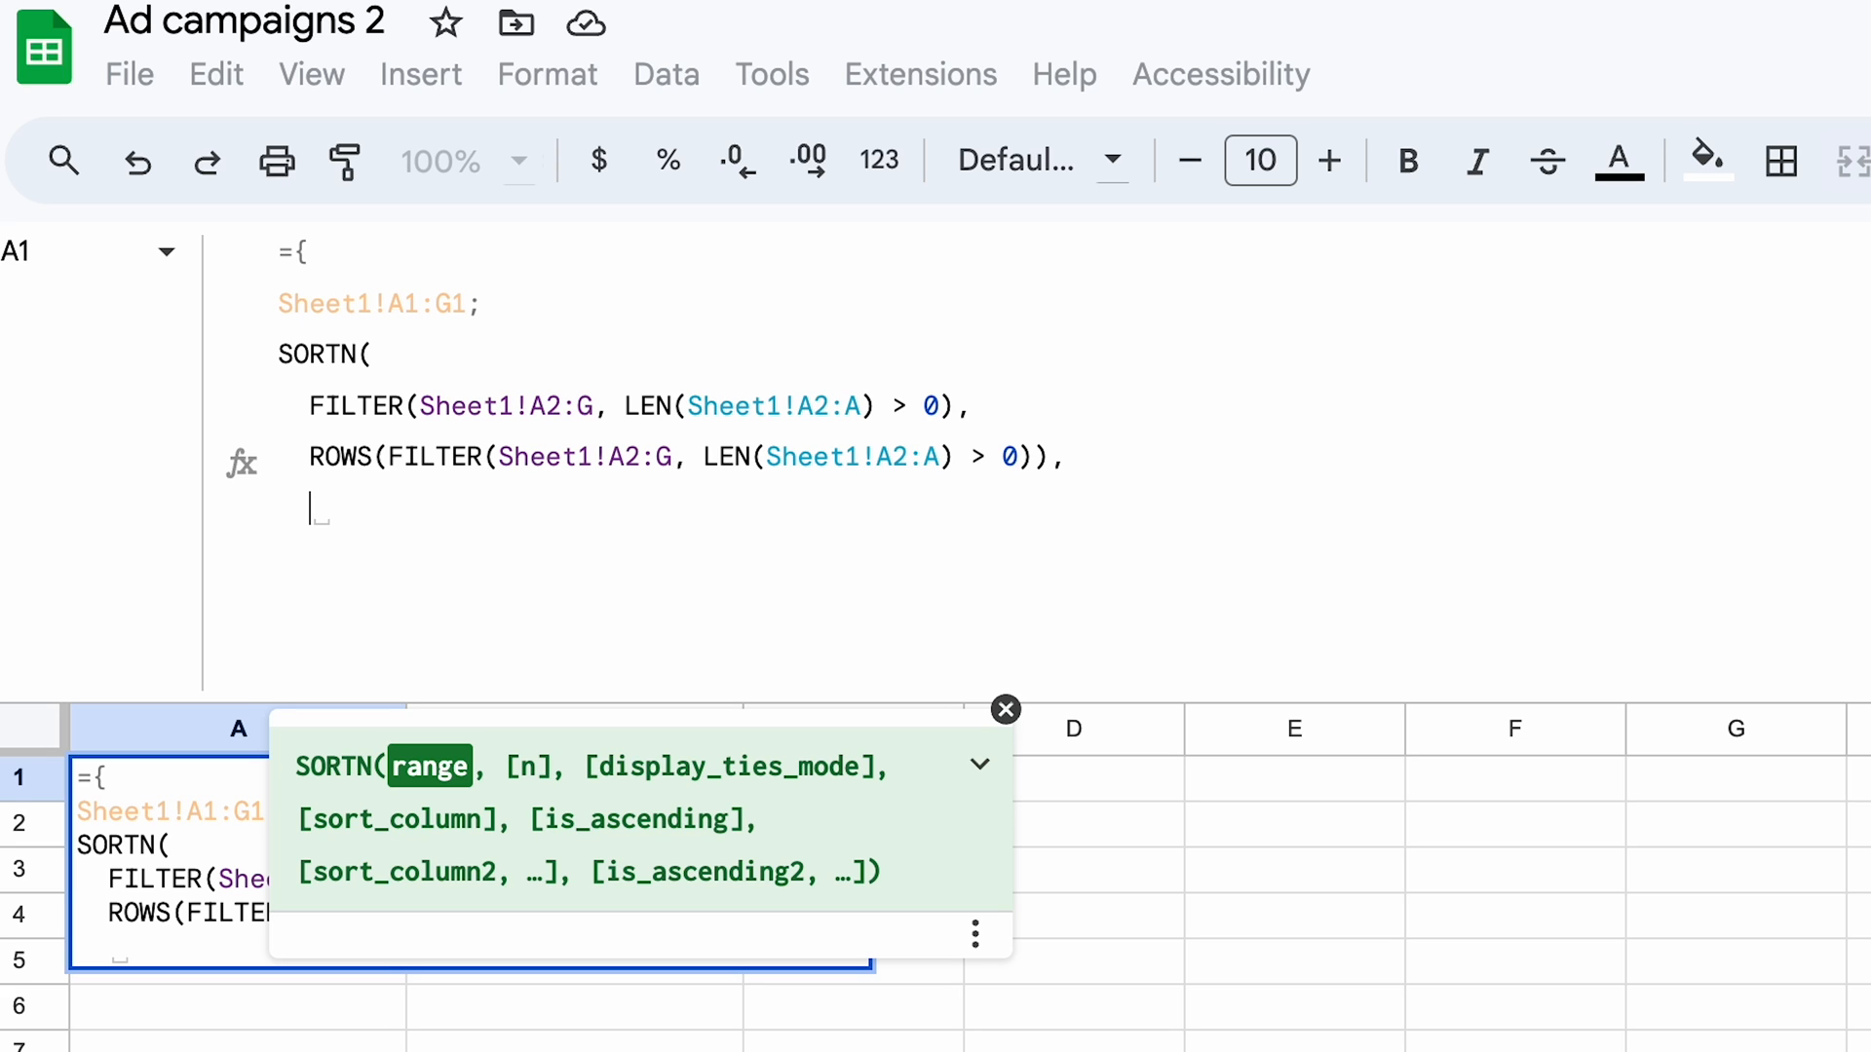
type("2,")
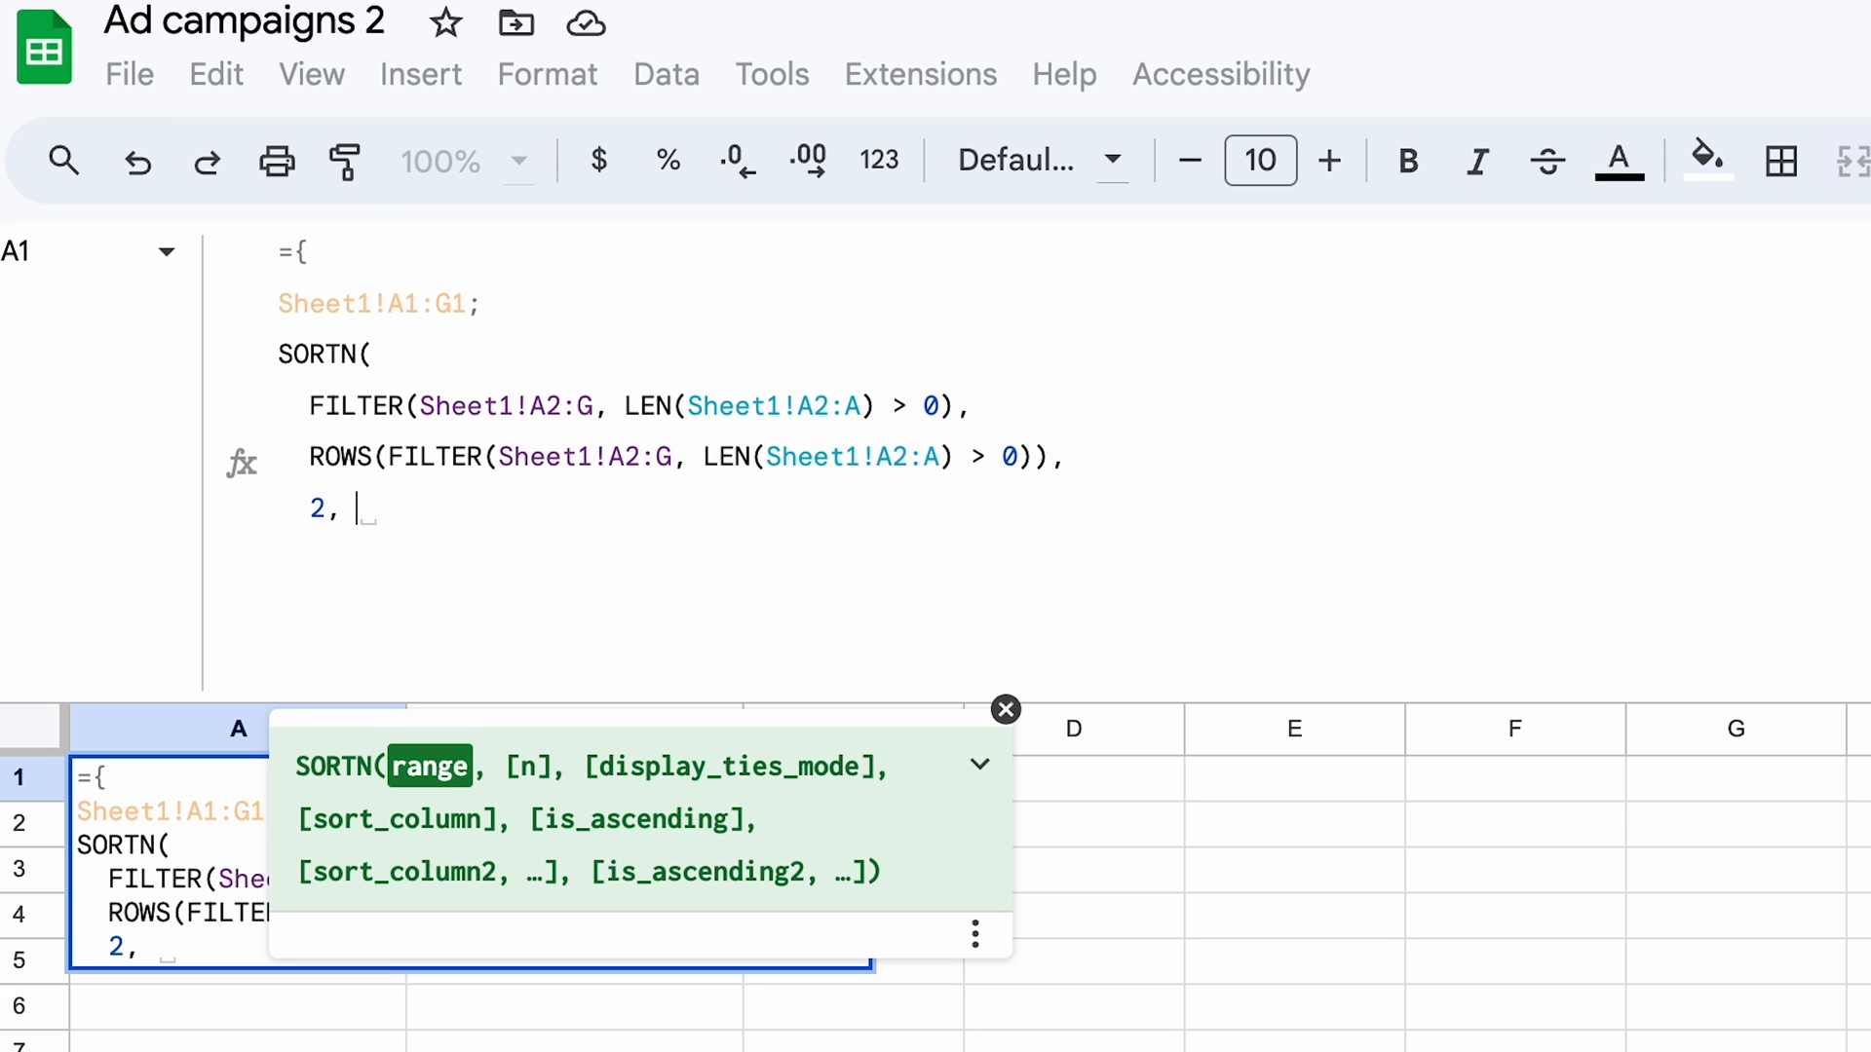
type("1,")
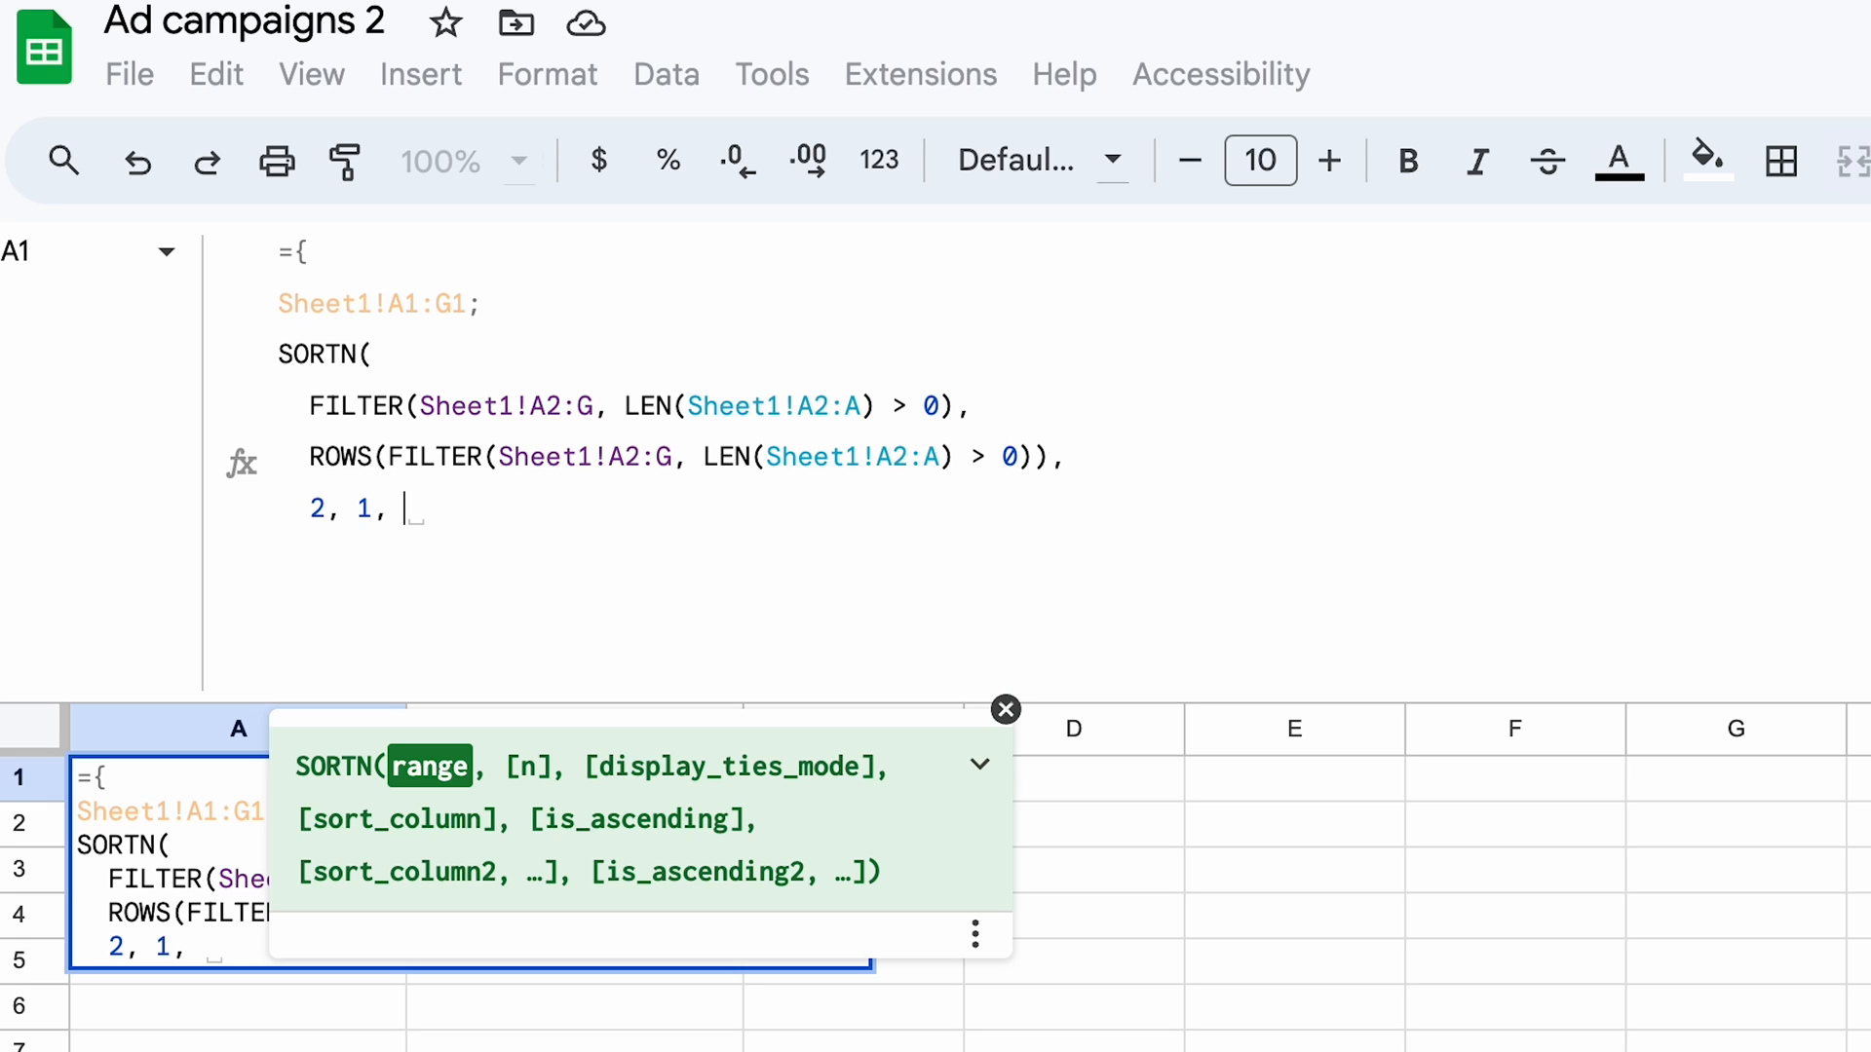
type("true")
type(")")
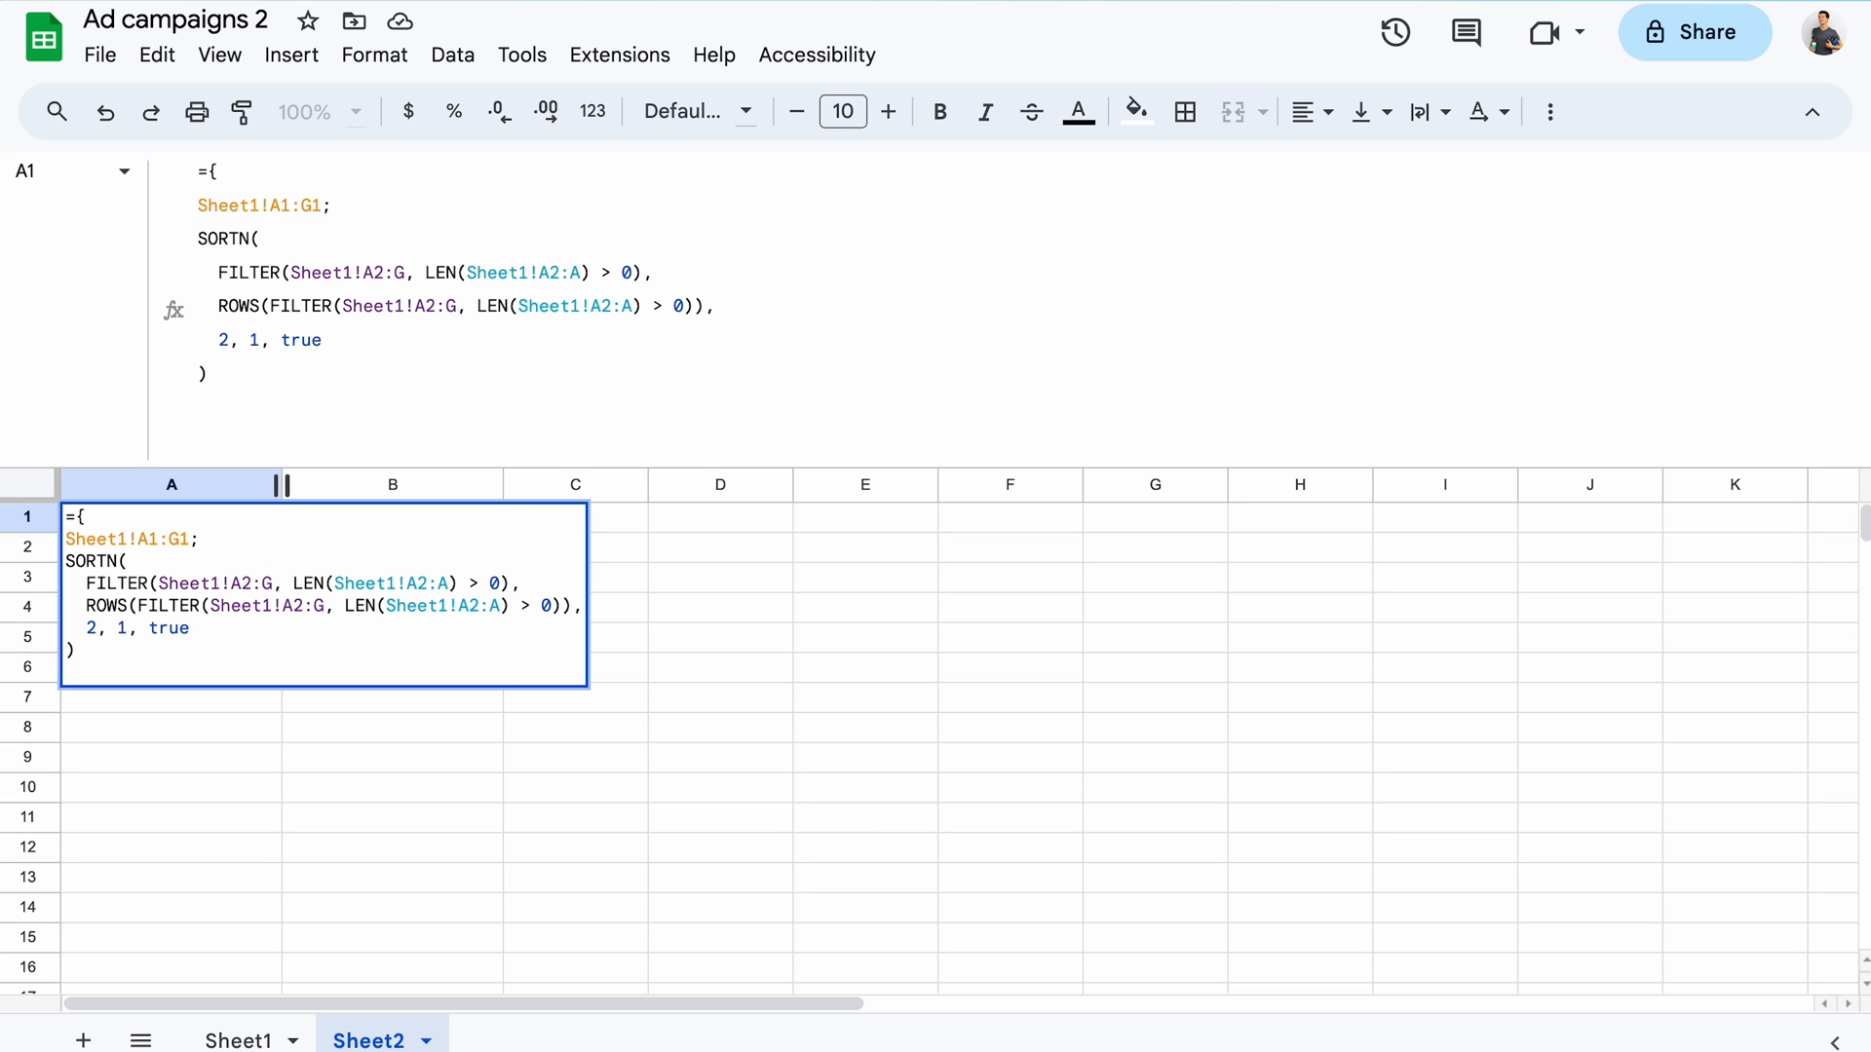
type("}")
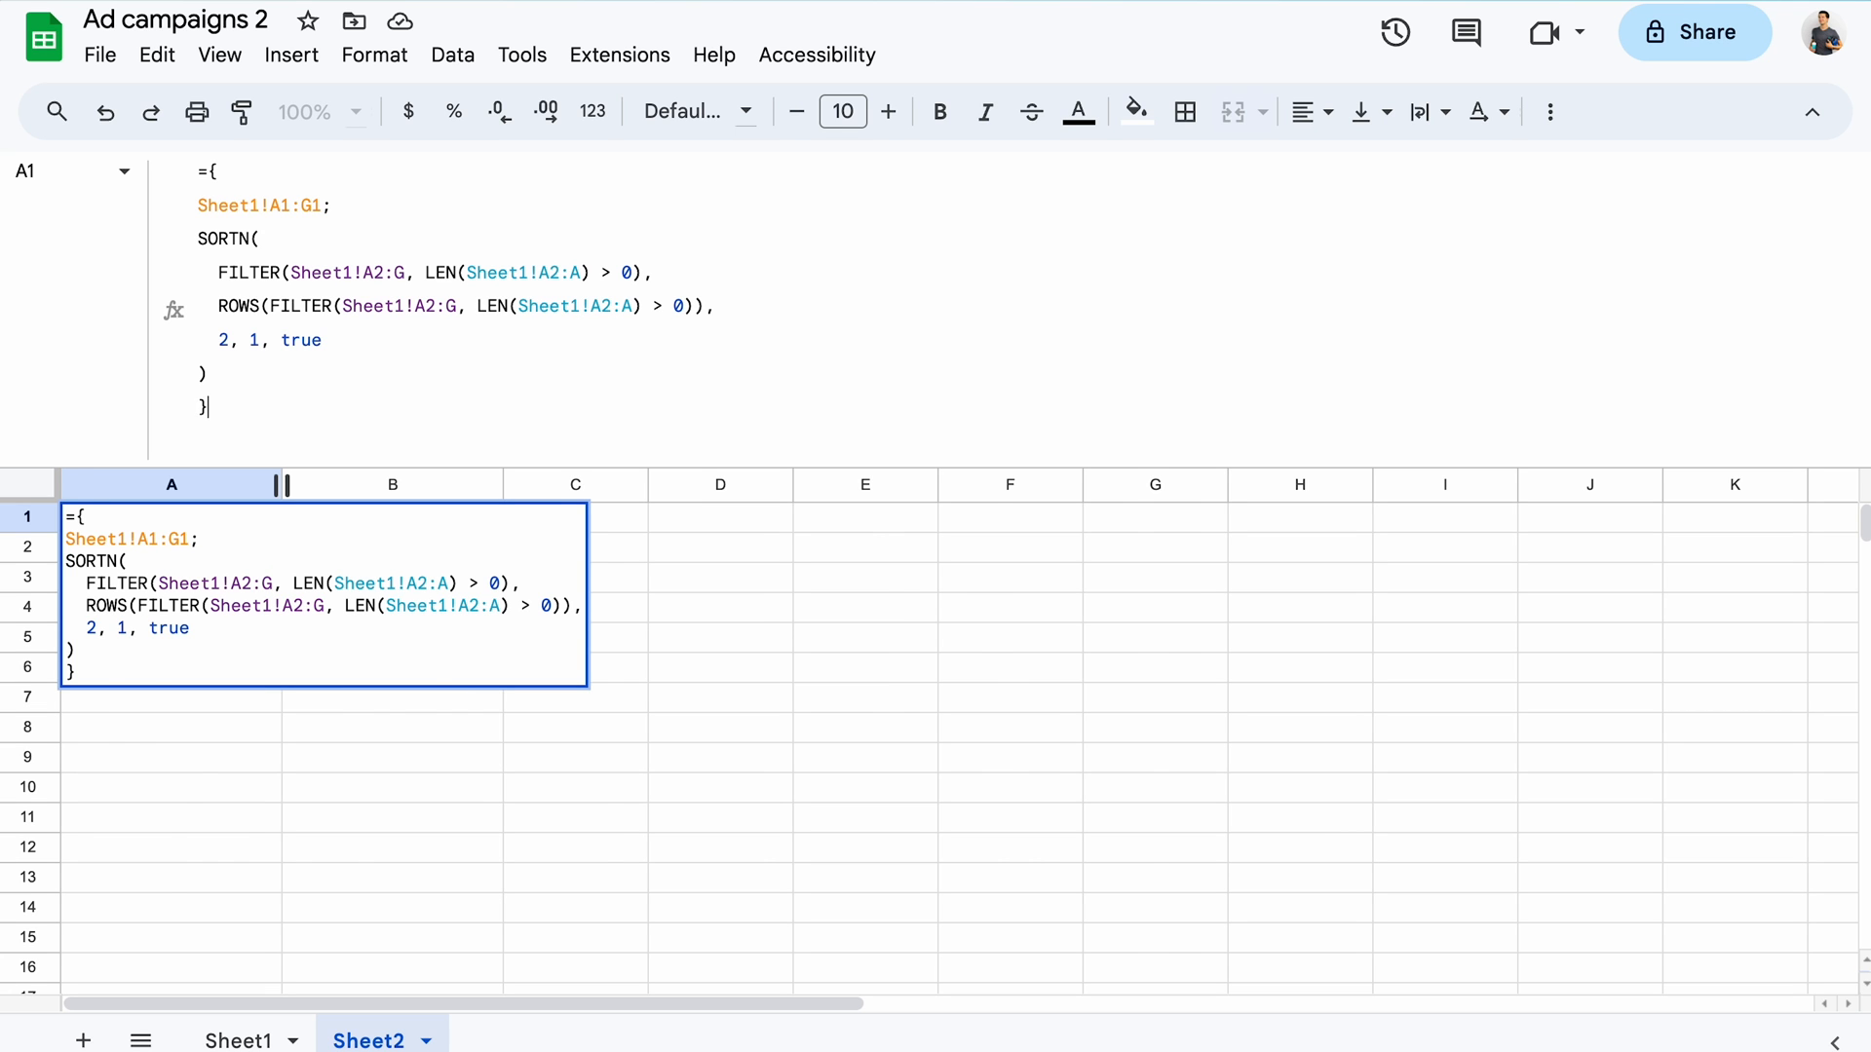
key("enter")
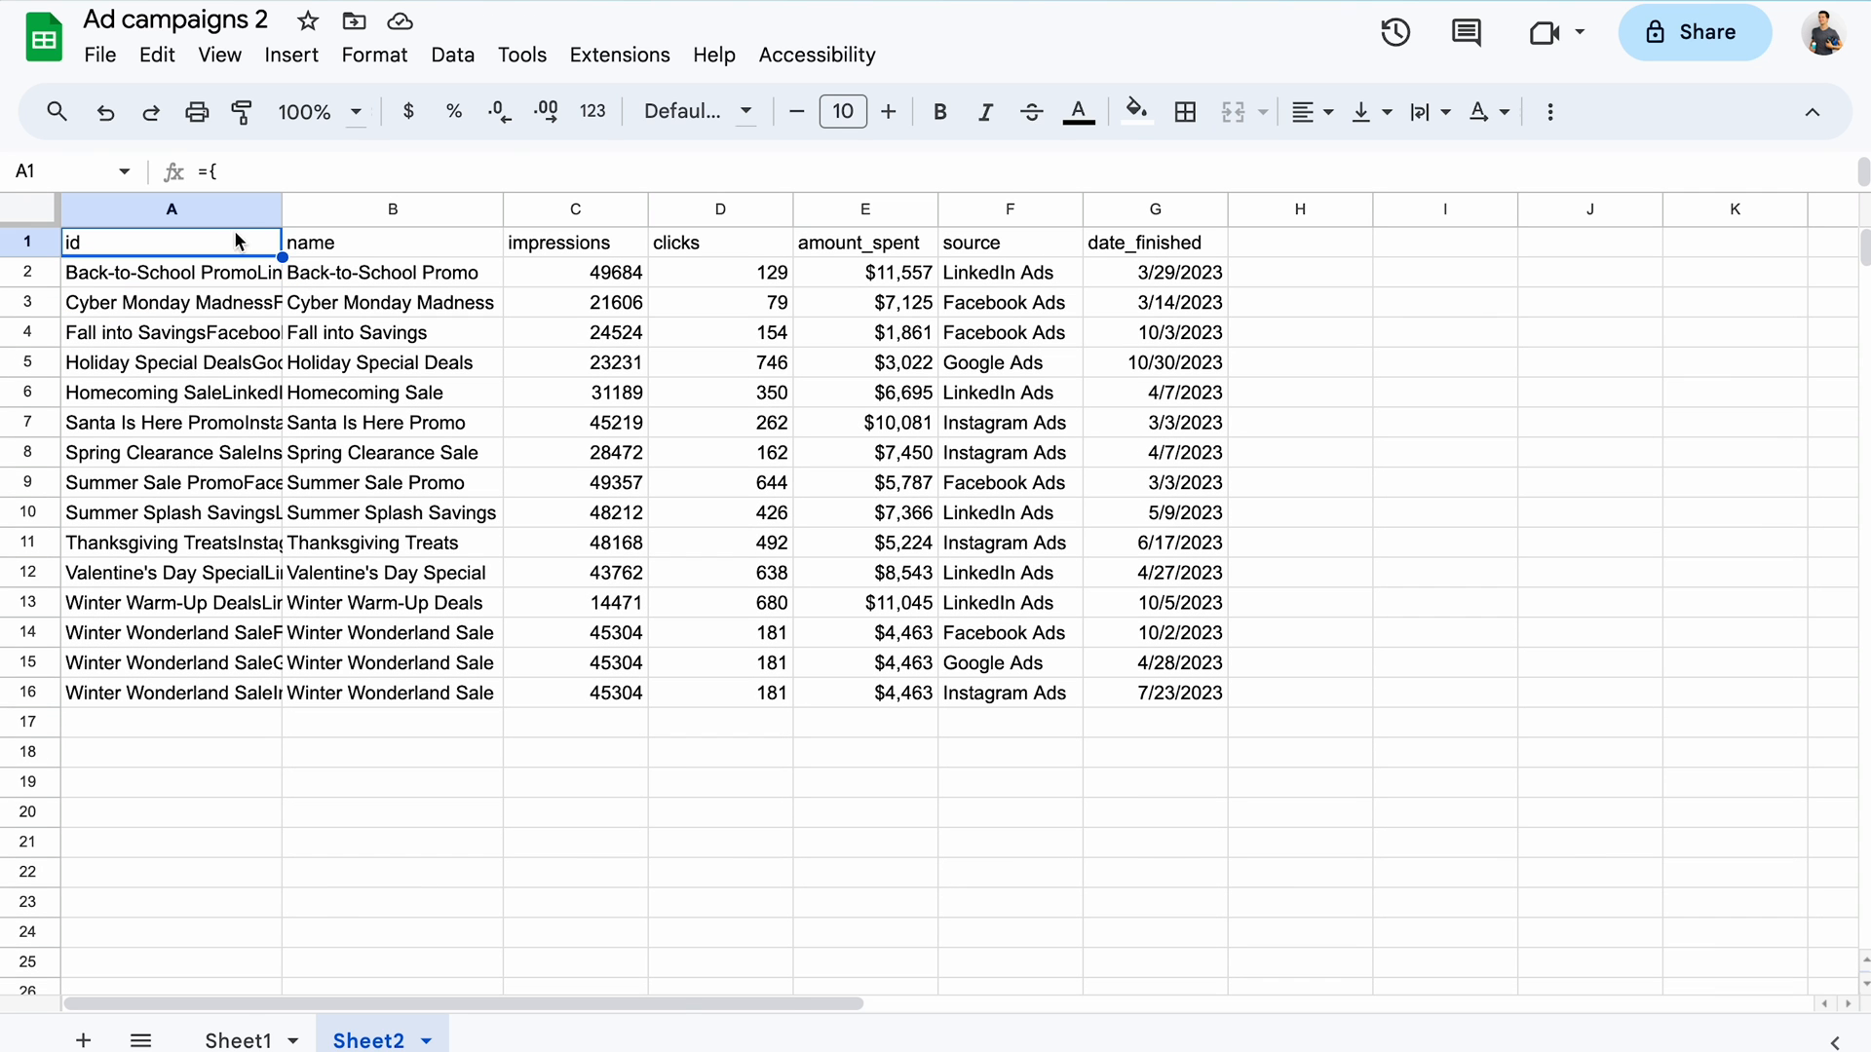
Open the context menus on Sheet1's column headers.
right_click(171, 208)
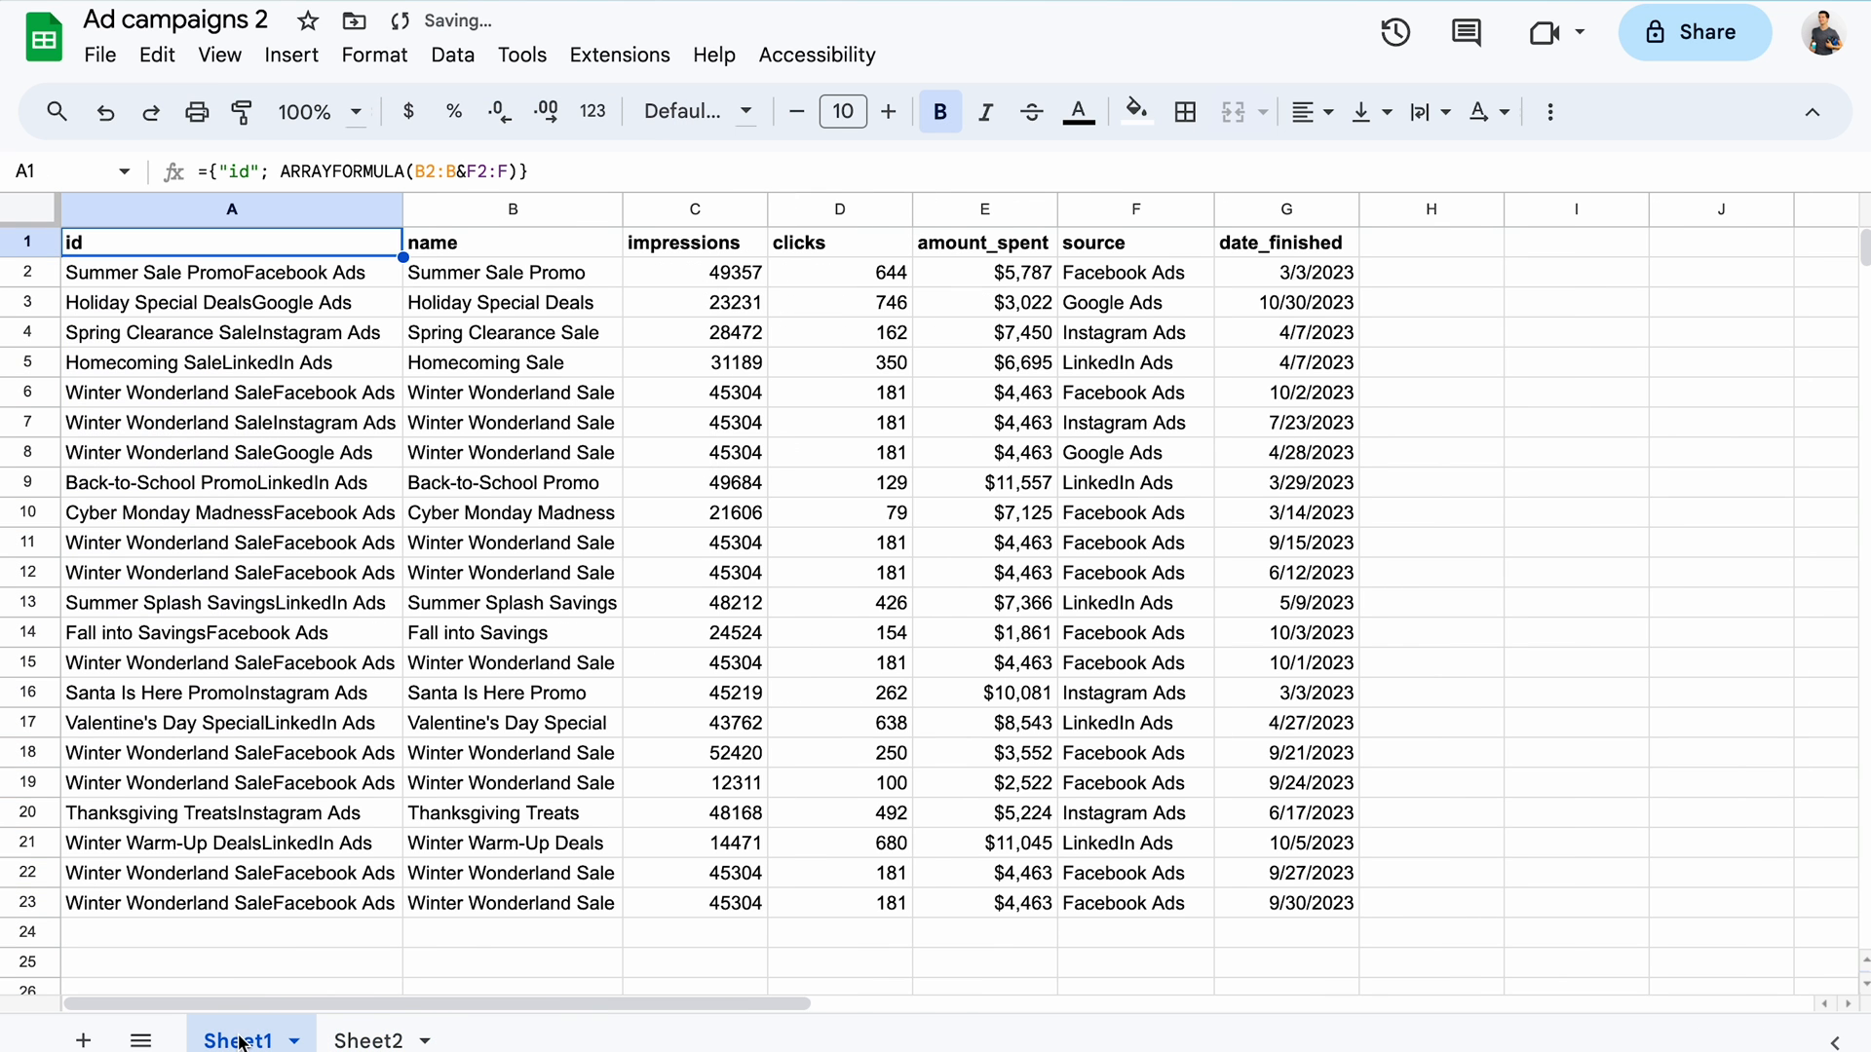
right_click(232, 208)
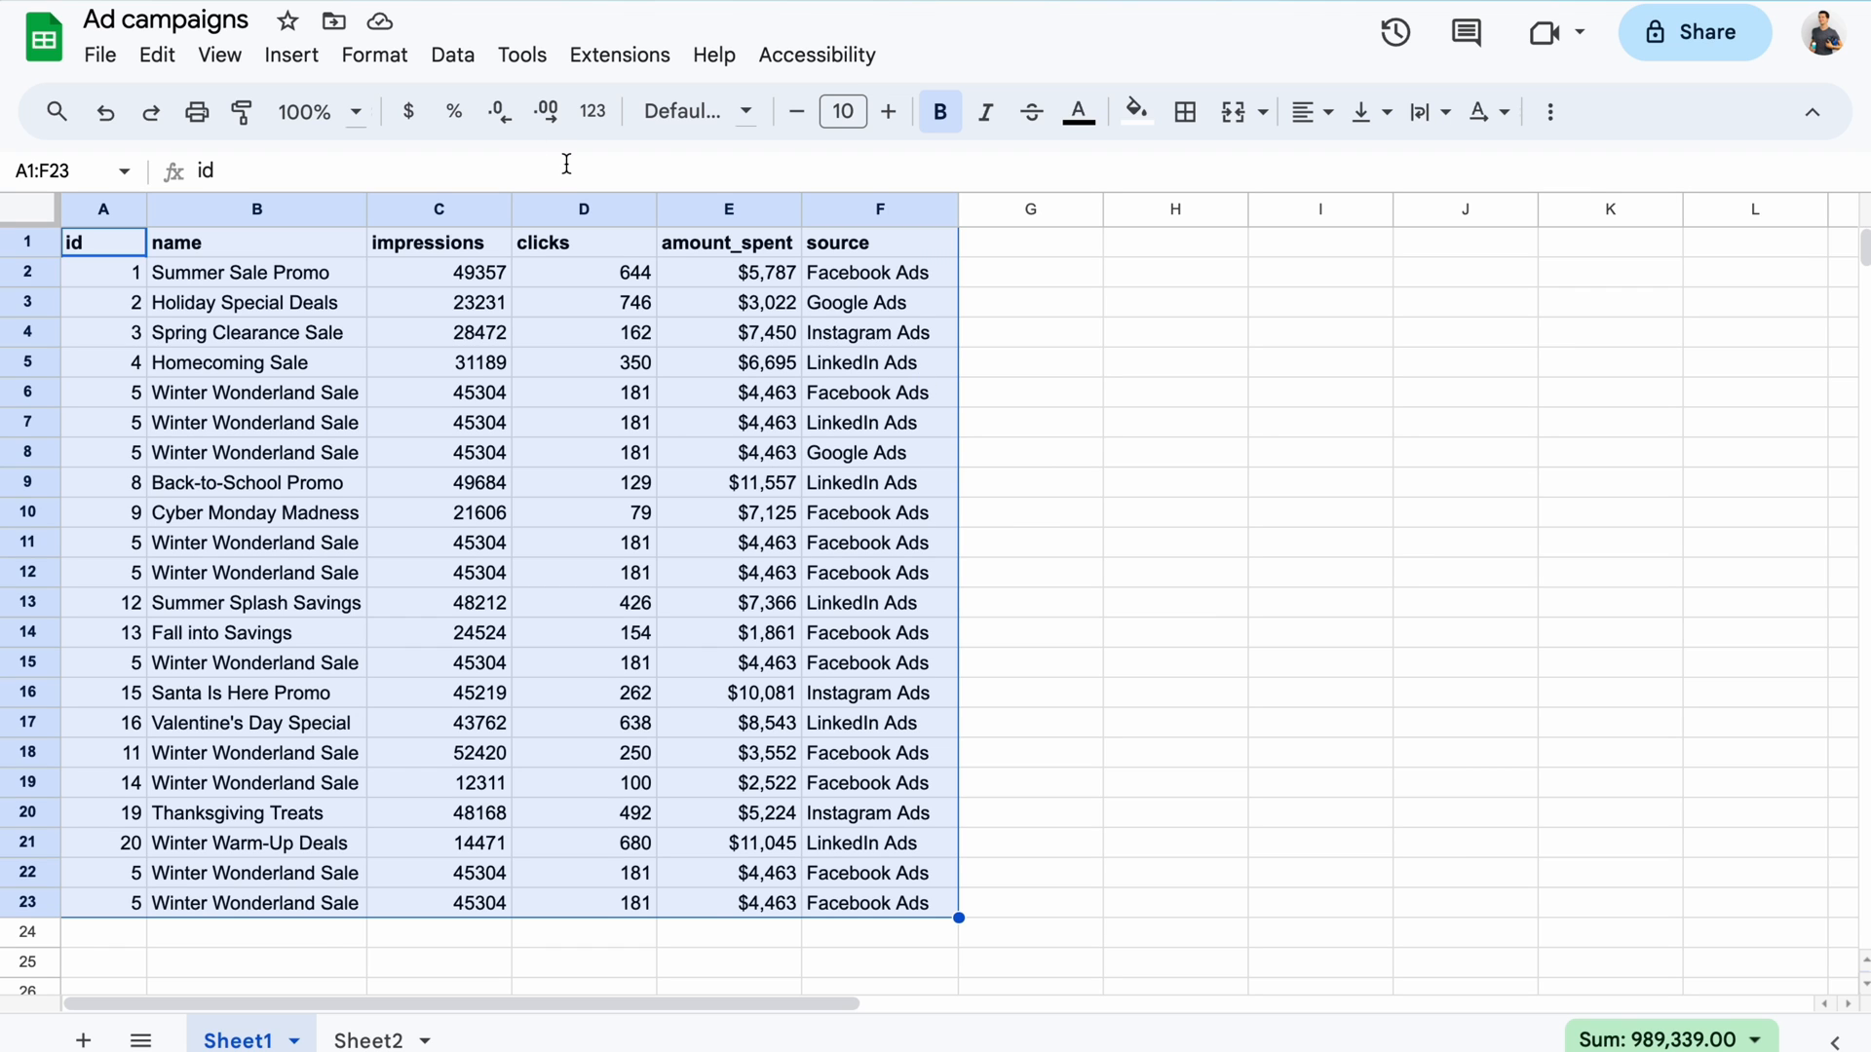
Insert a pivot table on a new sheet grouping rows by id and summing id.
left_click(290, 54)
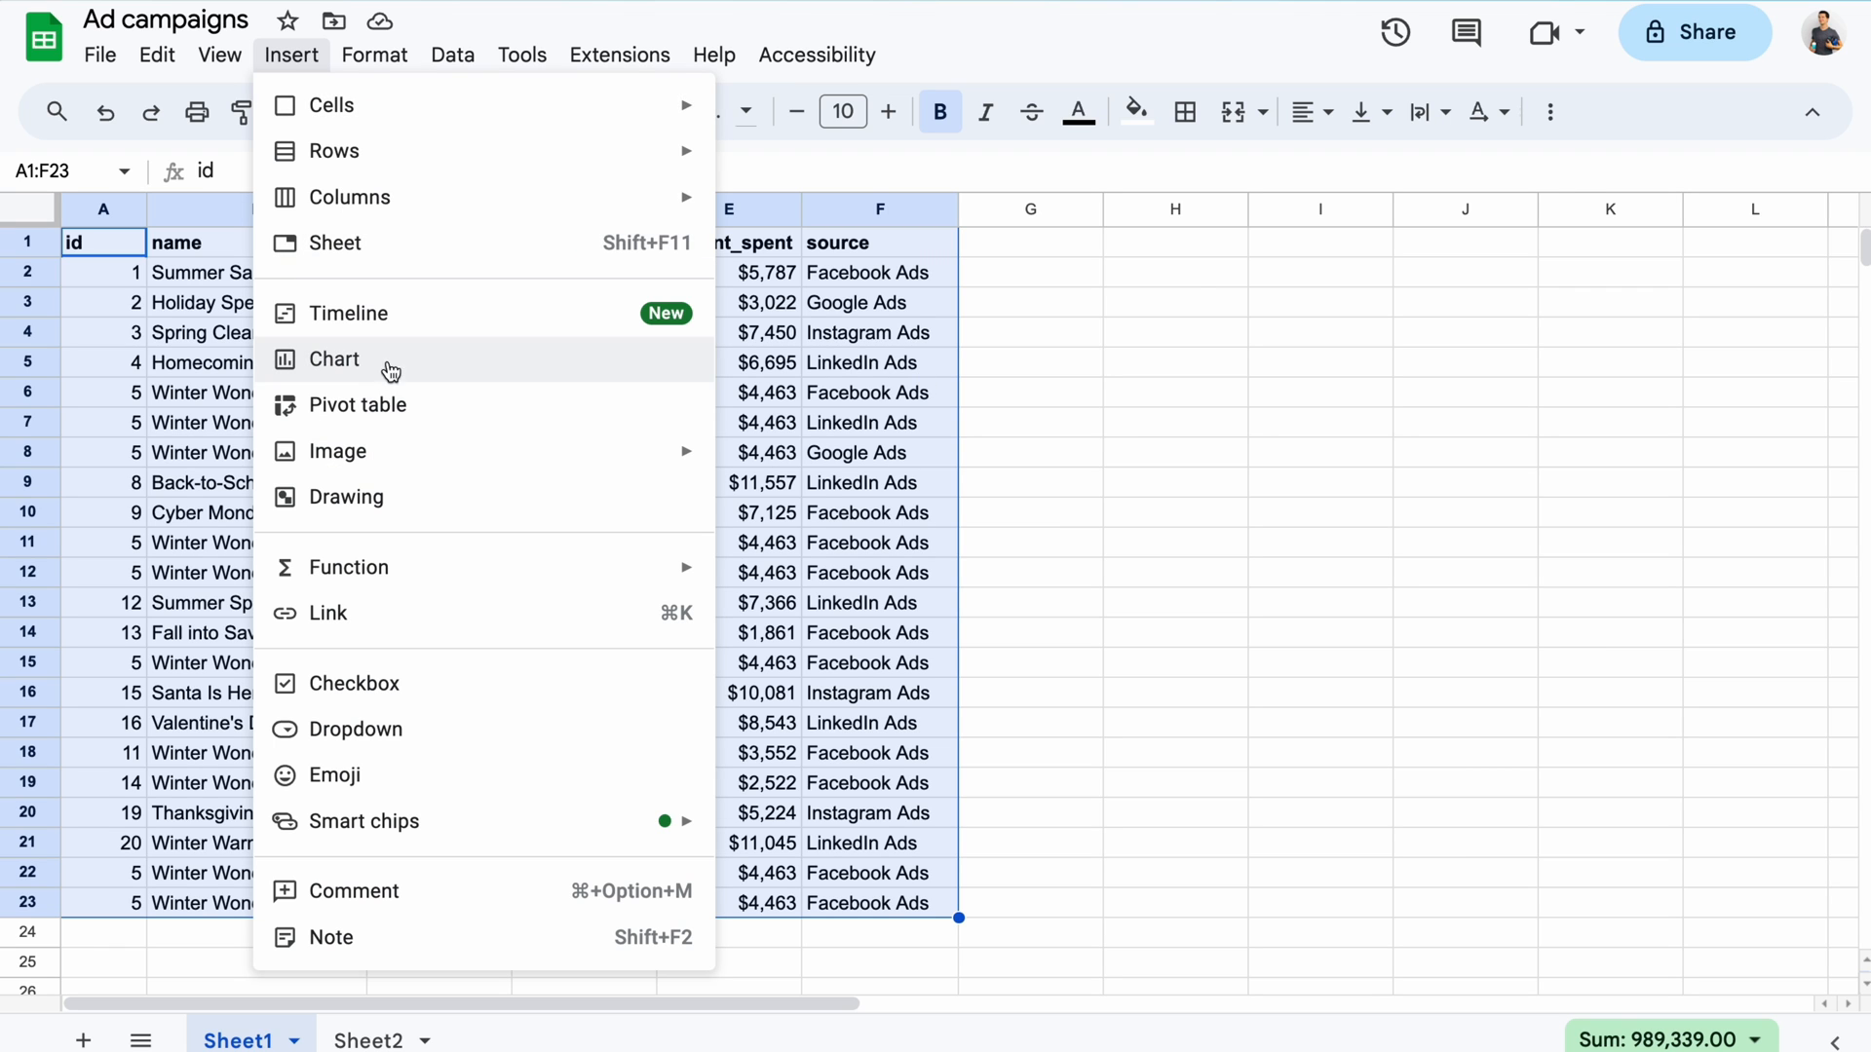
left_click(356, 404)
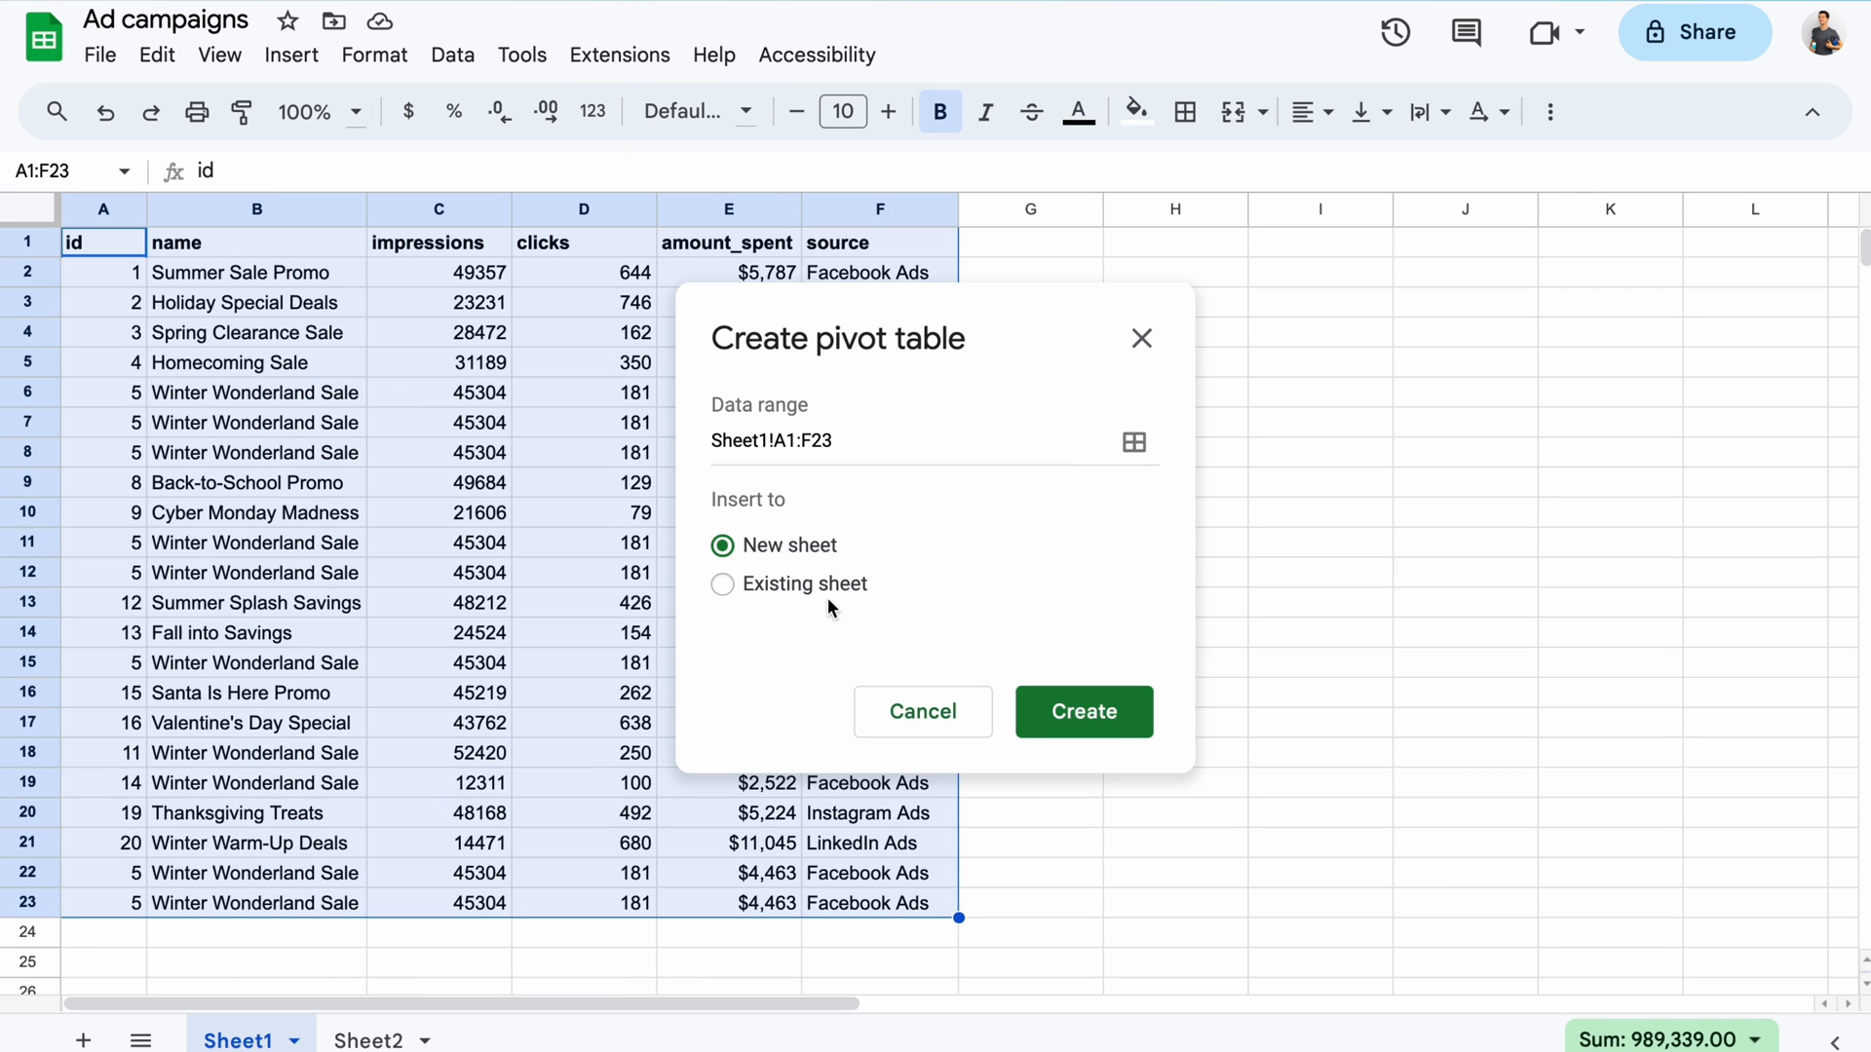
left_click(1081, 711)
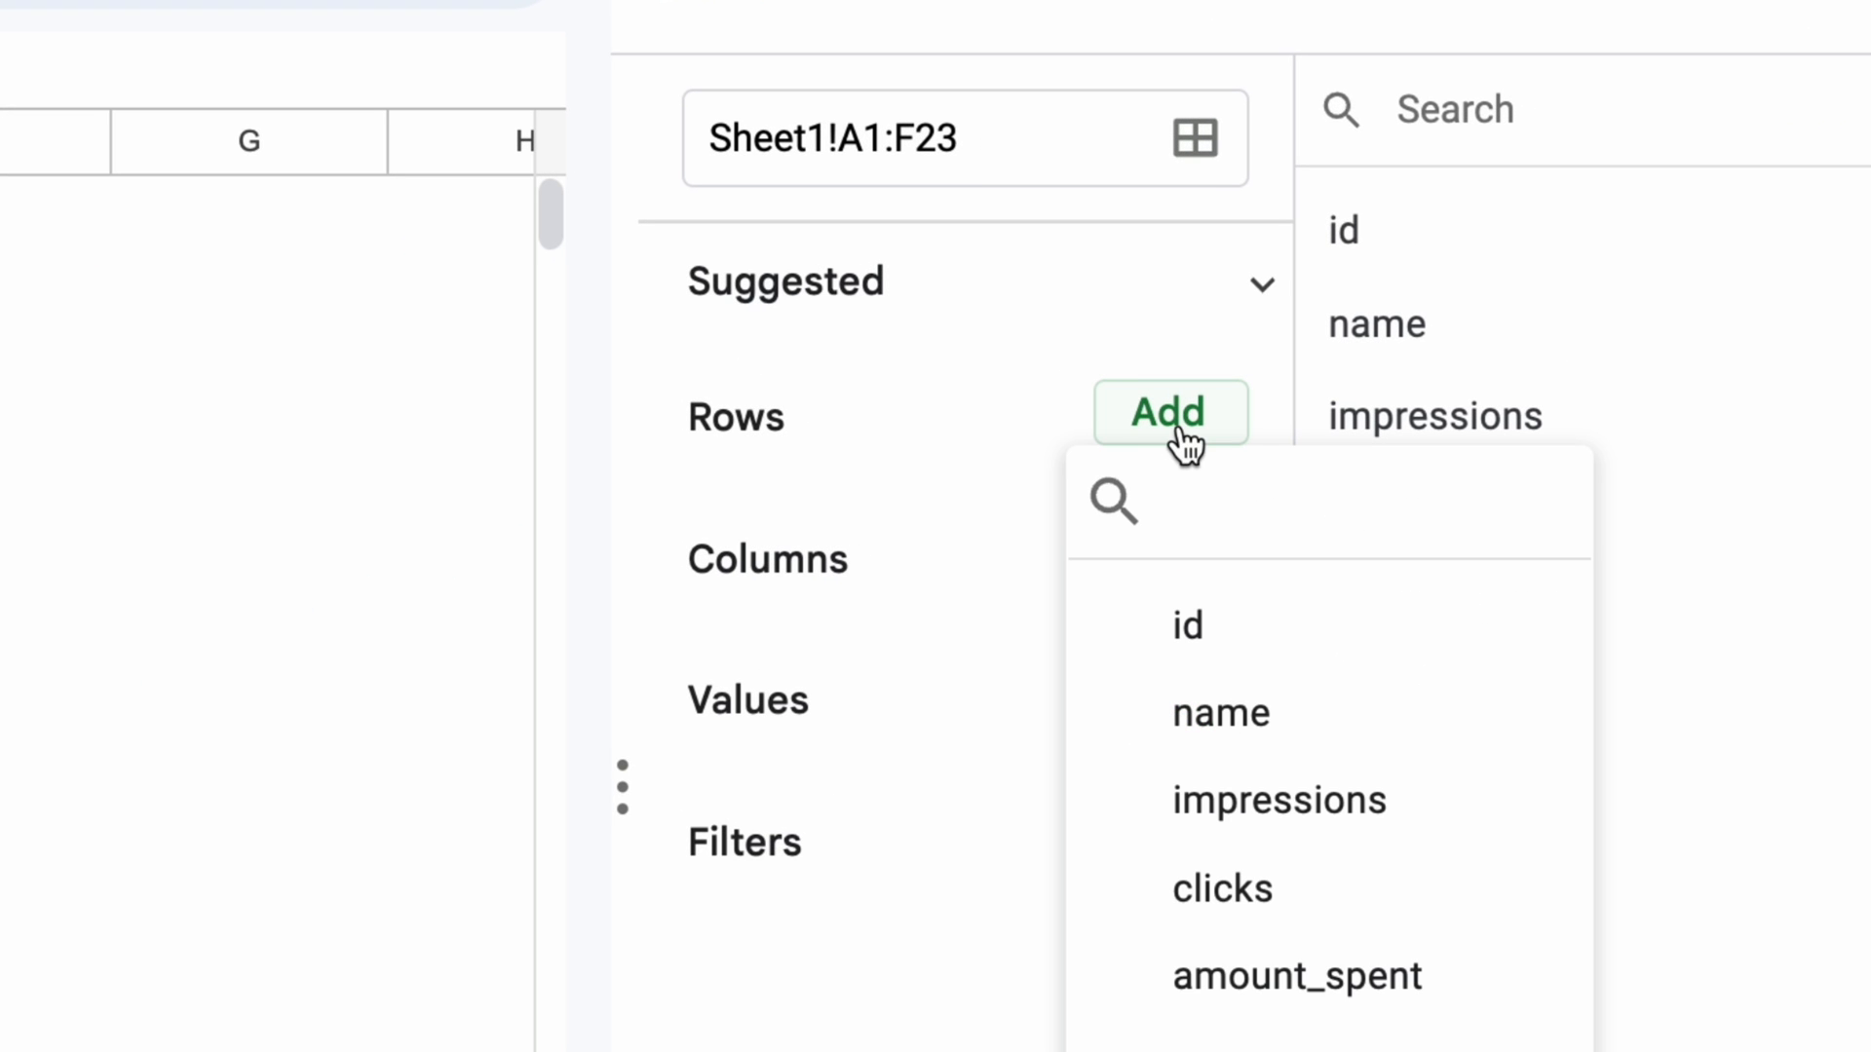
left_click(1185, 626)
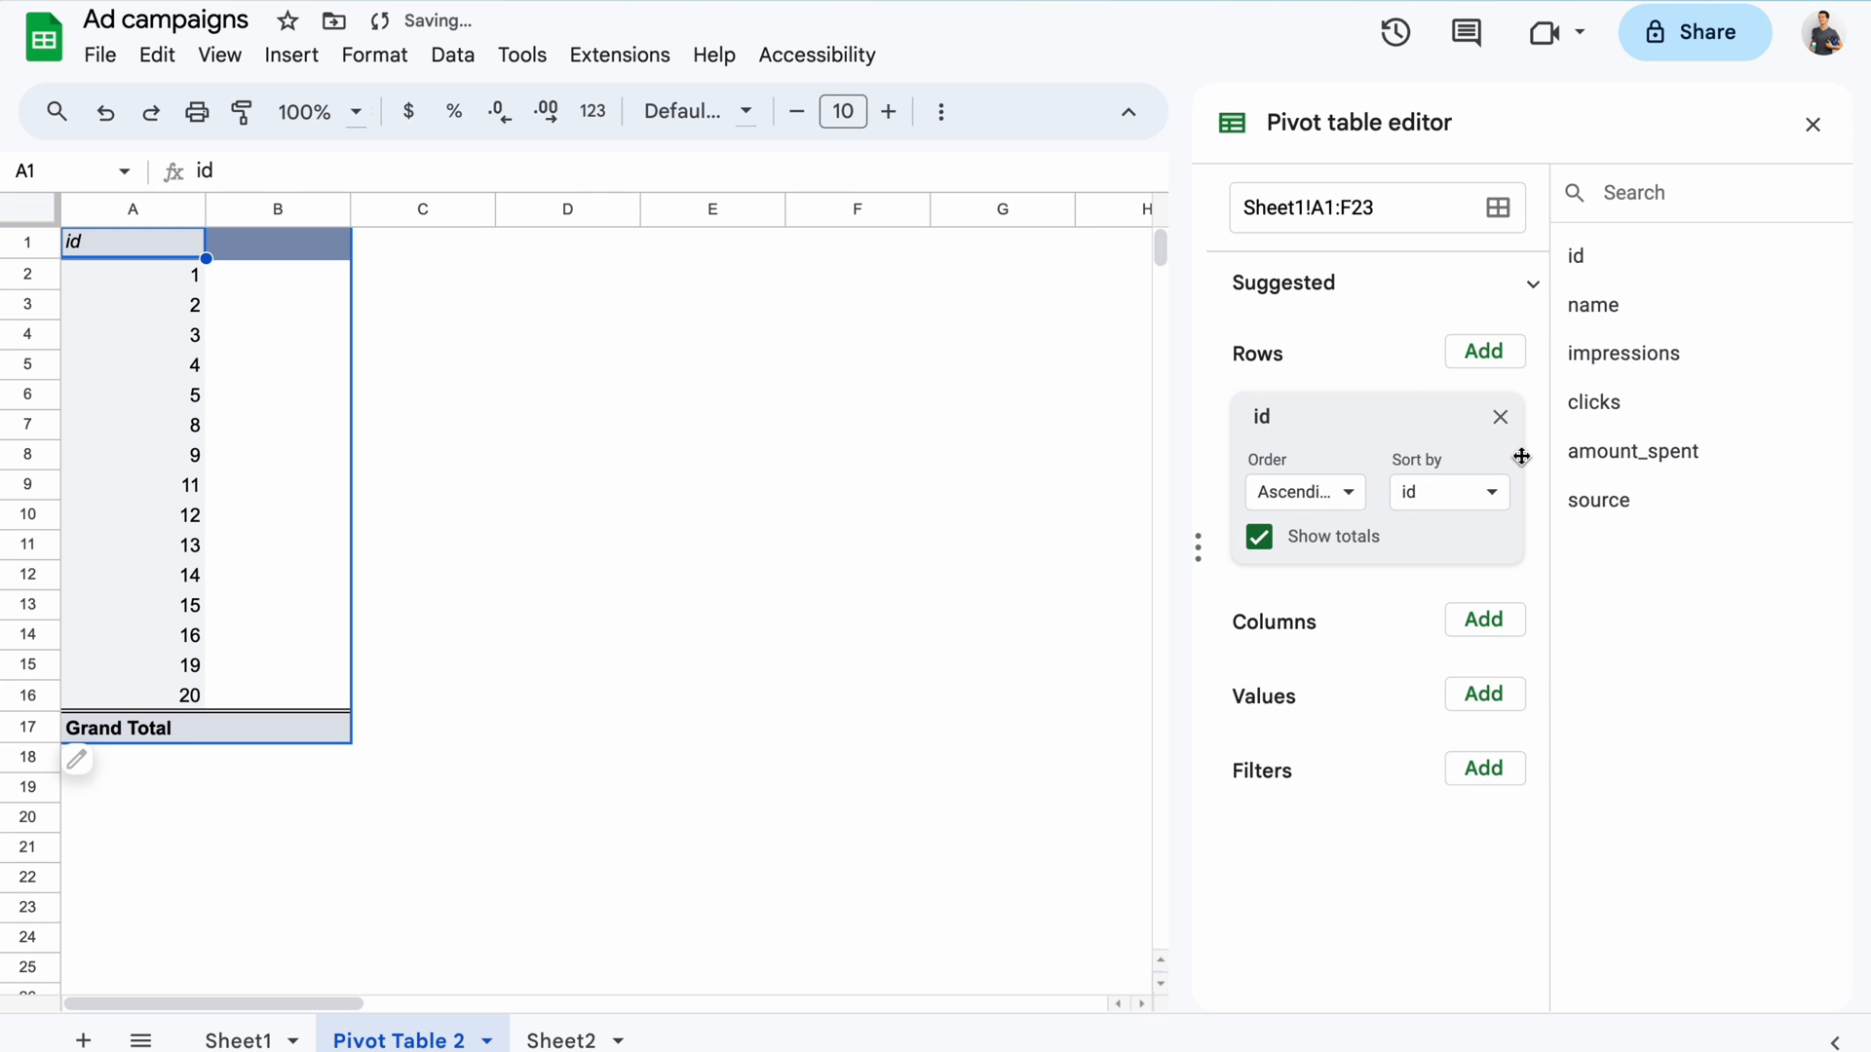
left_click(1484, 693)
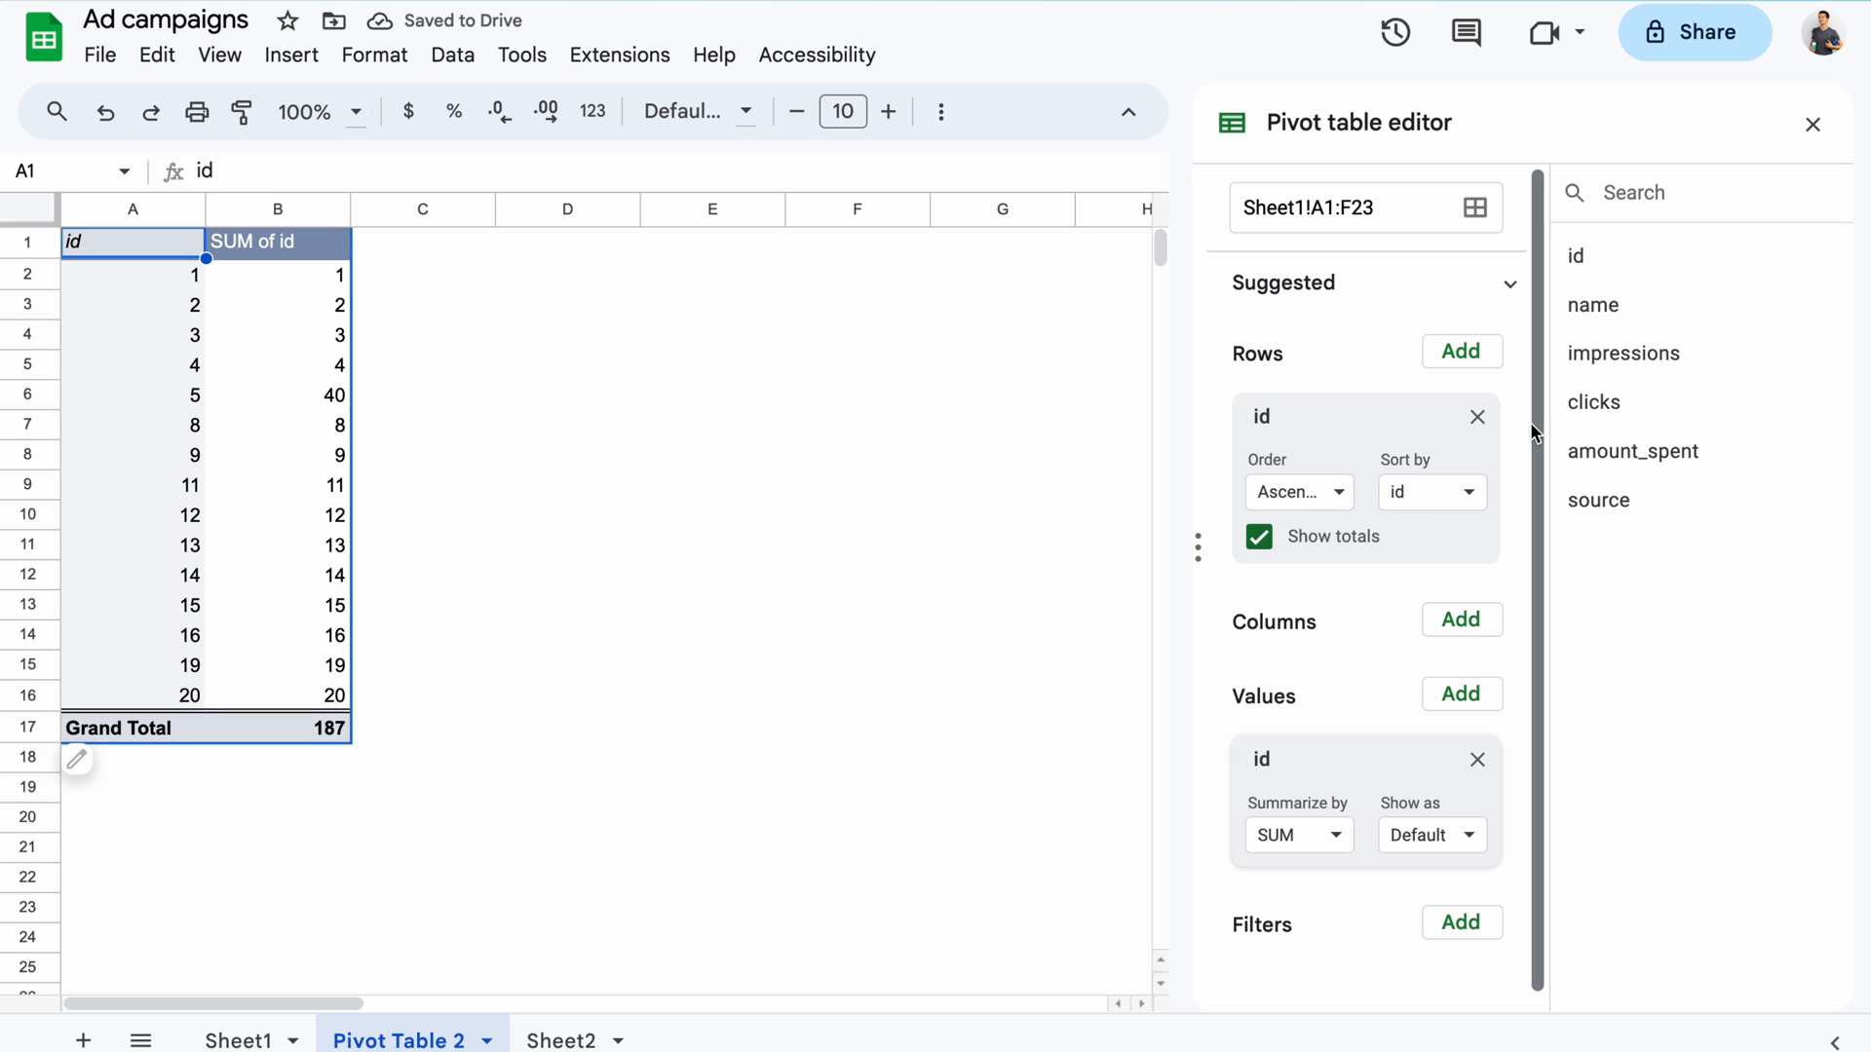
left_click(1296, 834)
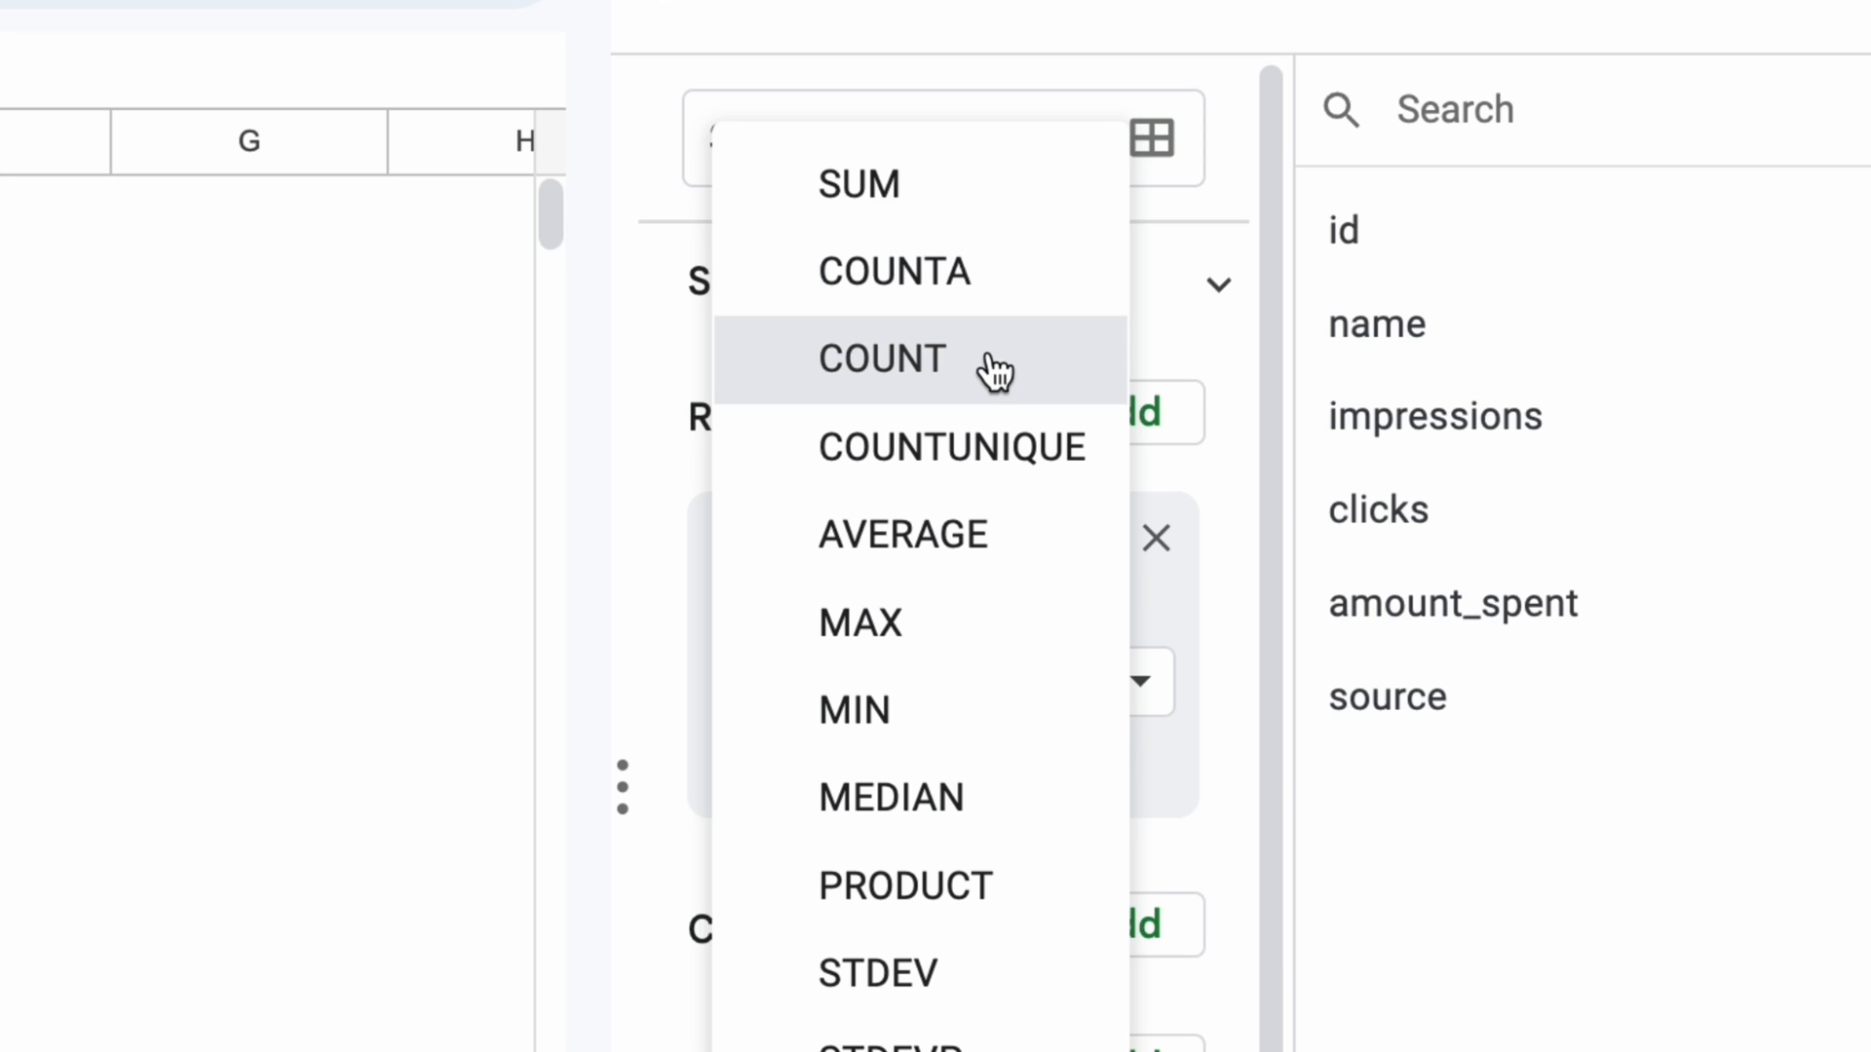
Summarize id by COUNT, add source as a second row grouping, and return to Sheet1.
left_click(880, 359)
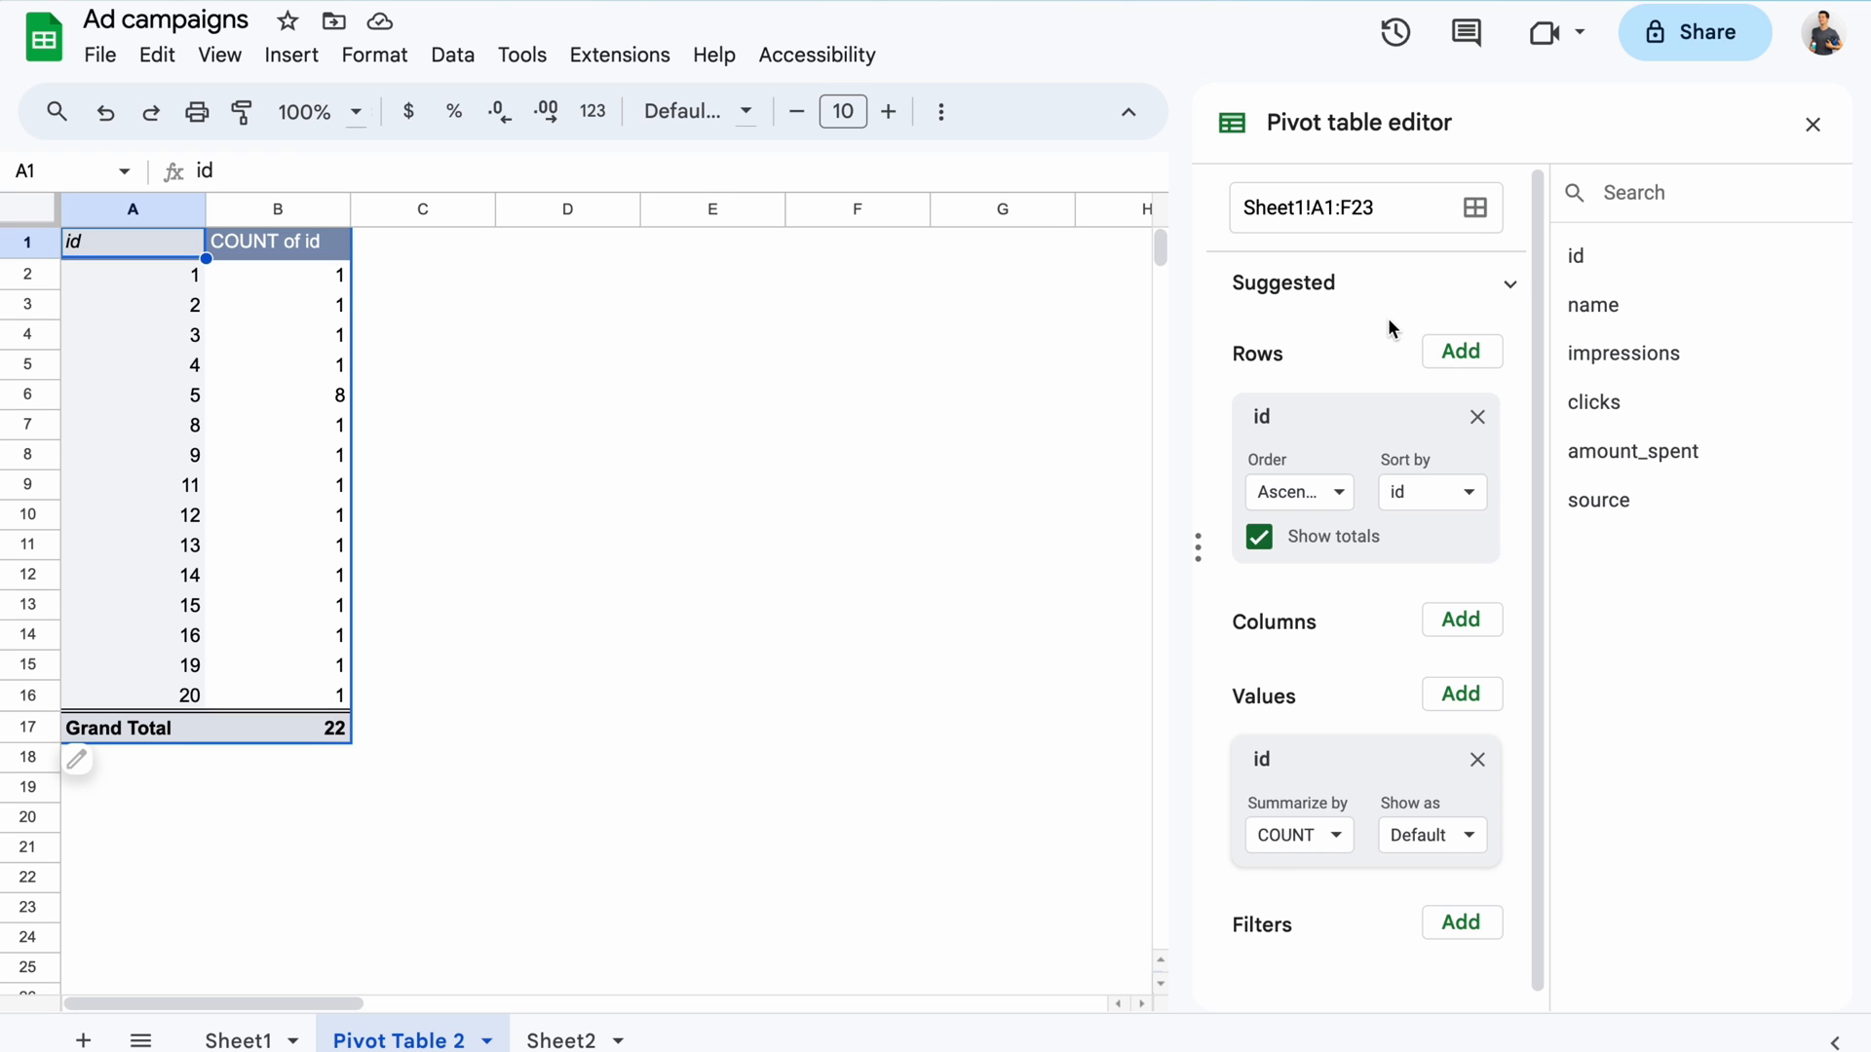
left_click(1461, 351)
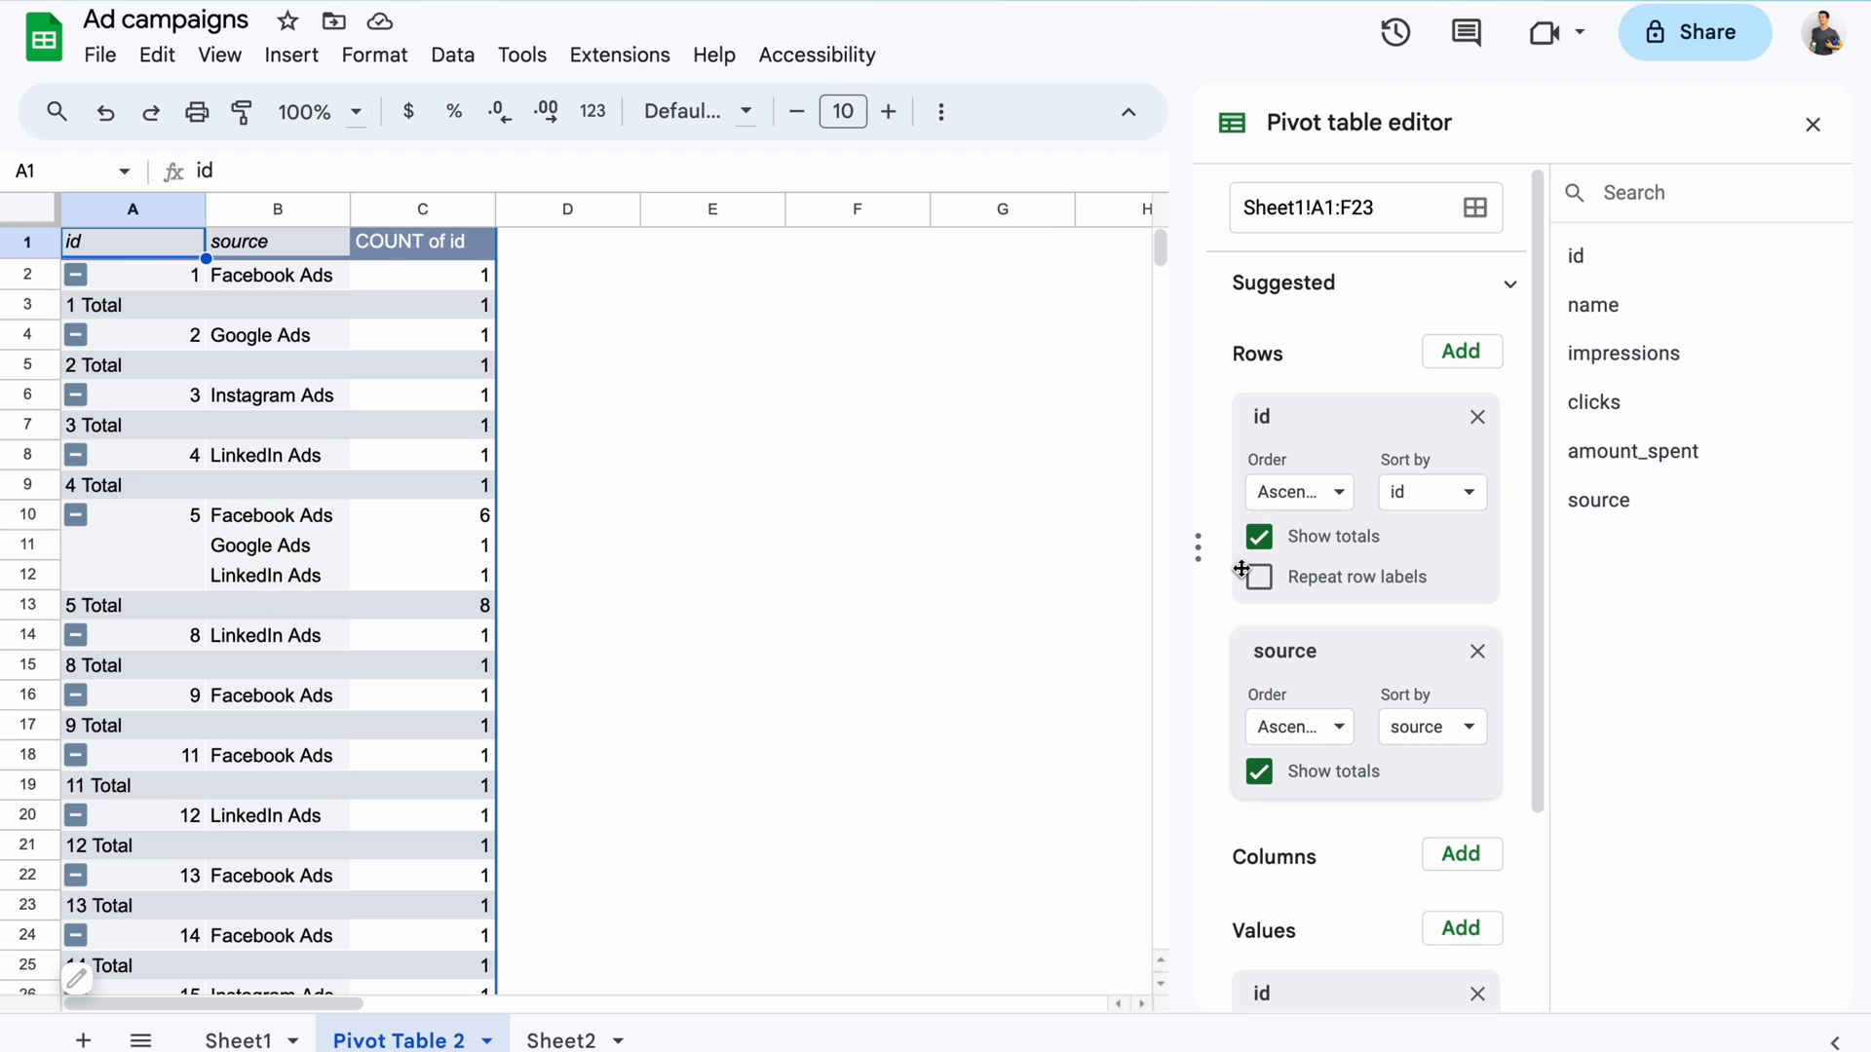
left_click(238, 1041)
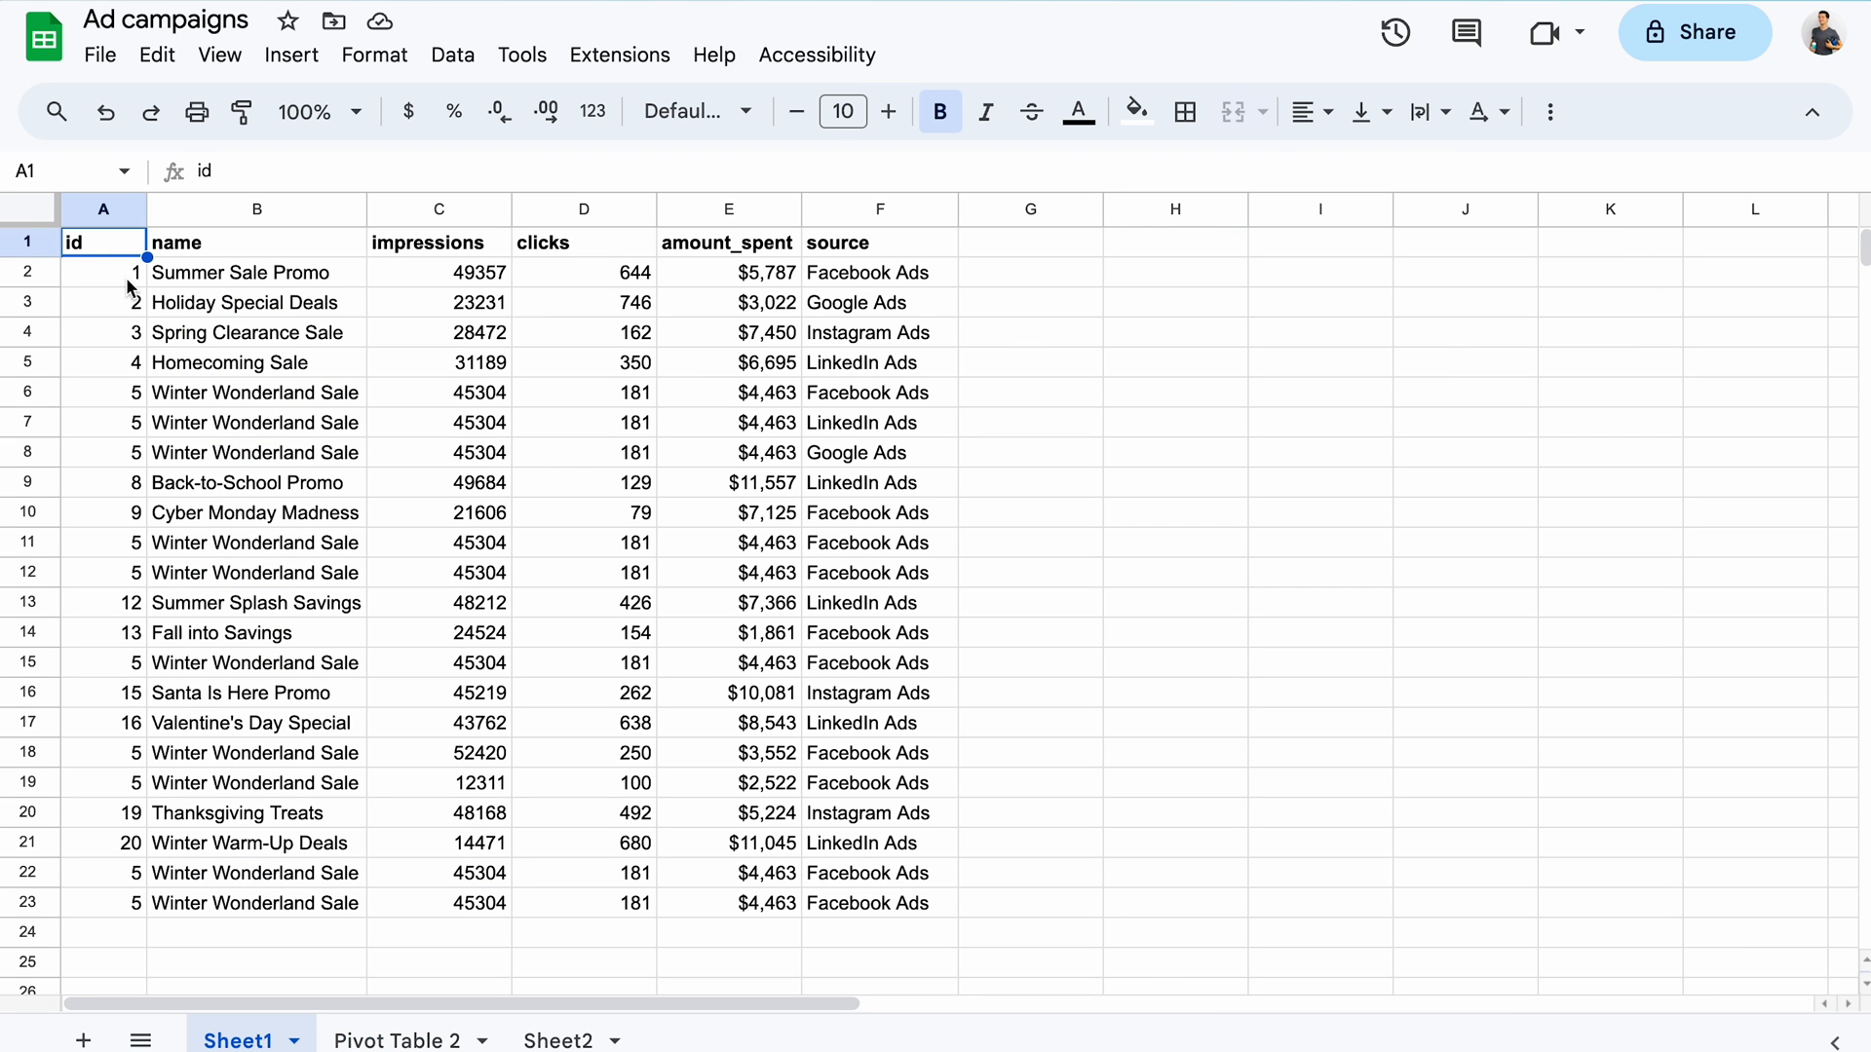
mouse_move(119, 250)
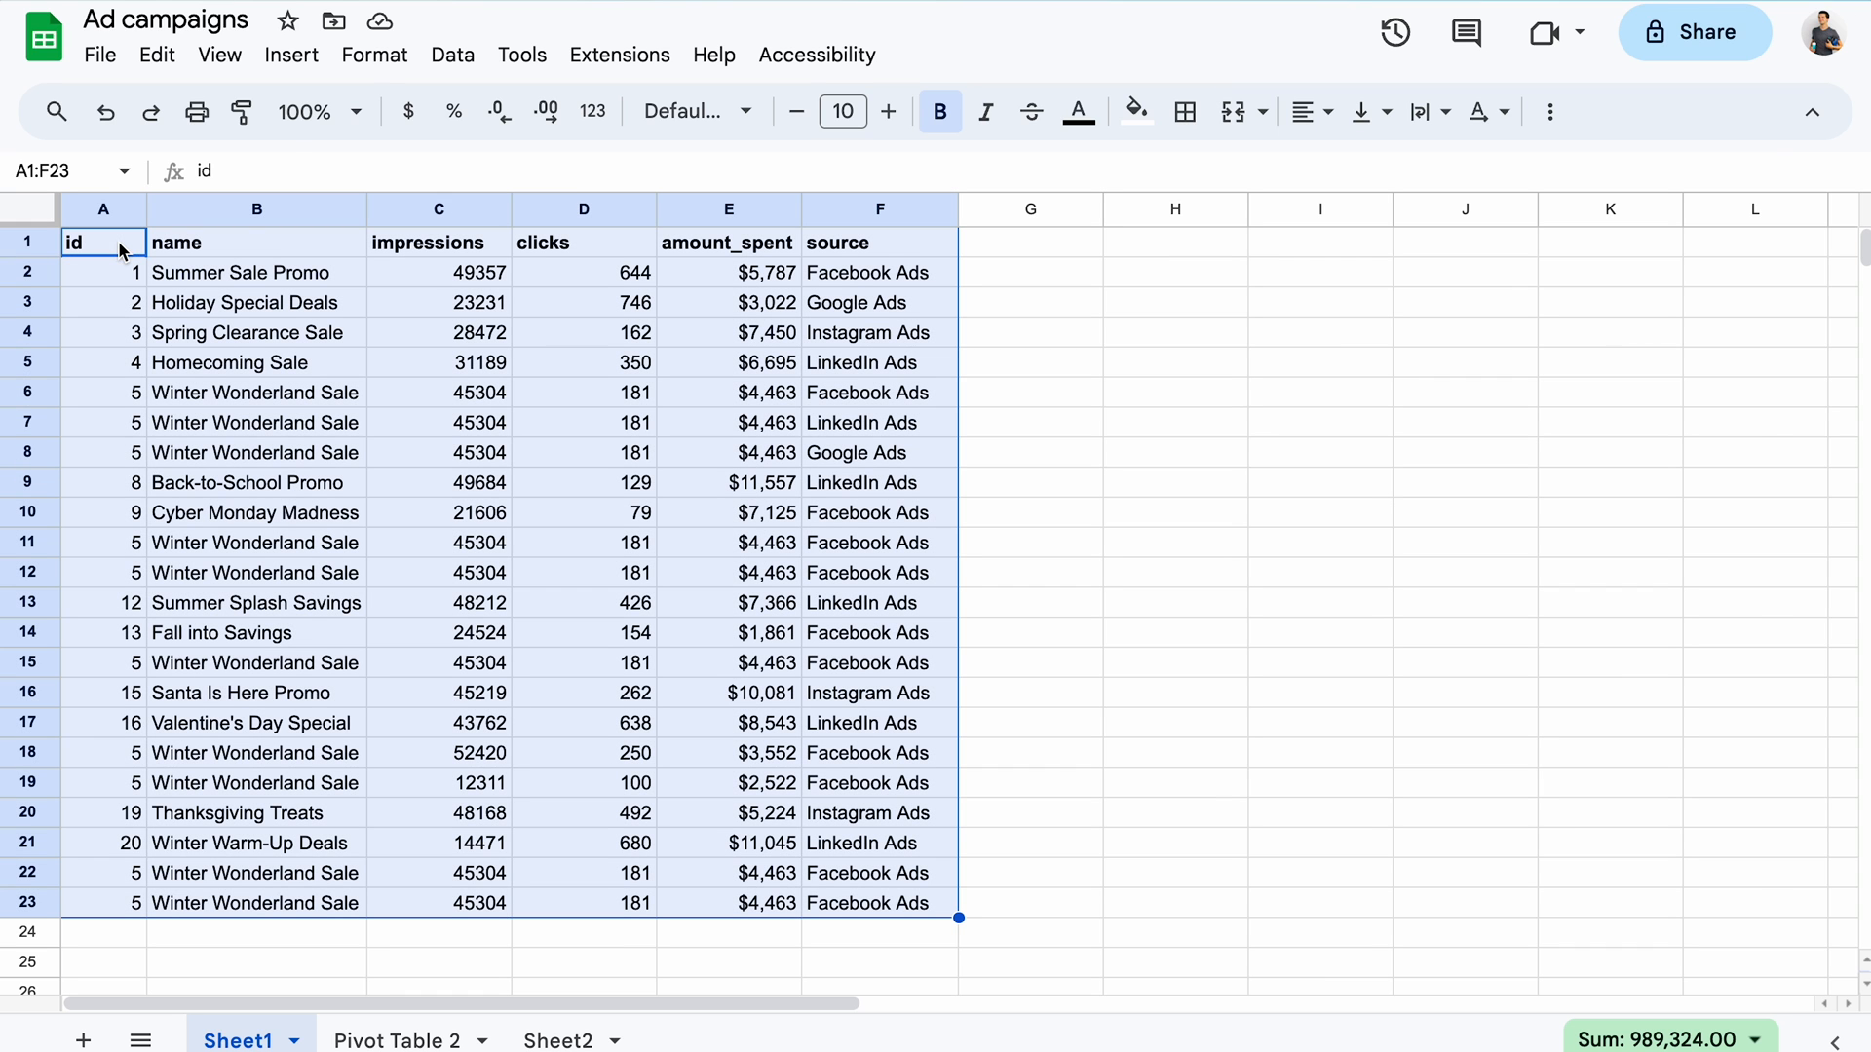
Start a conditional formatting rule on A1:F23 with the 'Custom formula is' condition.
left_click(373, 54)
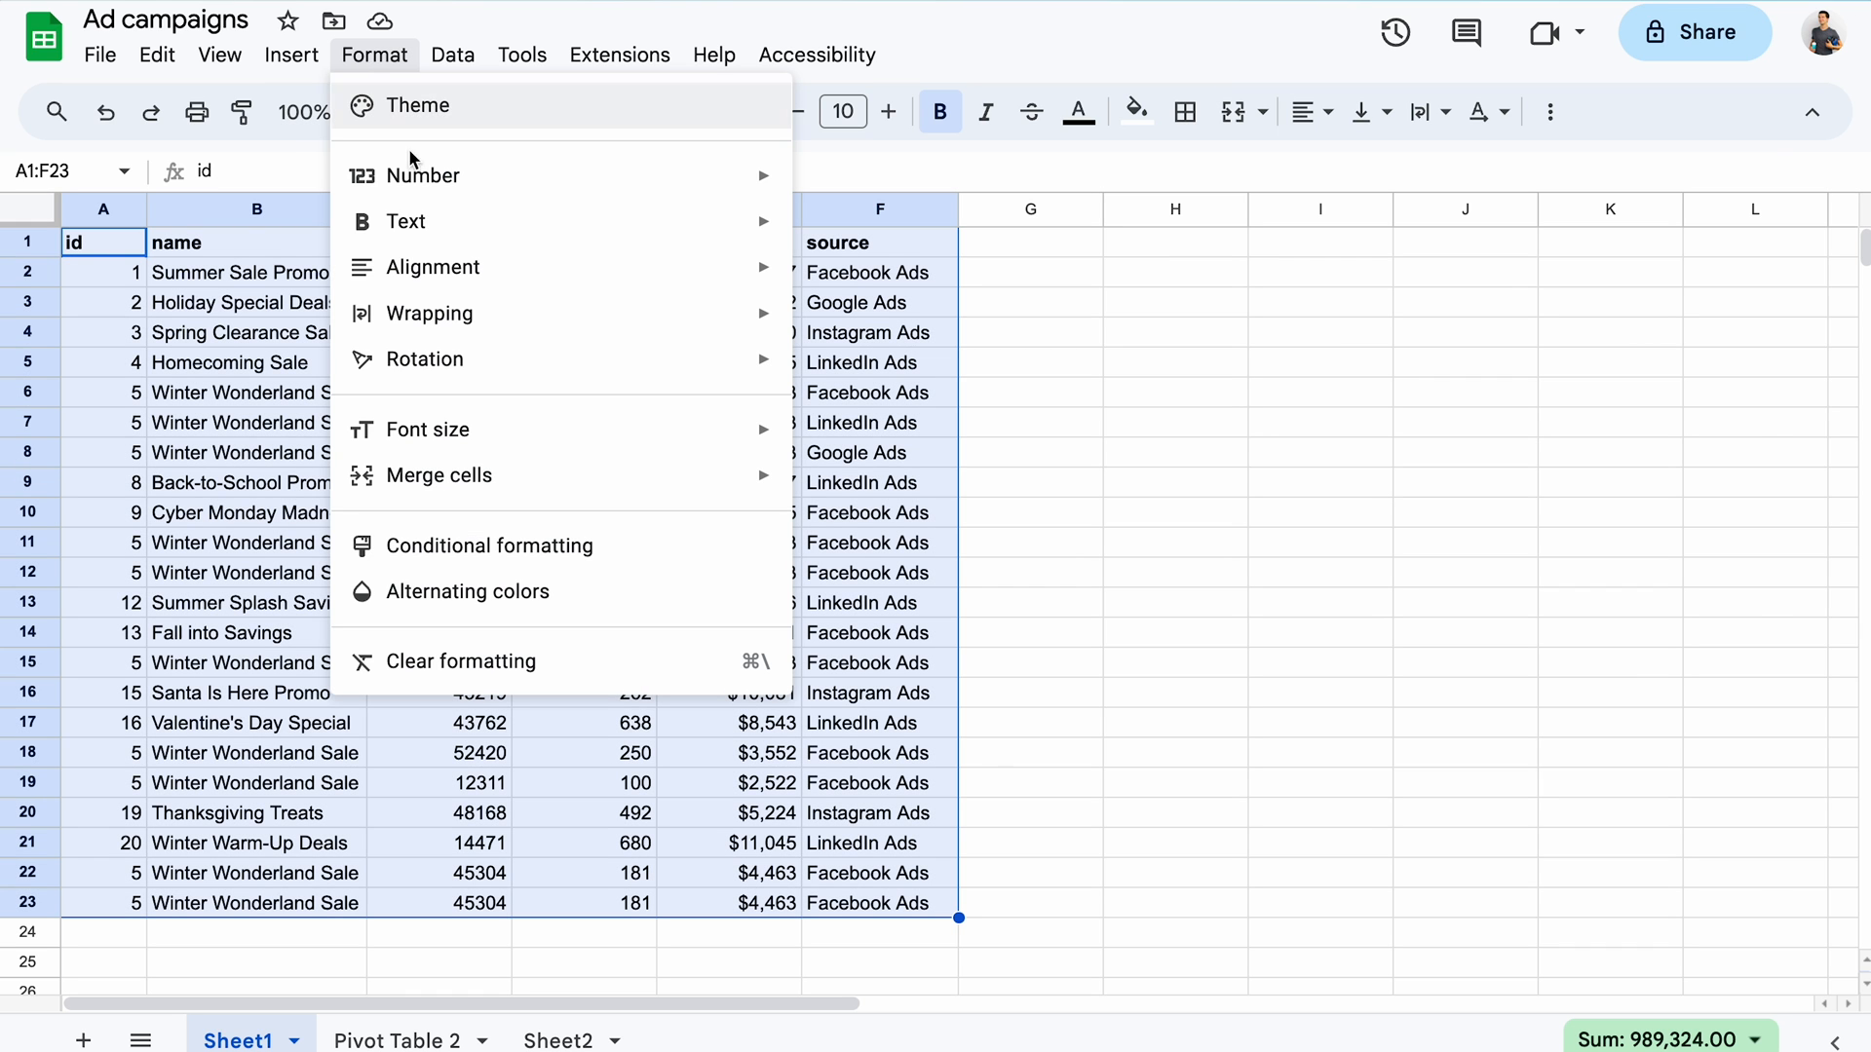
left_click(489, 546)
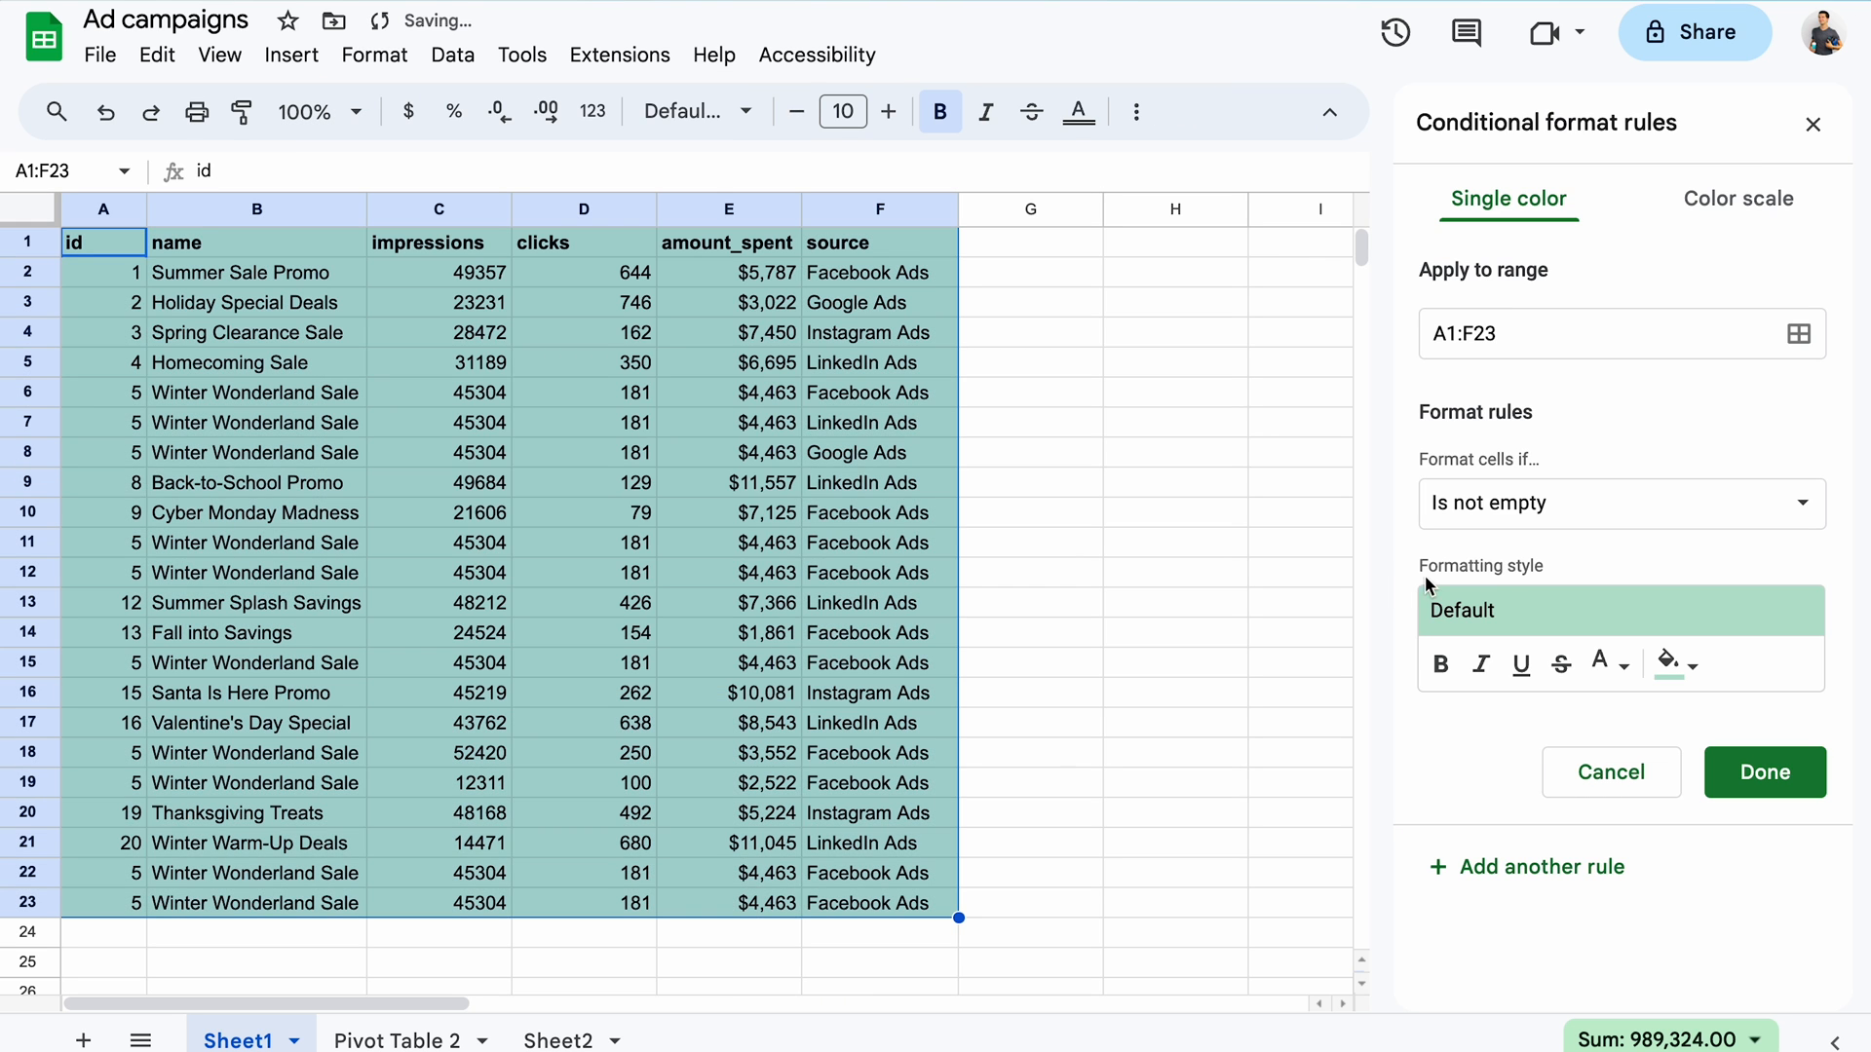
left_click(1620, 503)
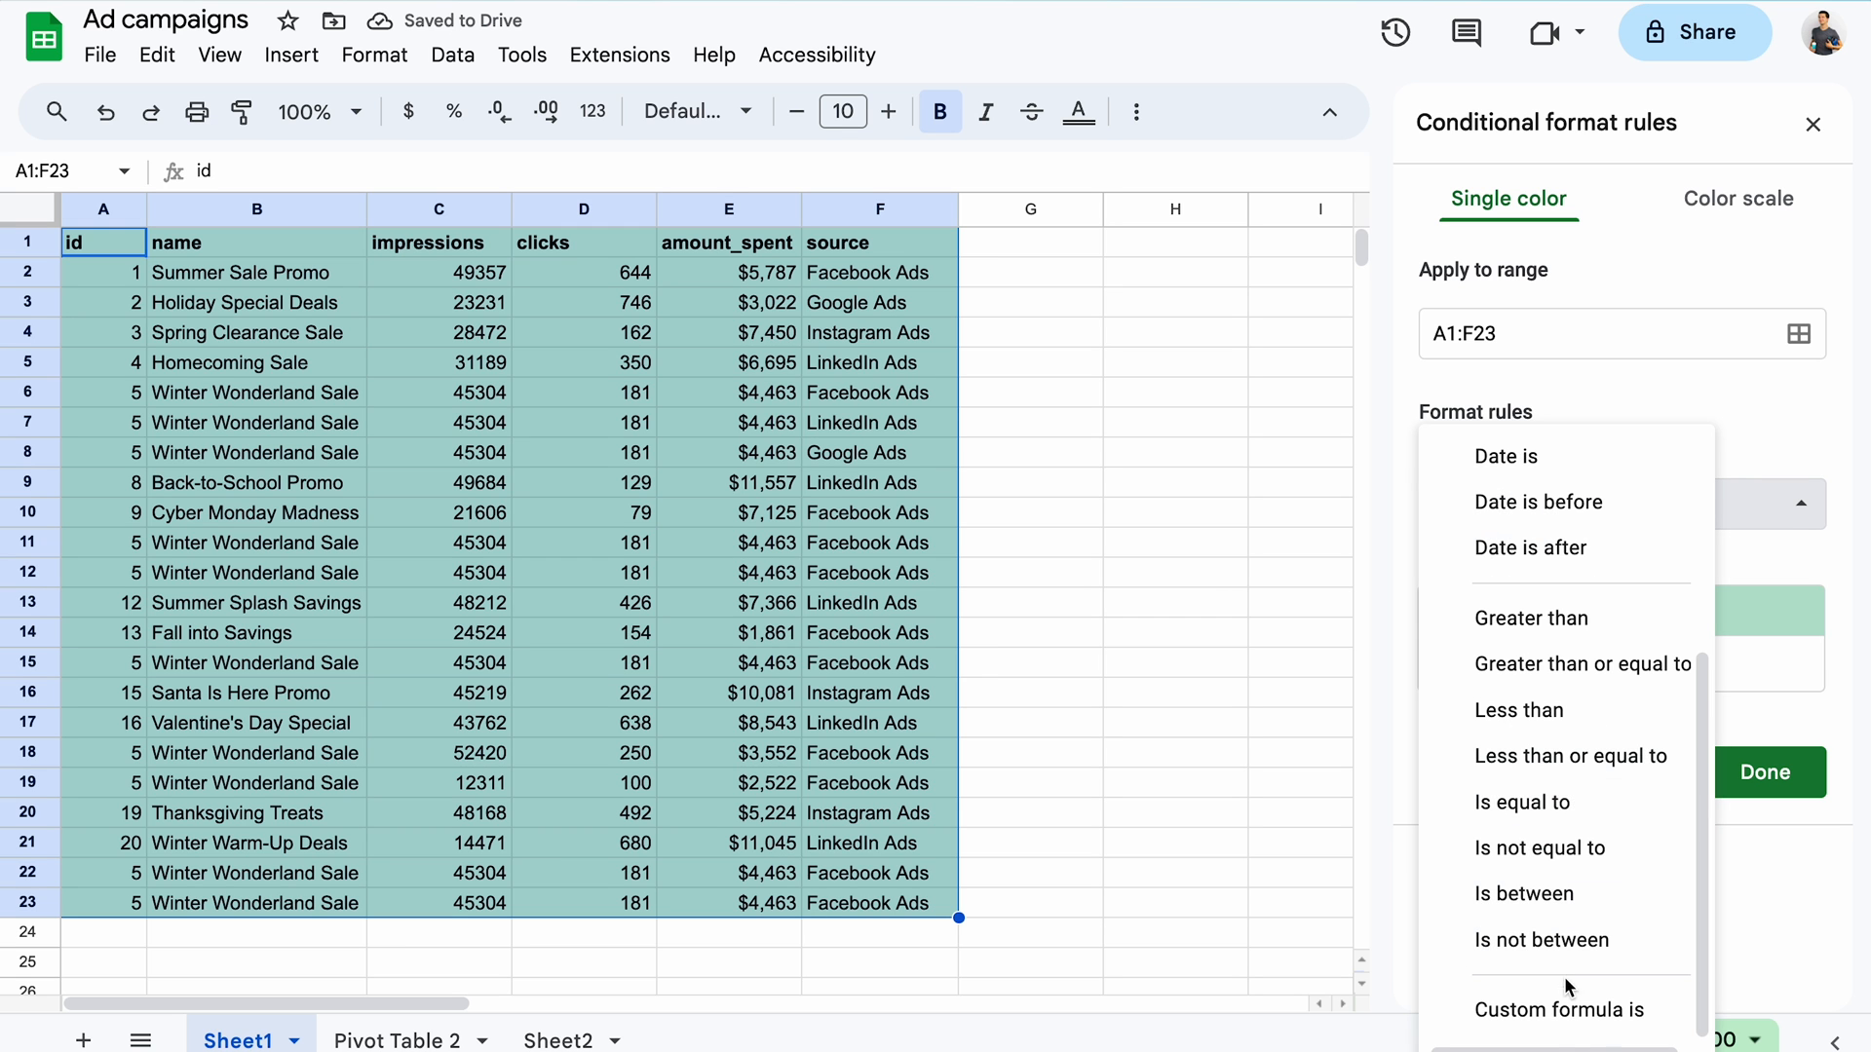
left_click(1557, 1010)
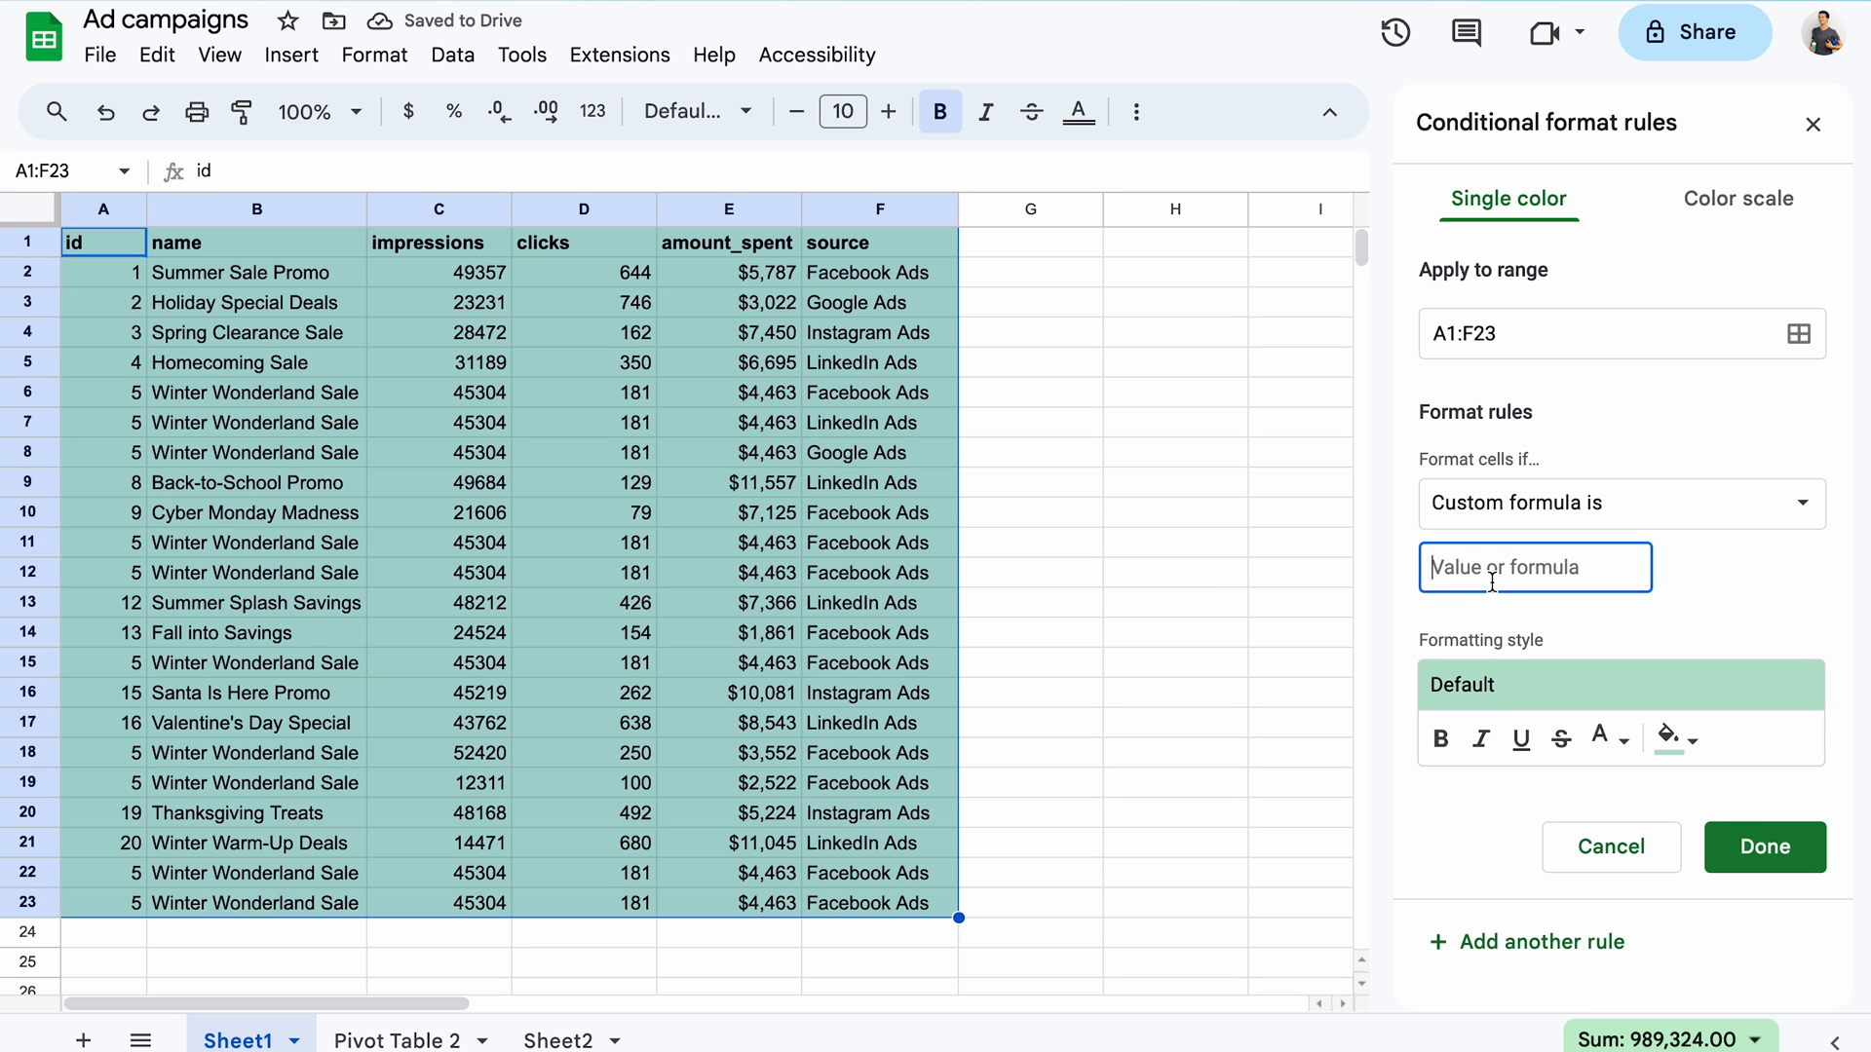
Apply custom rule =COUNTIF($A$1:$A,$A1)>1 with a tan fill to highlight duplicate-id rows.
type("=COUNTIF")
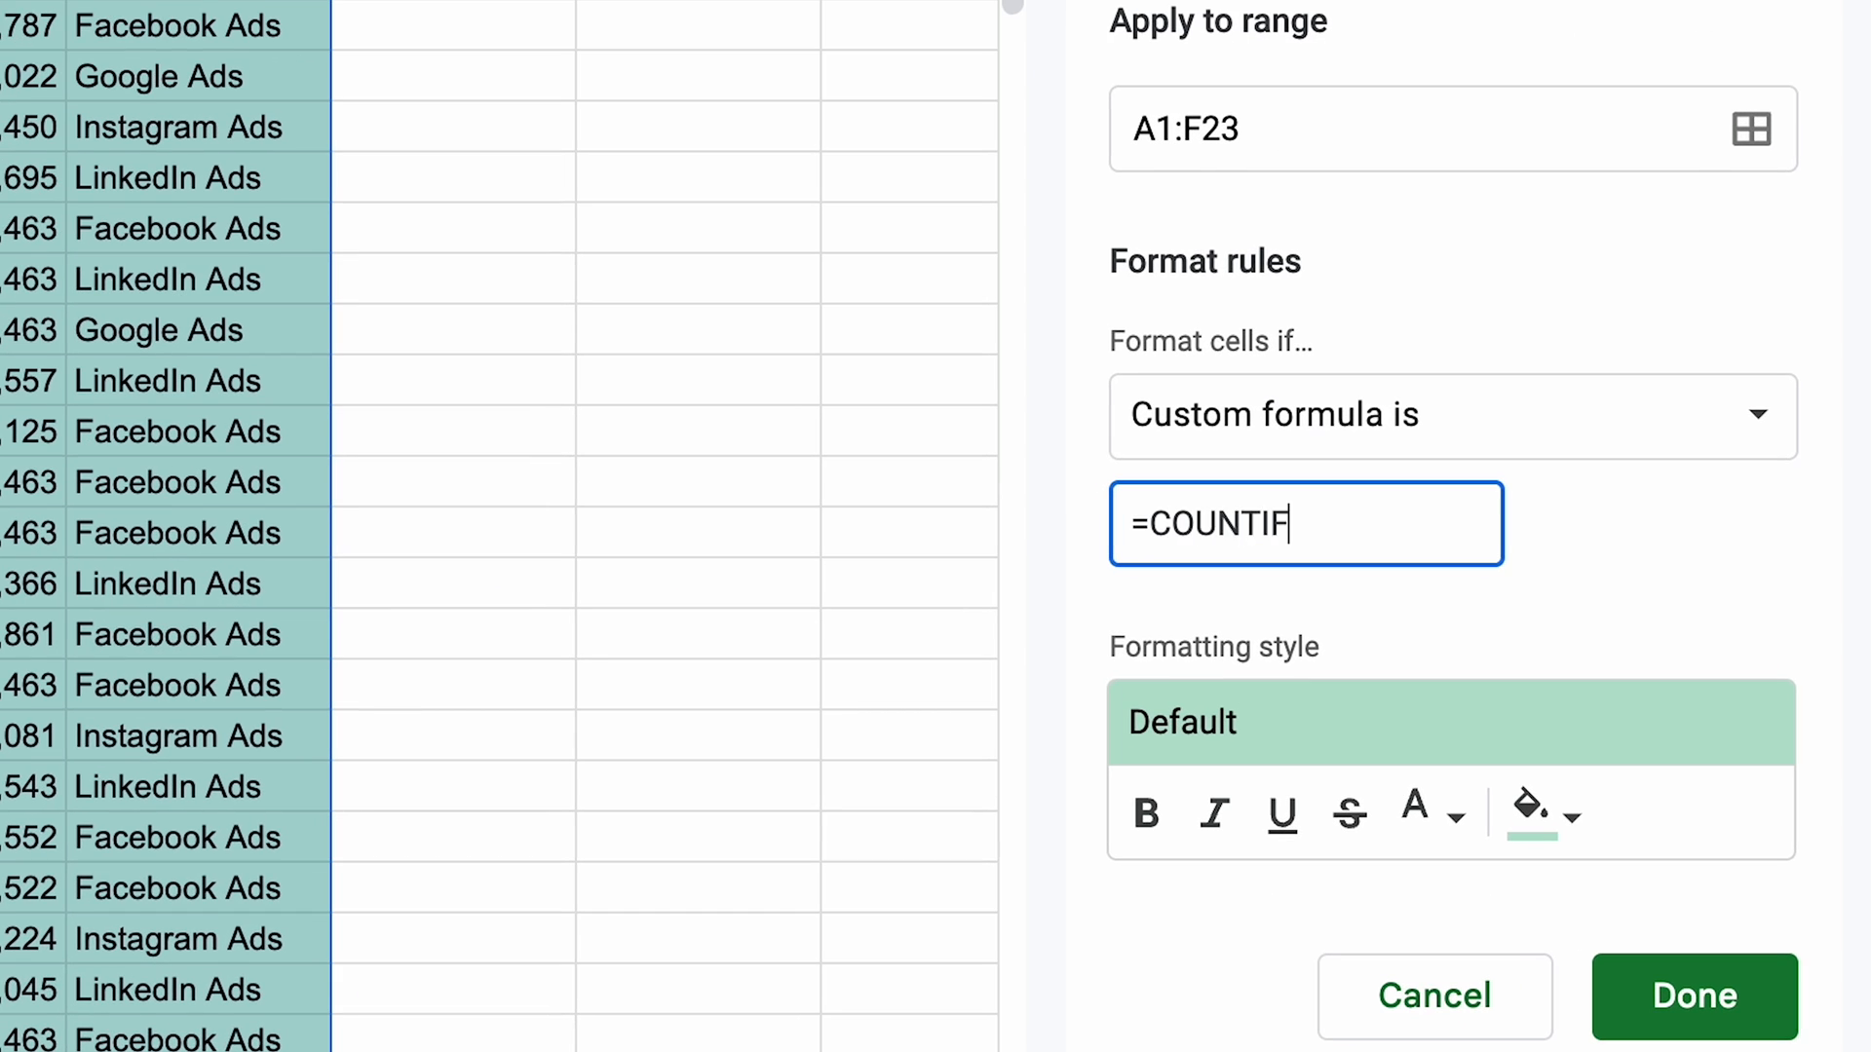
type("(")
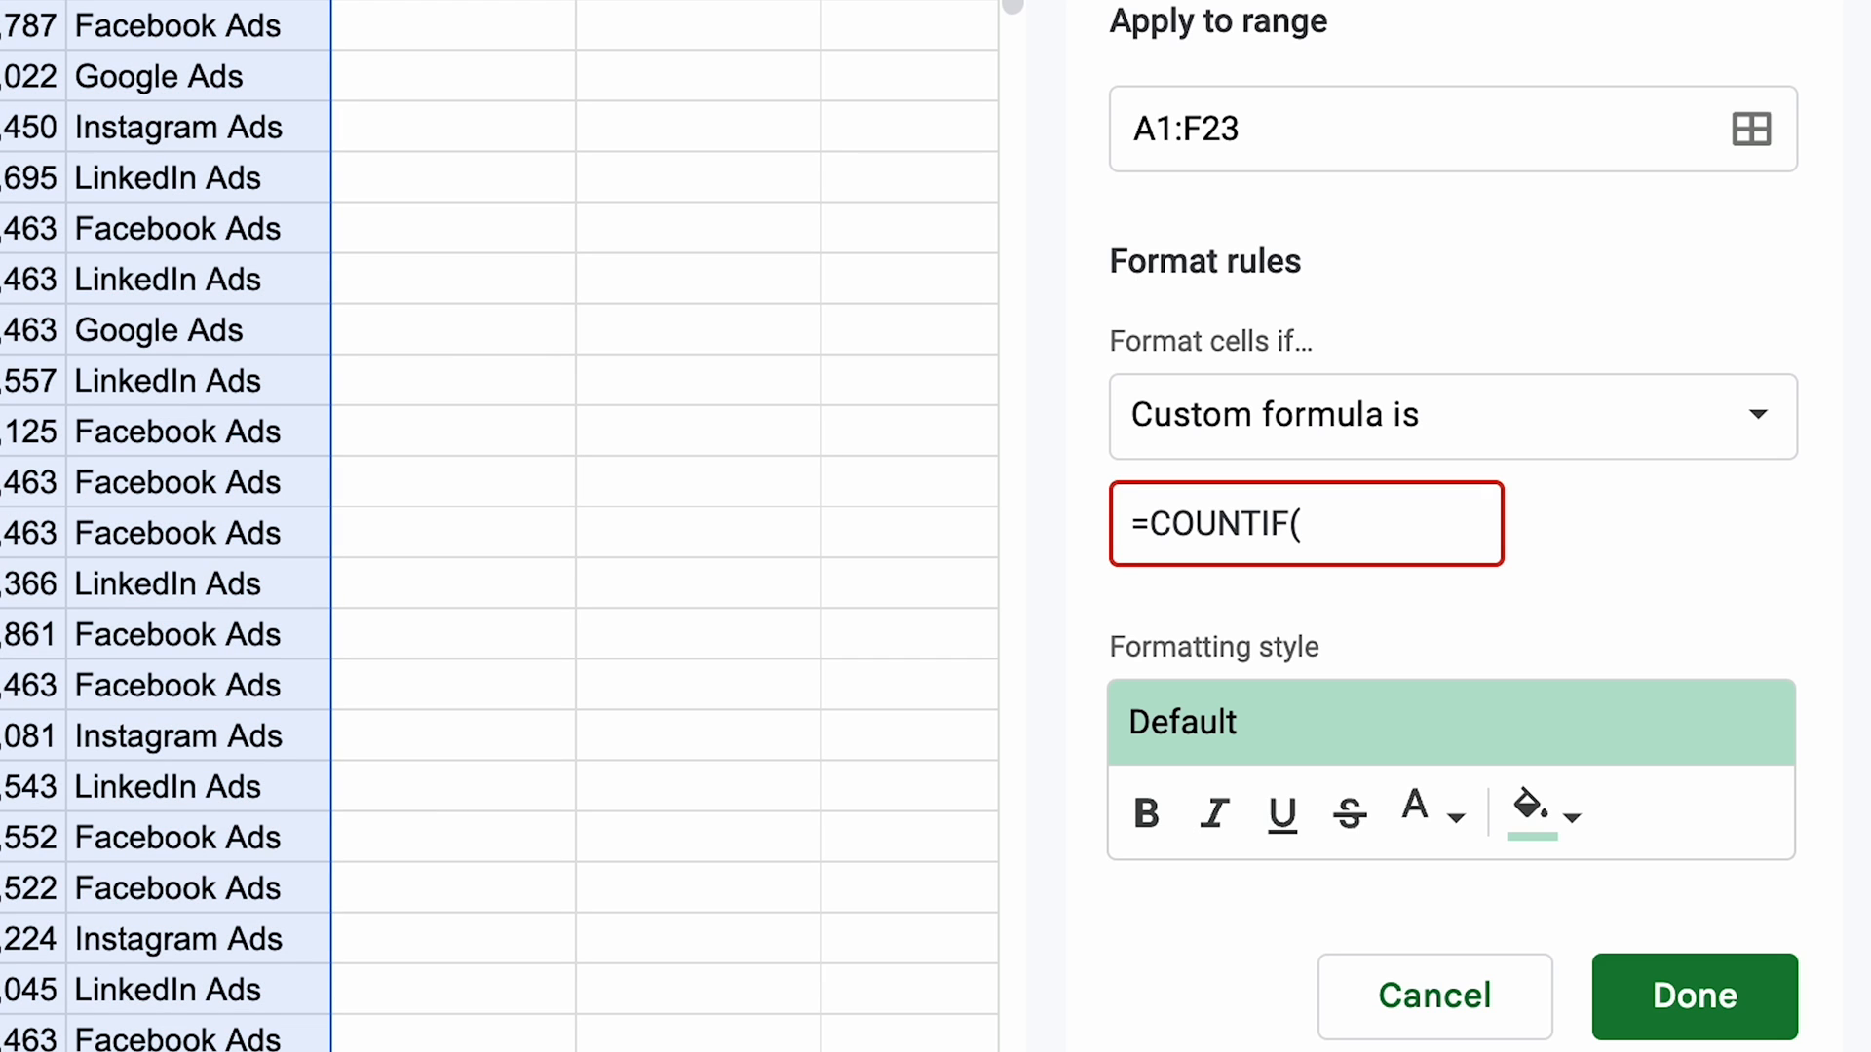
type("$A$")
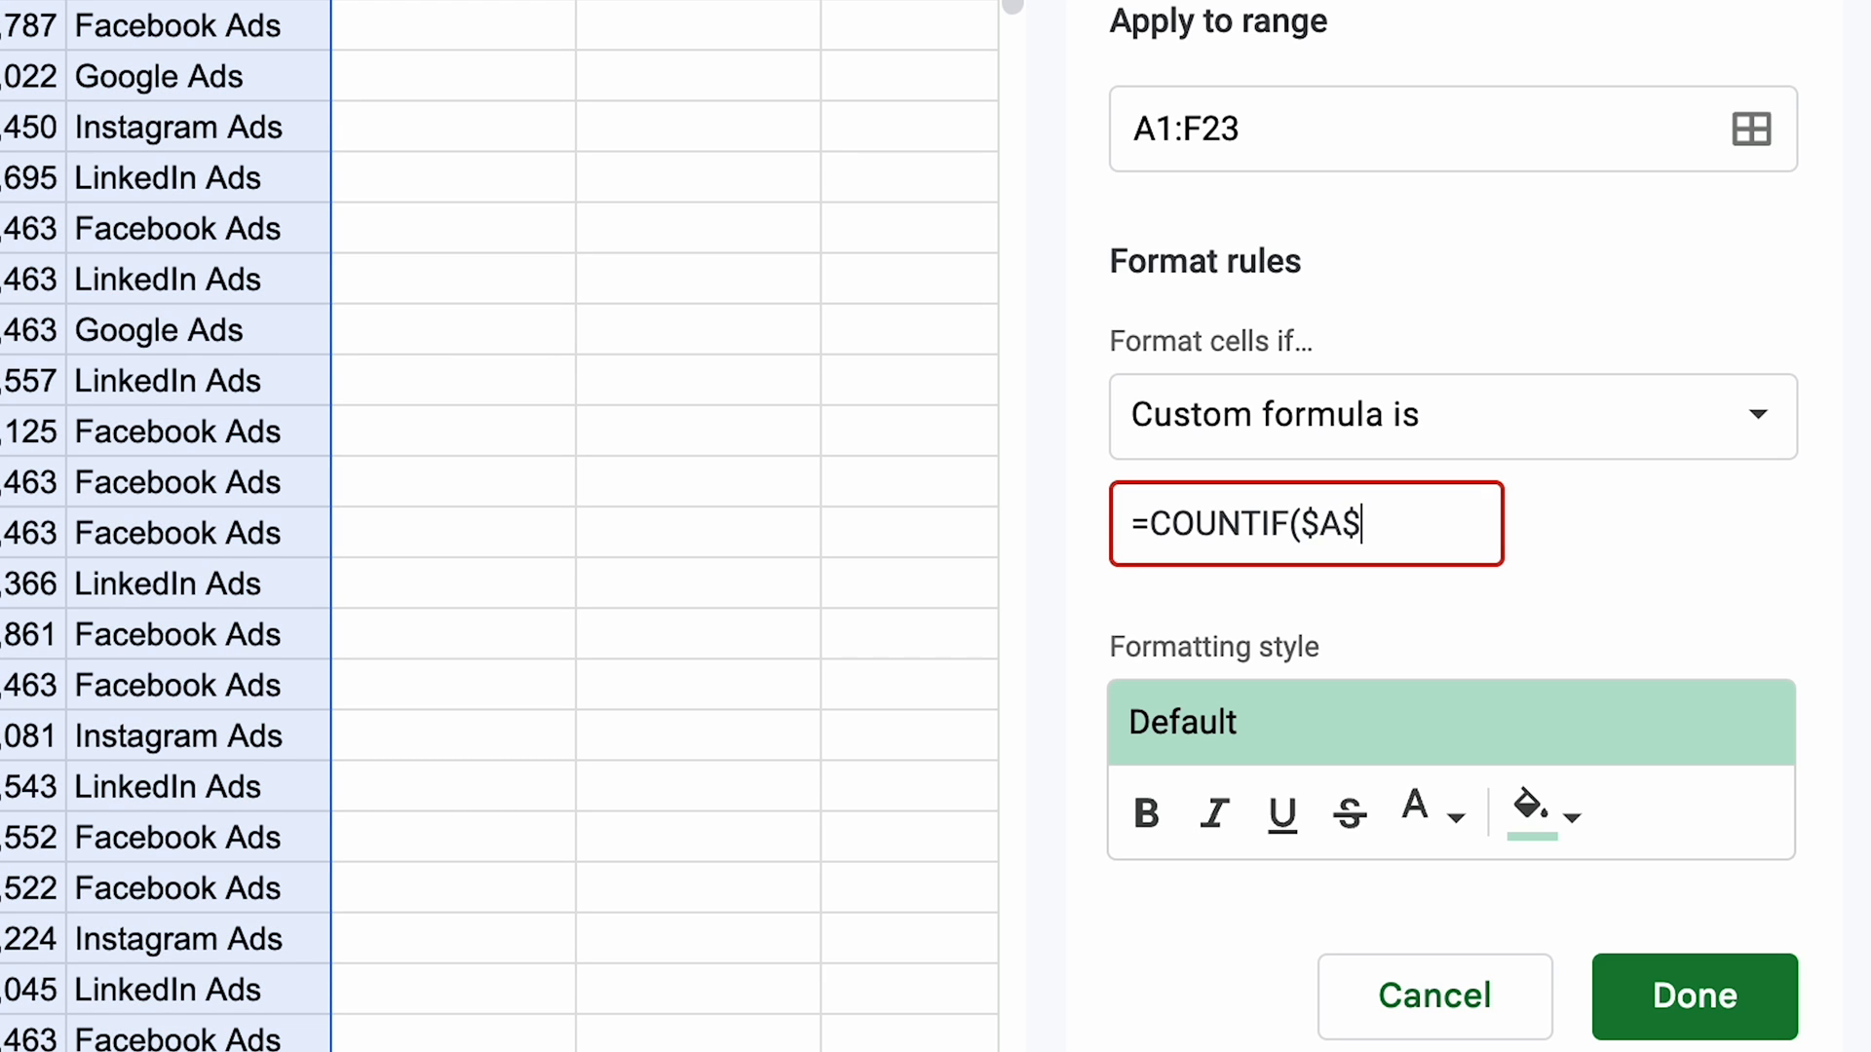
type("1:")
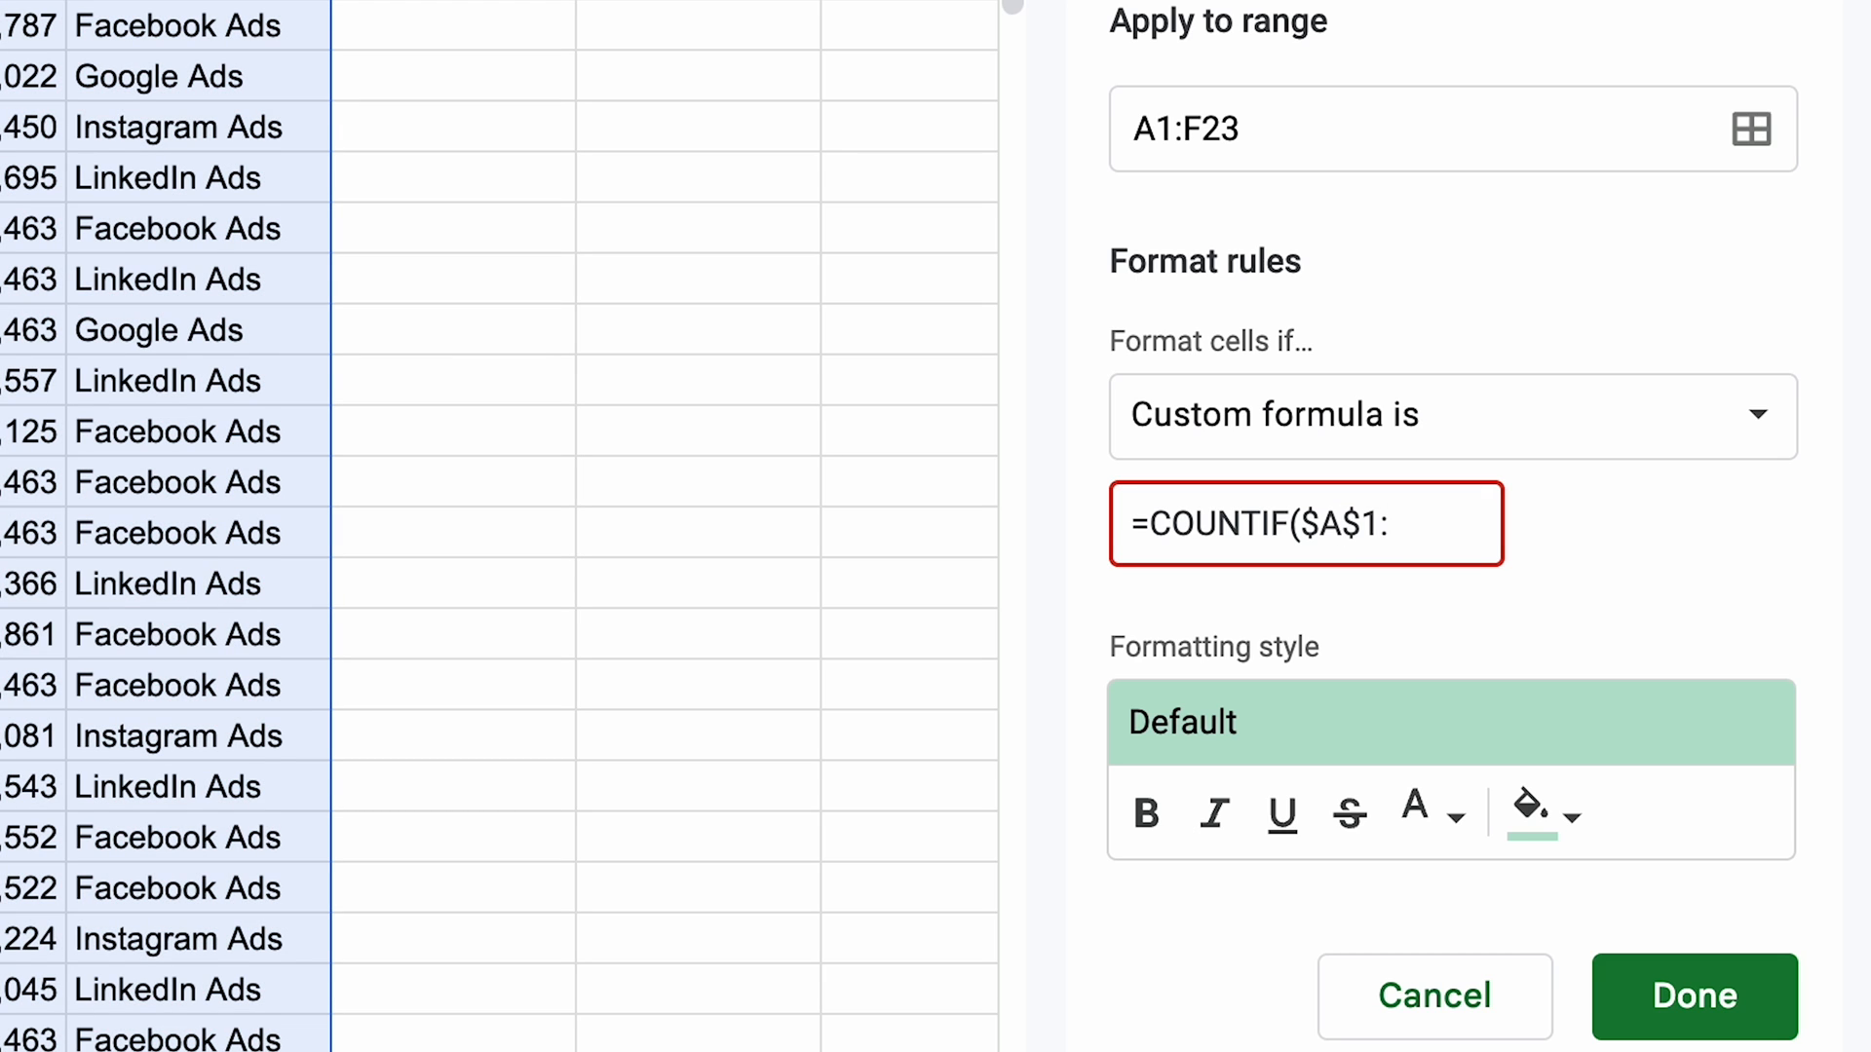
type("$A")
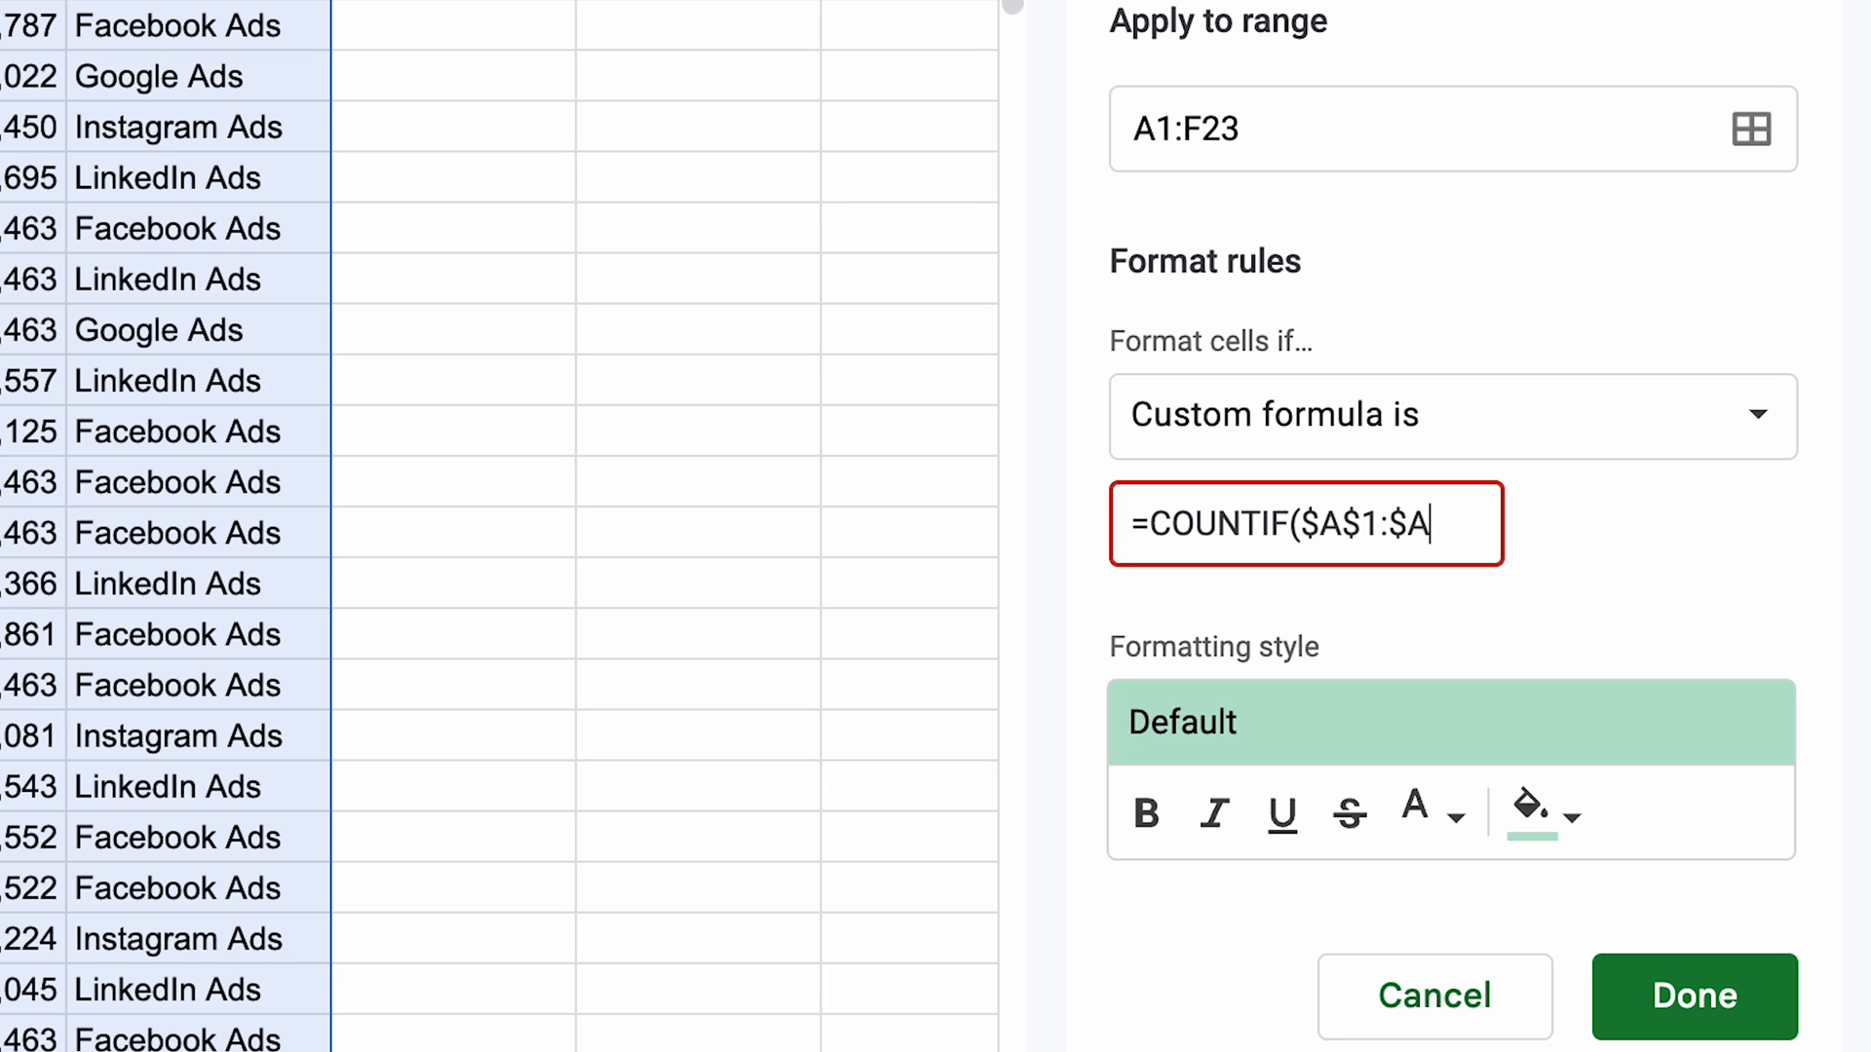
type(",")
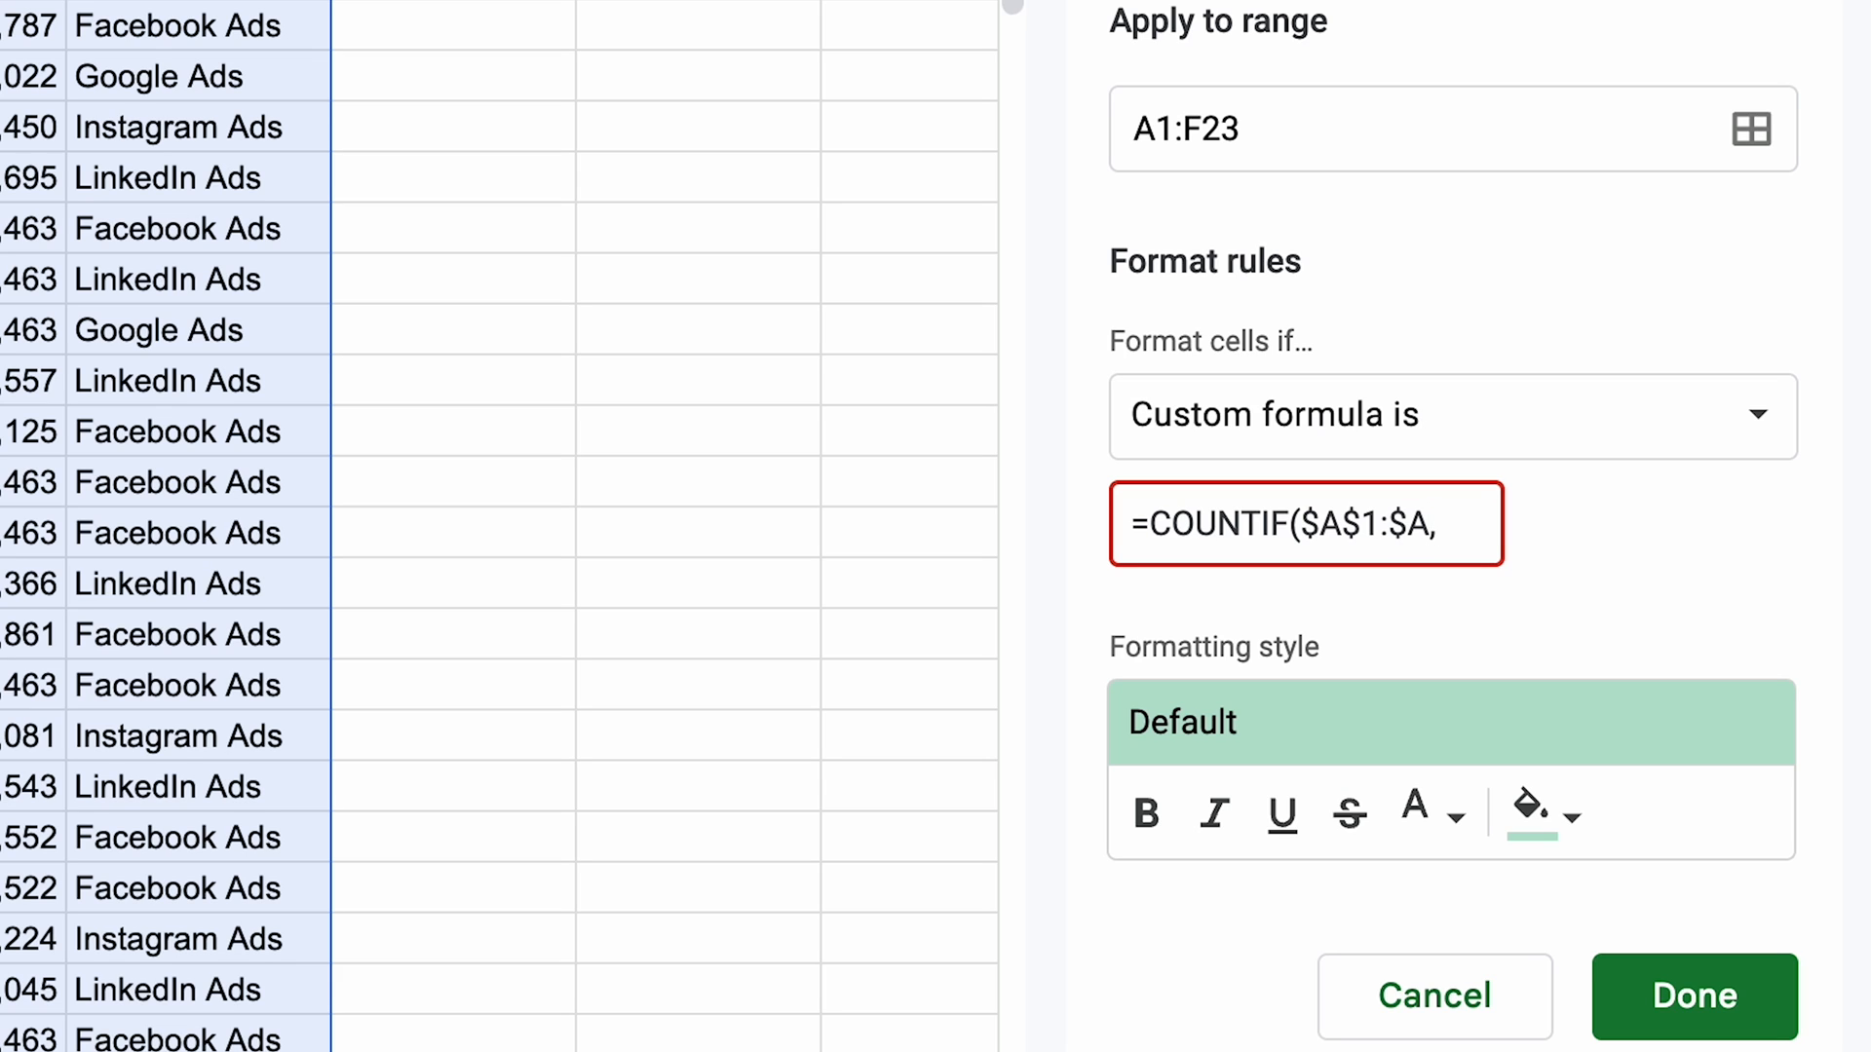
type("A1)>")
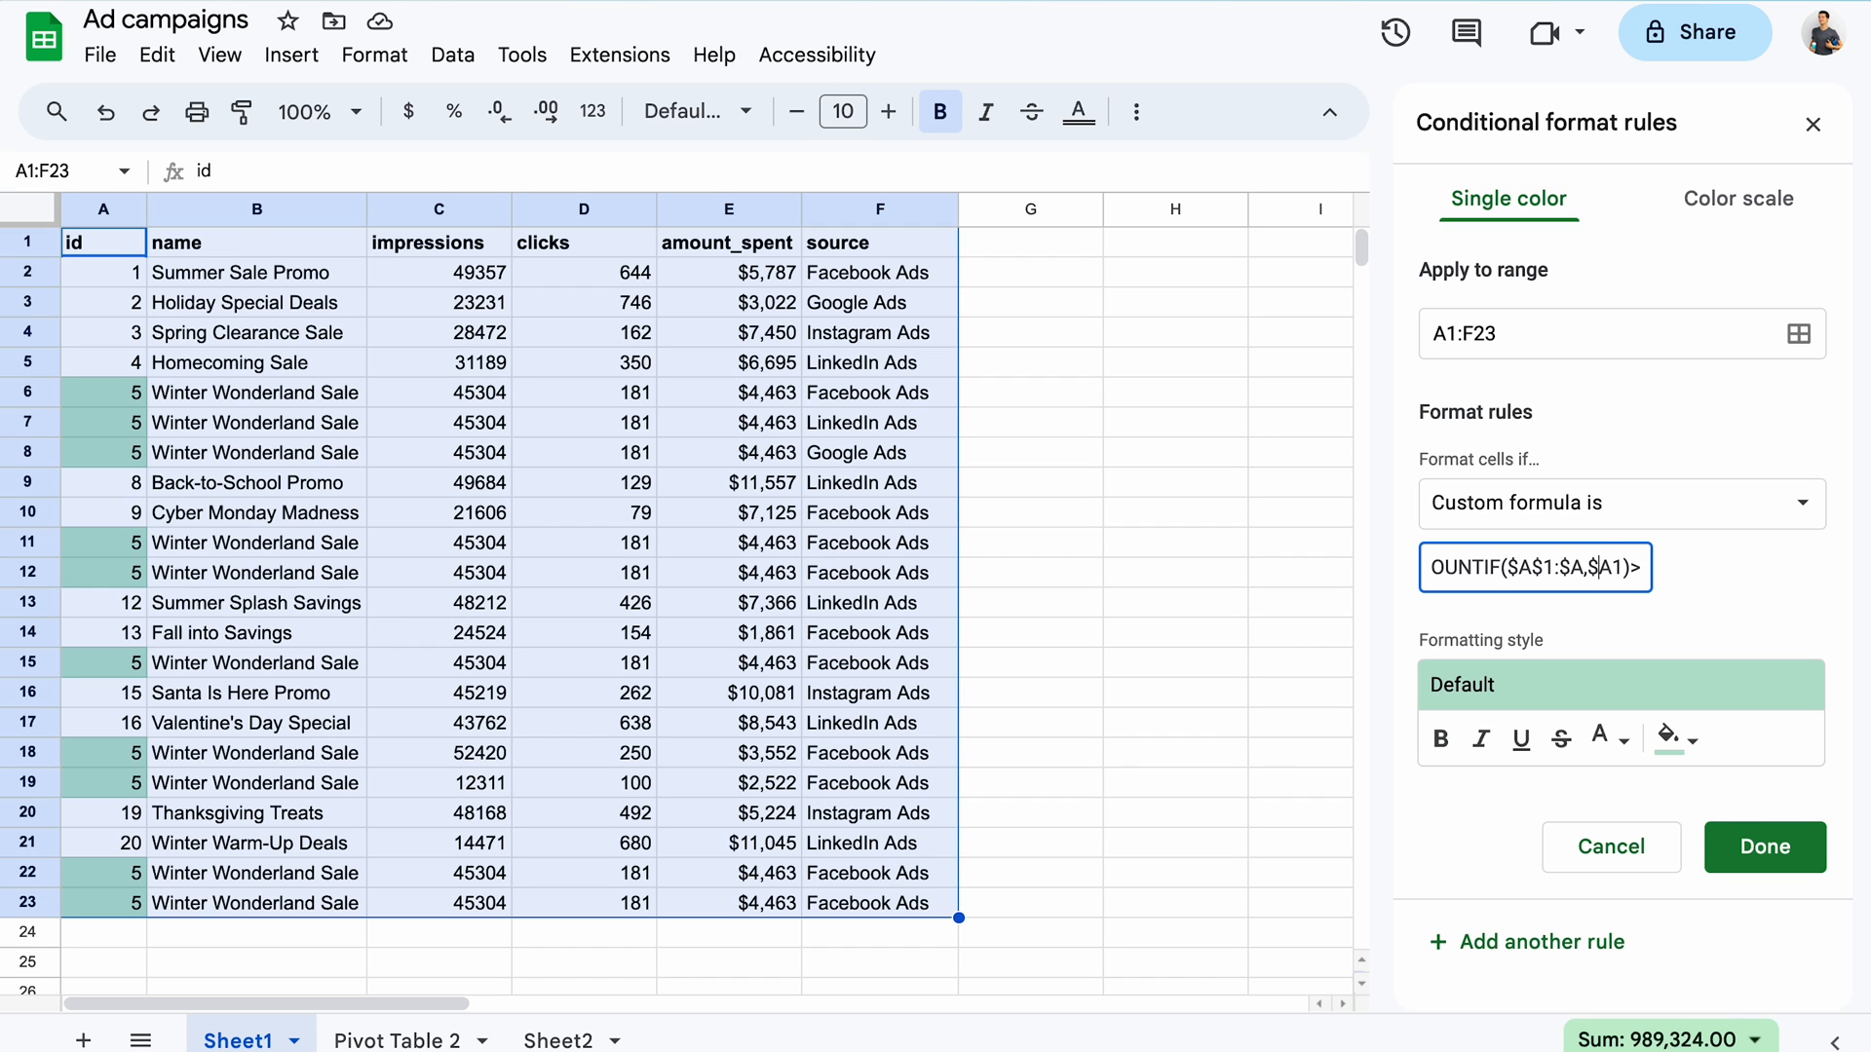
left_click(1763, 846)
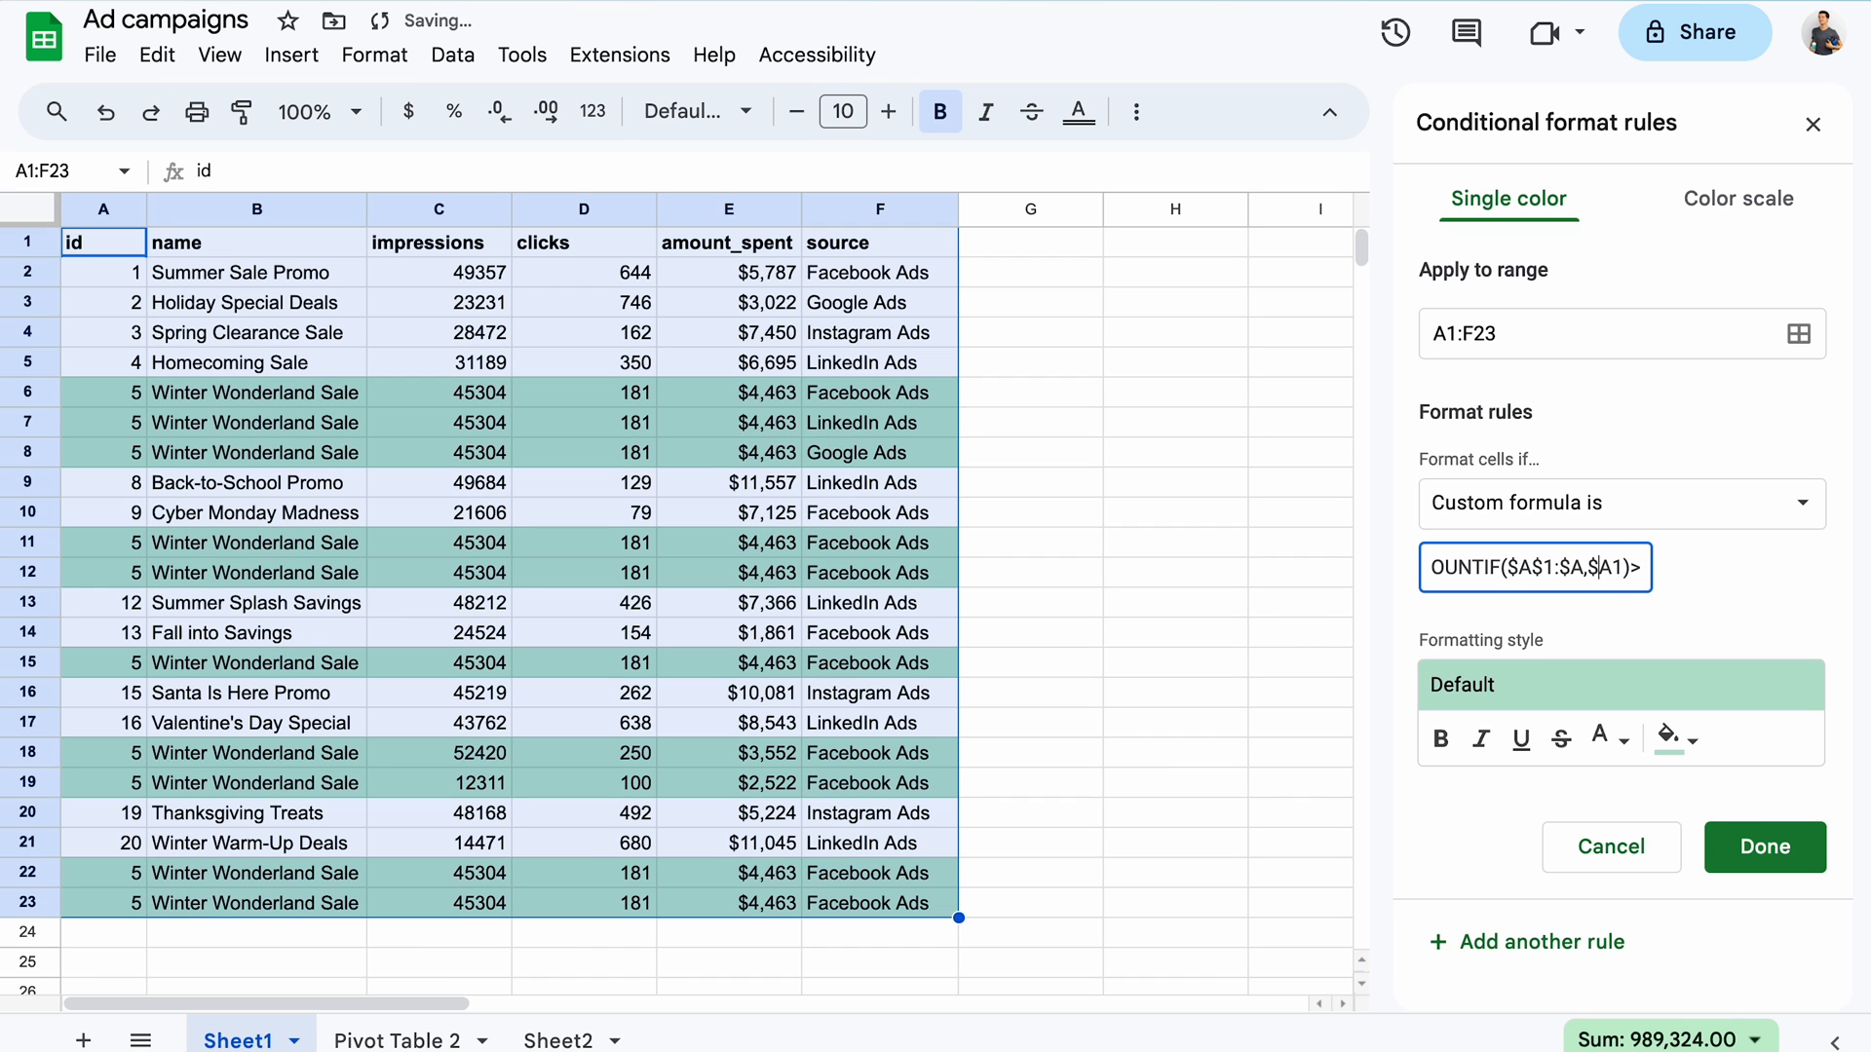
left_click(1673, 739)
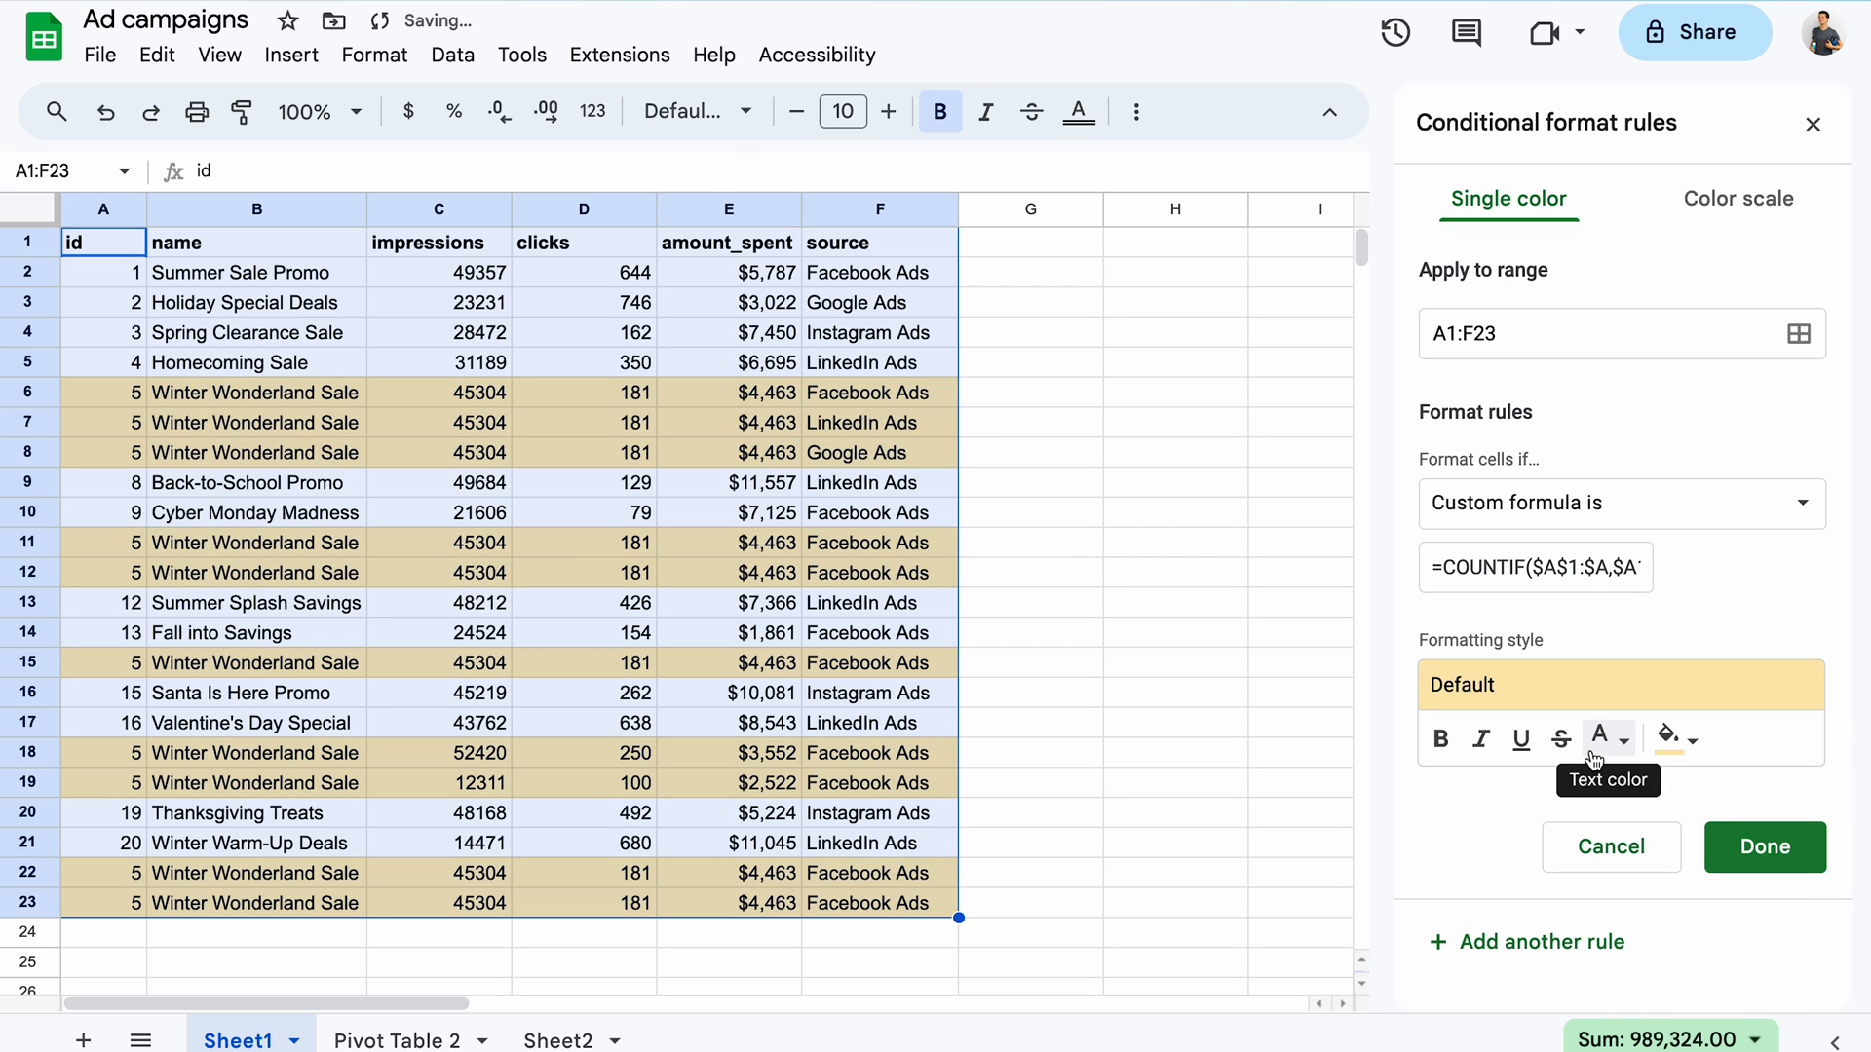
mouse_move(1593, 771)
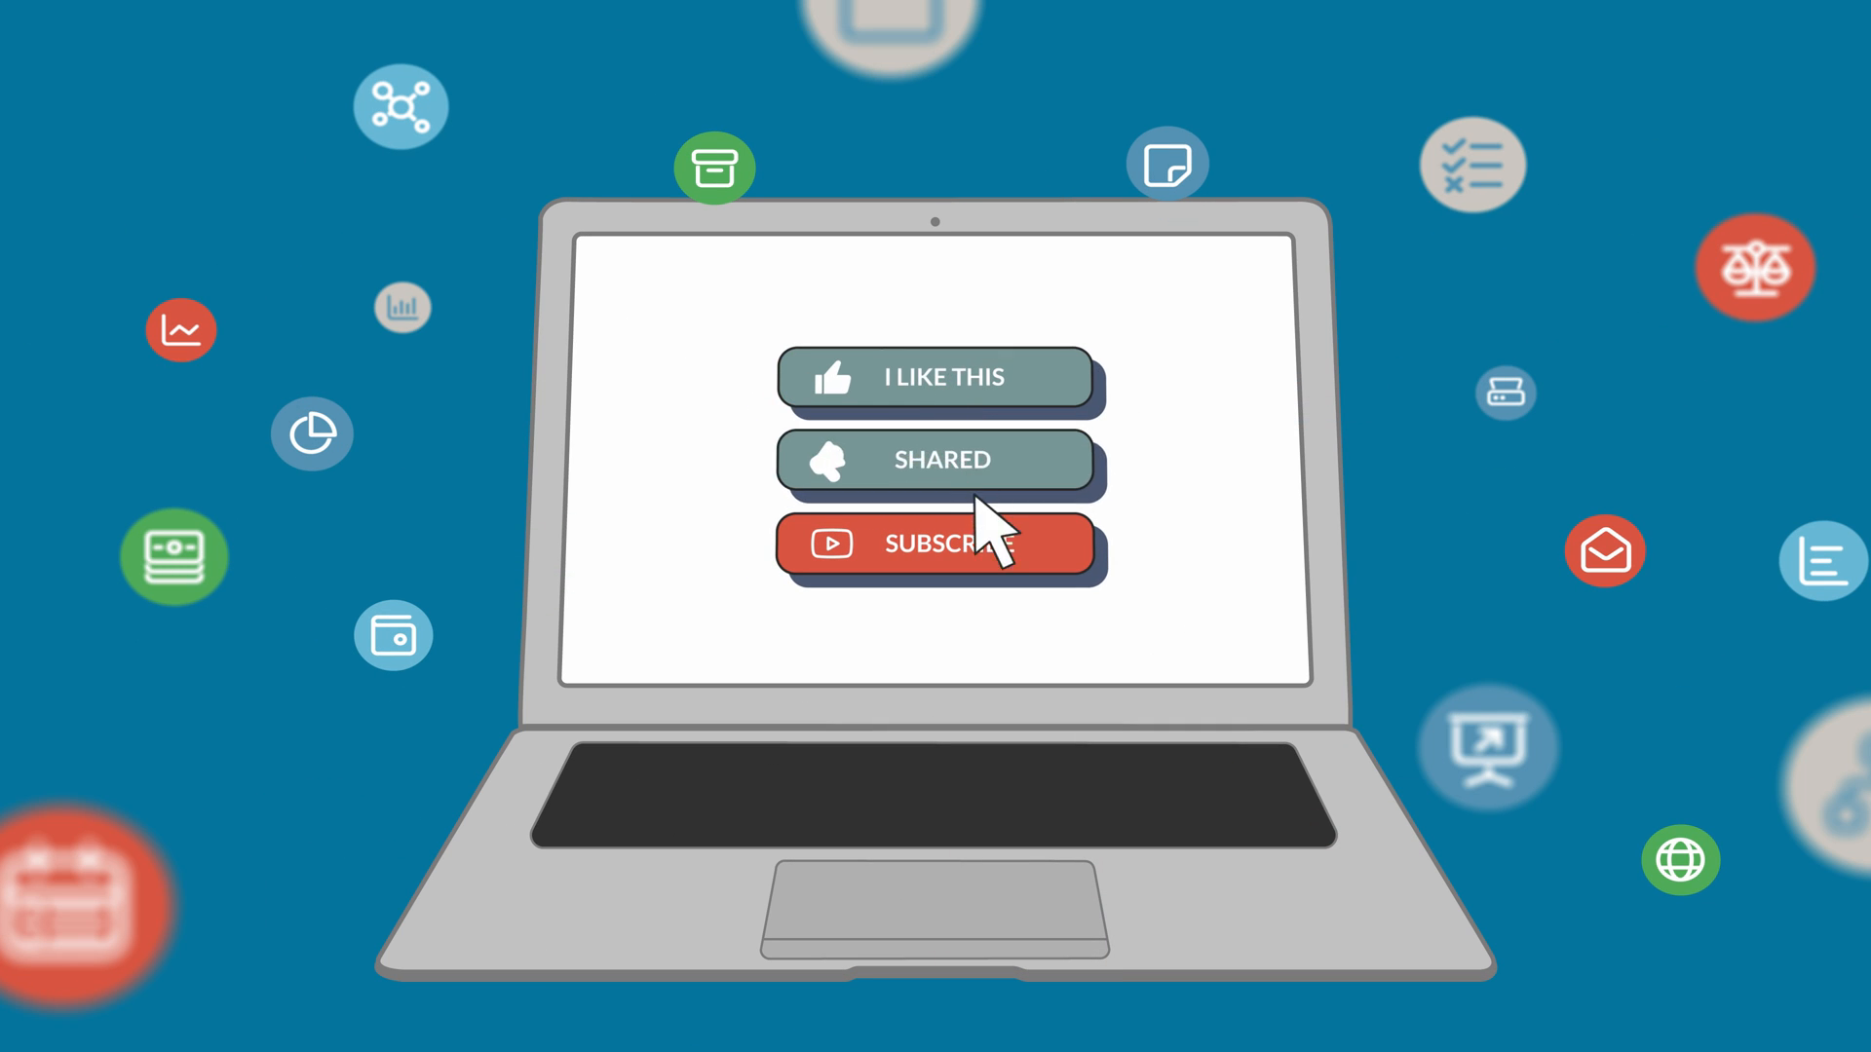
left_click(939, 544)
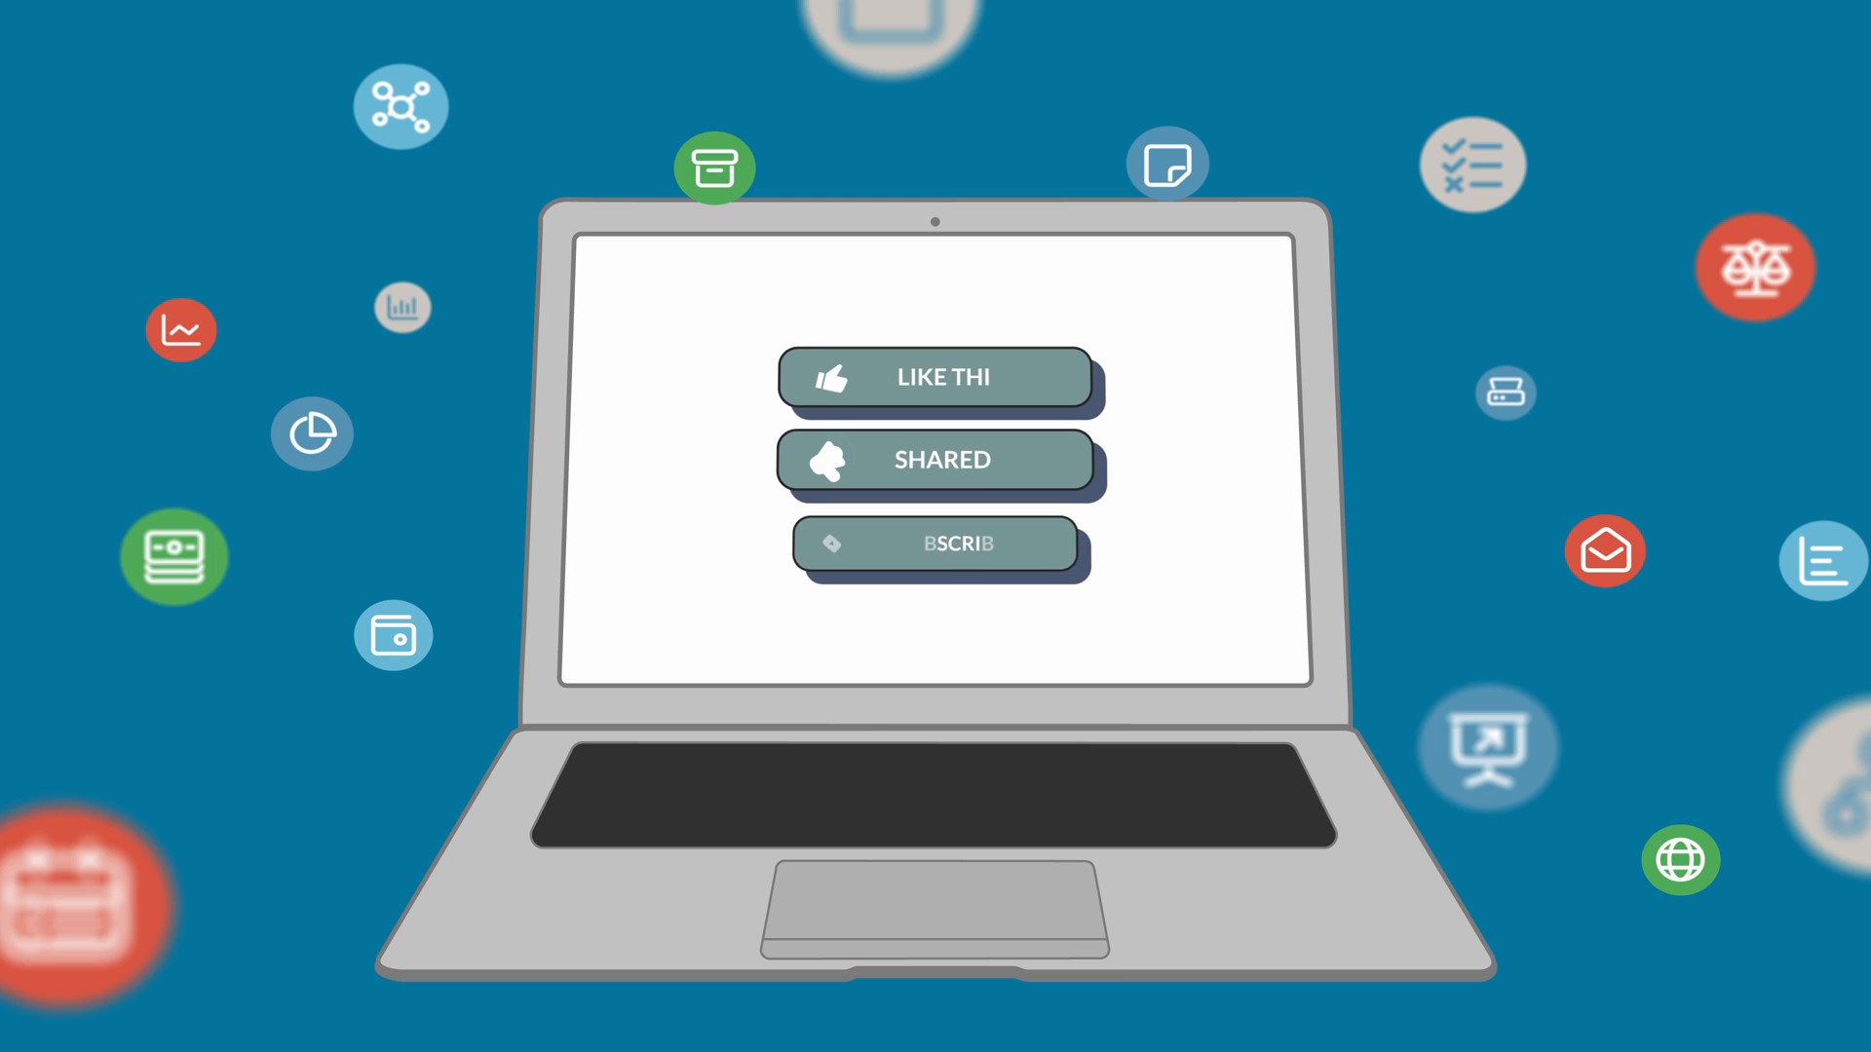